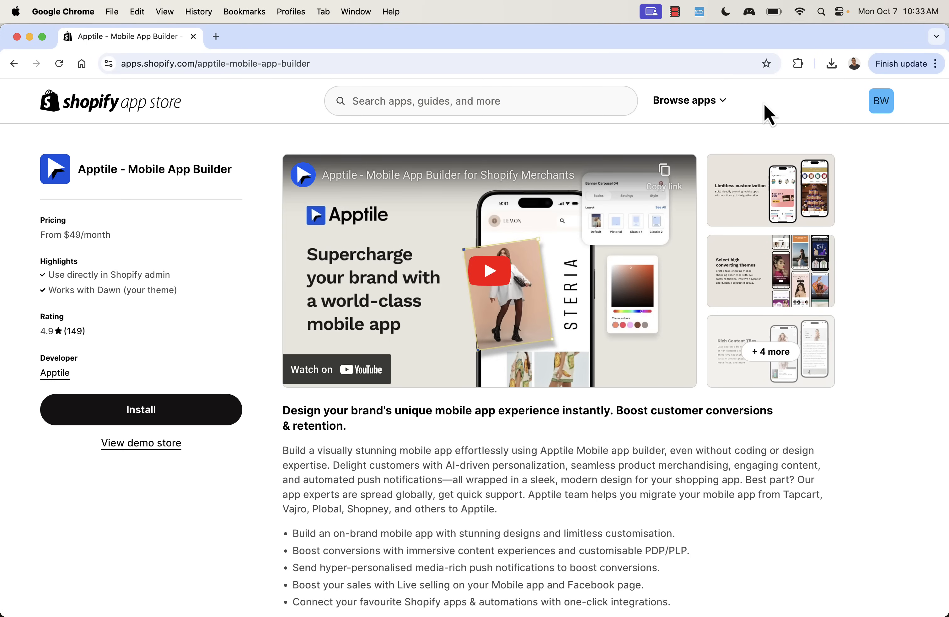
mouse_move(128, 237)
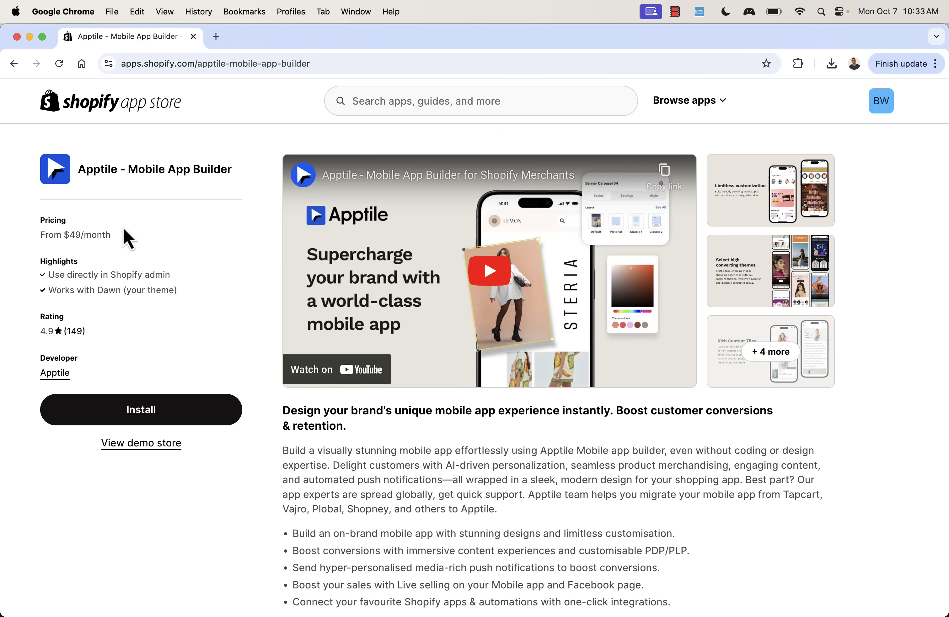
mouse_move(140, 236)
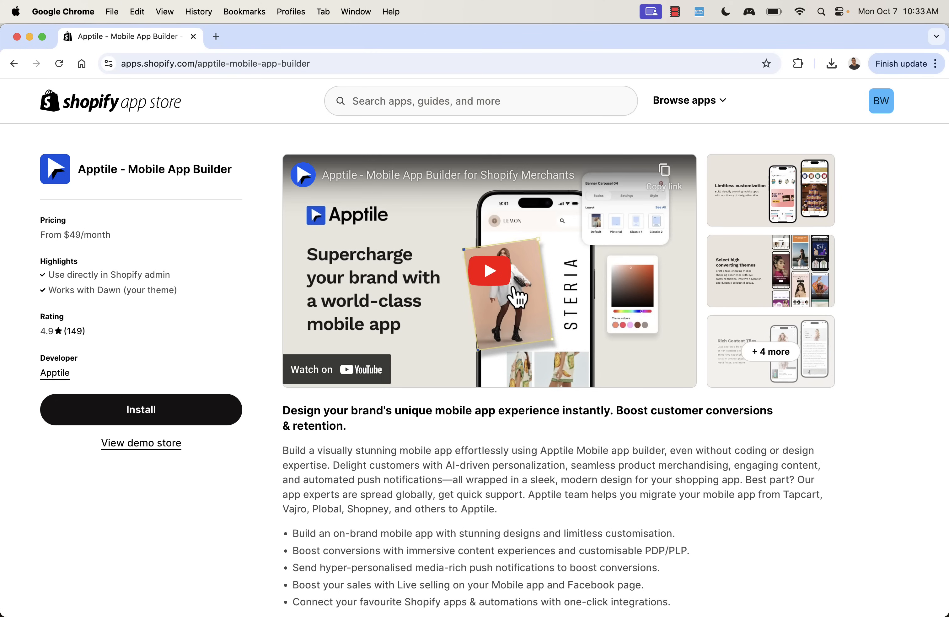
mouse_move(363, 458)
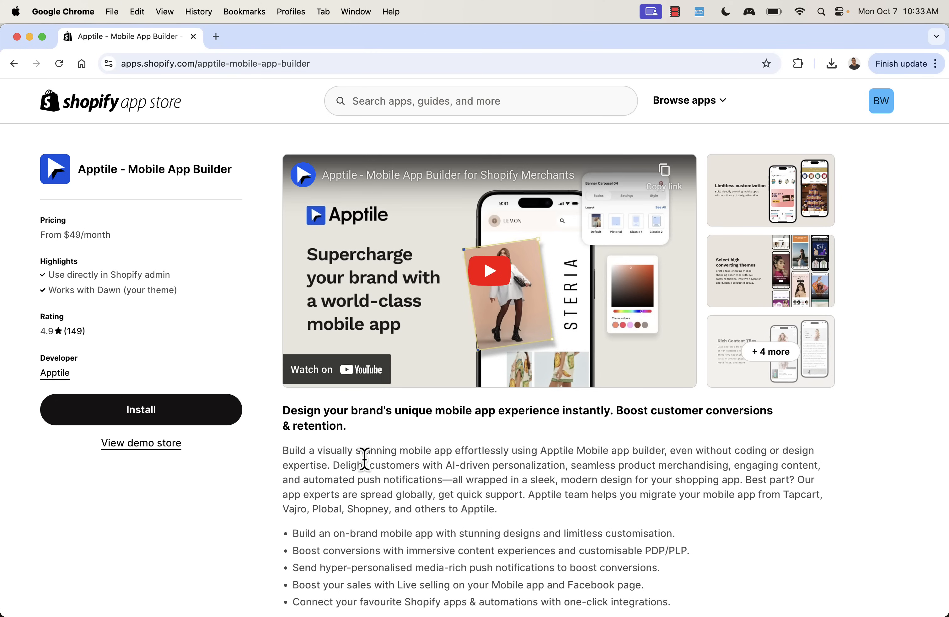
Step: Enlarge the Limitless customization screenshot and page through Rich Content Tiles, Advanced Notifications and One-click integrations
scroll(down, 3)
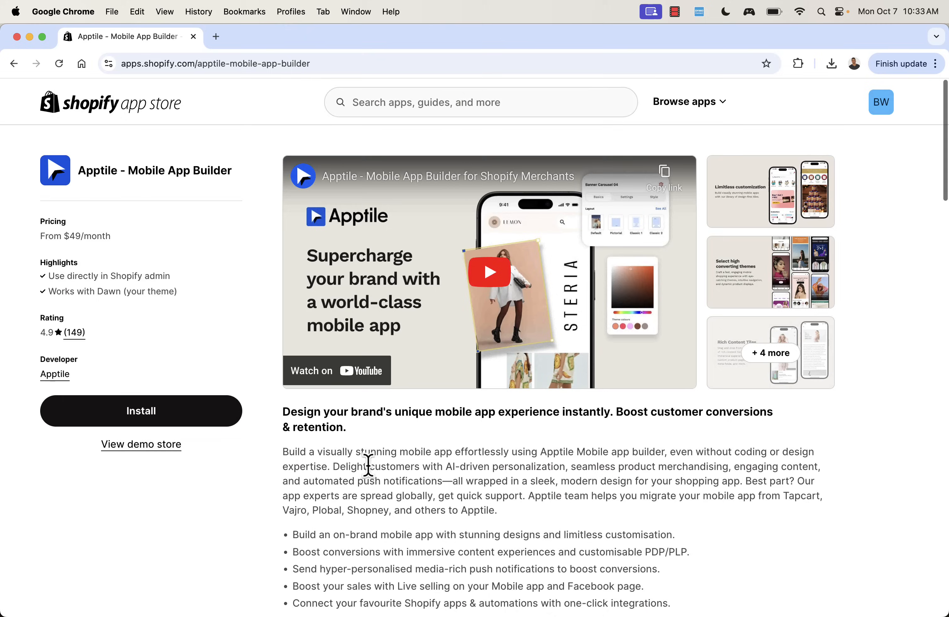
click(771, 191)
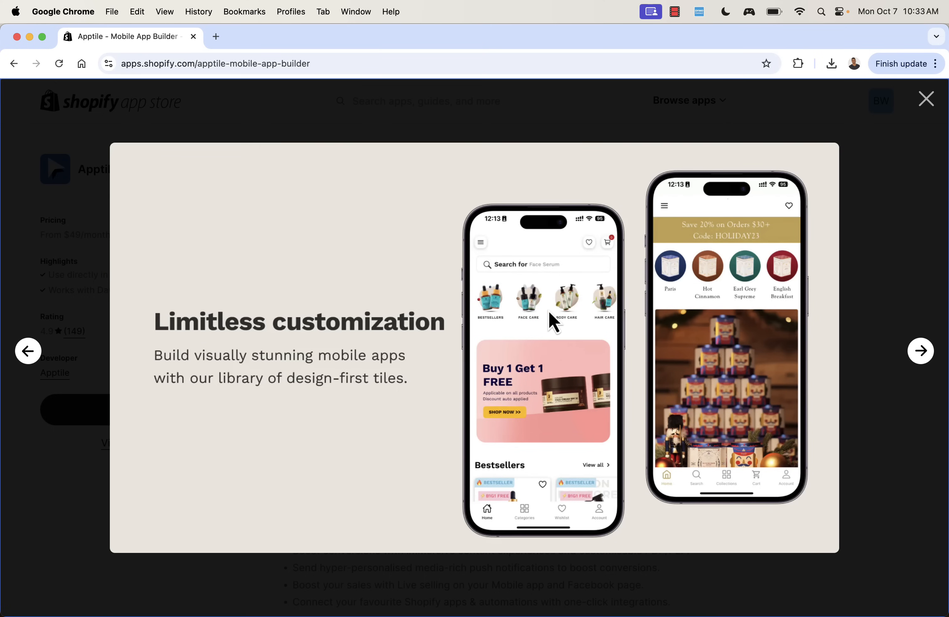
mouse_move(608, 143)
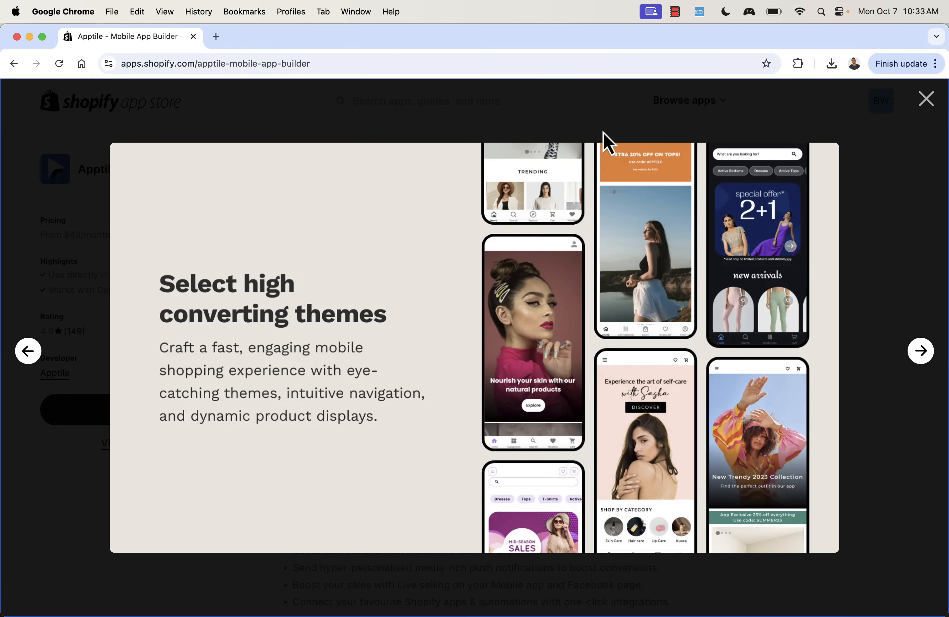
click(920, 351)
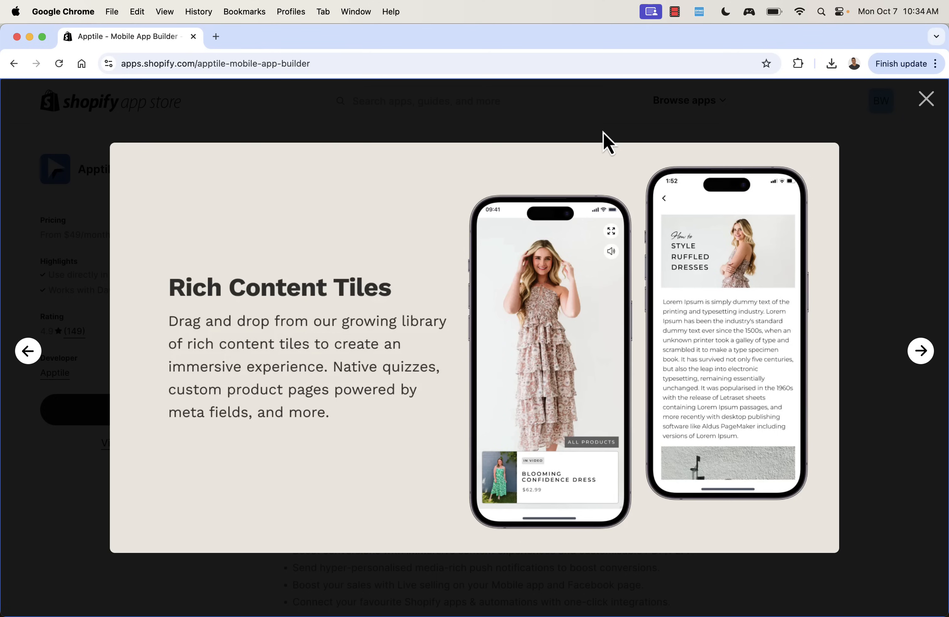
click(920, 350)
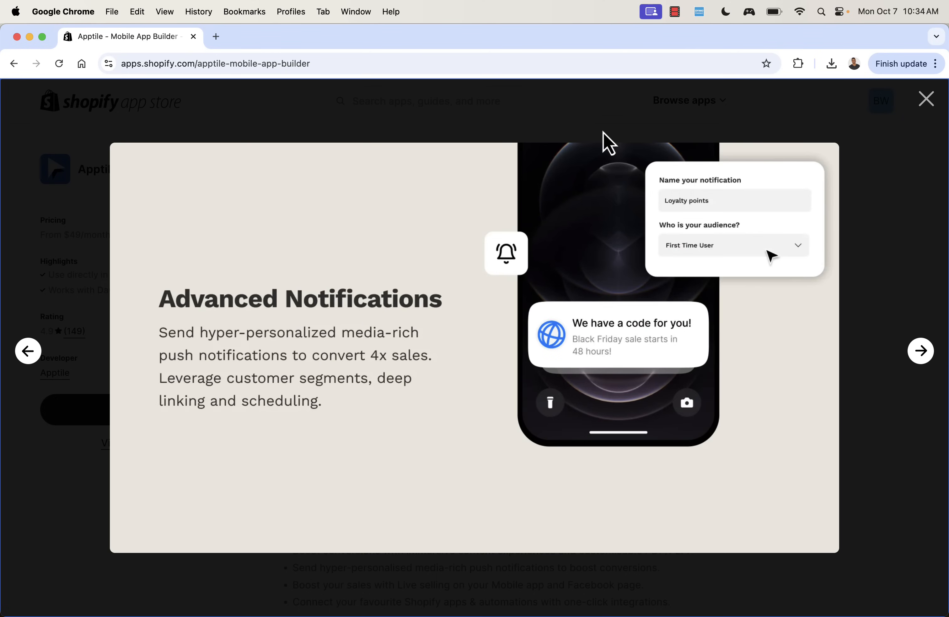
click(921, 351)
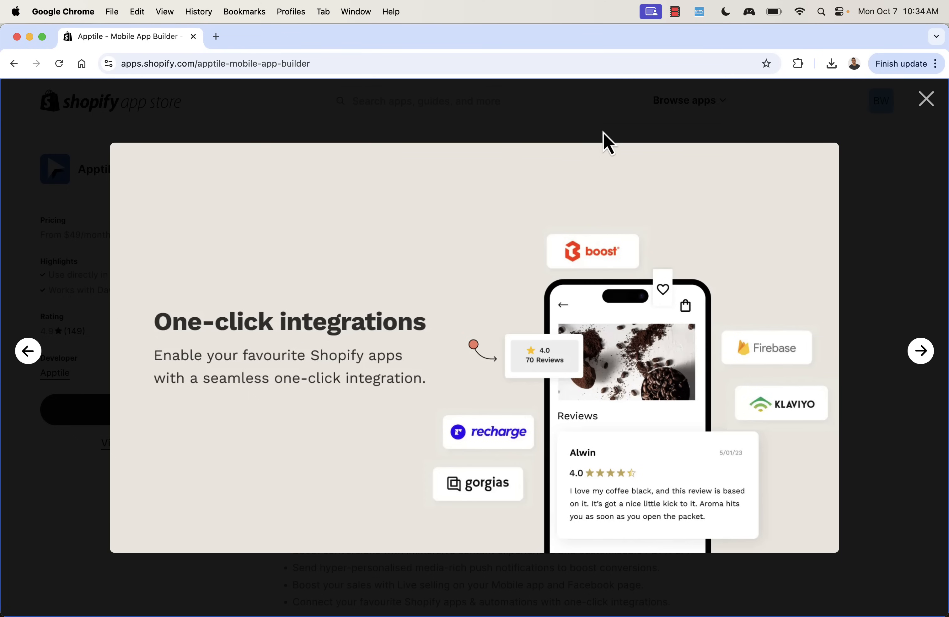
Step: Continue to the Drive more app users and Live Selling slides, close, then reopen the gallery at Rich Content Tiles
click(921, 350)
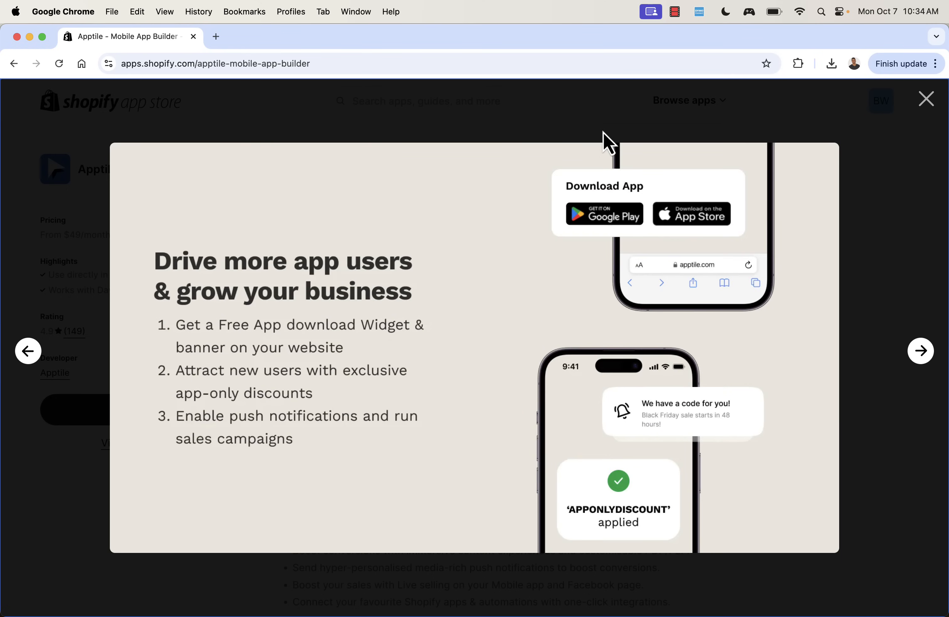
click(921, 350)
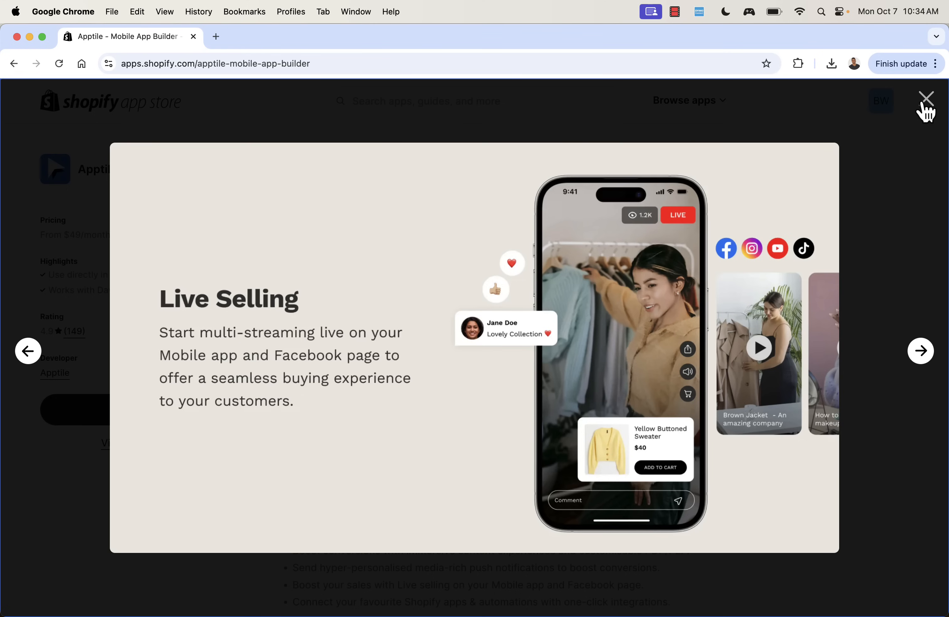
click(926, 98)
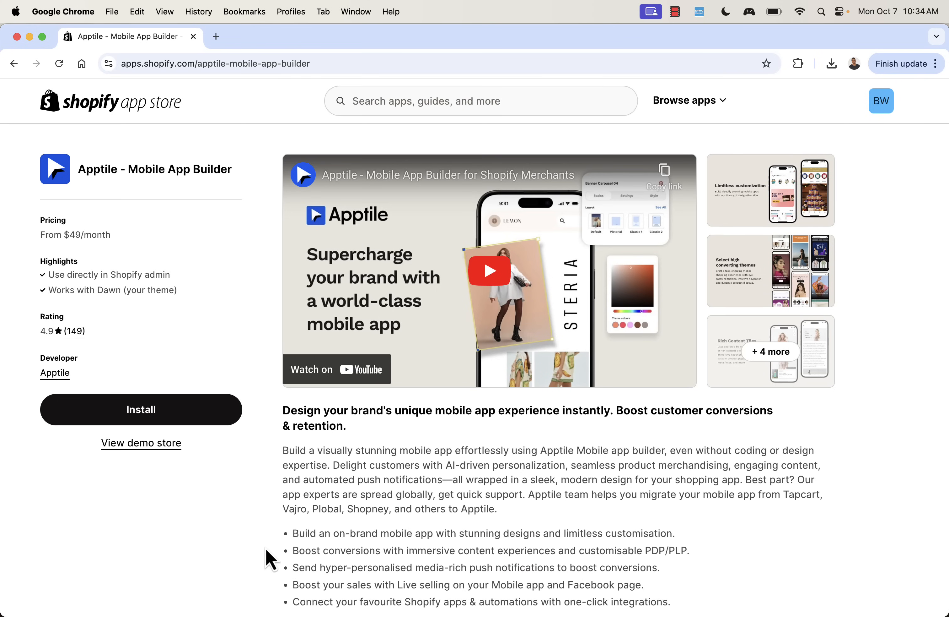
mouse_move(248, 533)
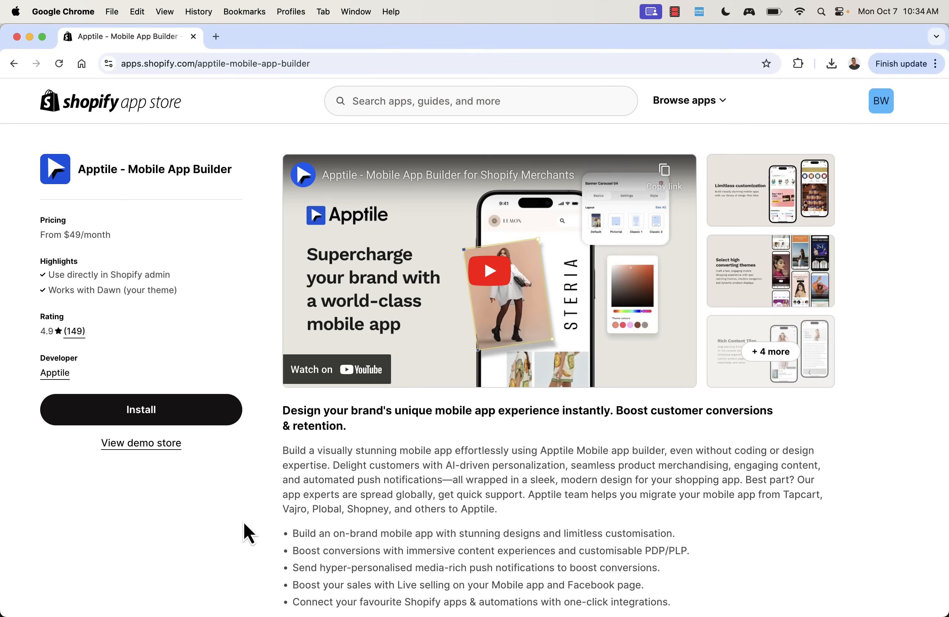
click(770, 351)
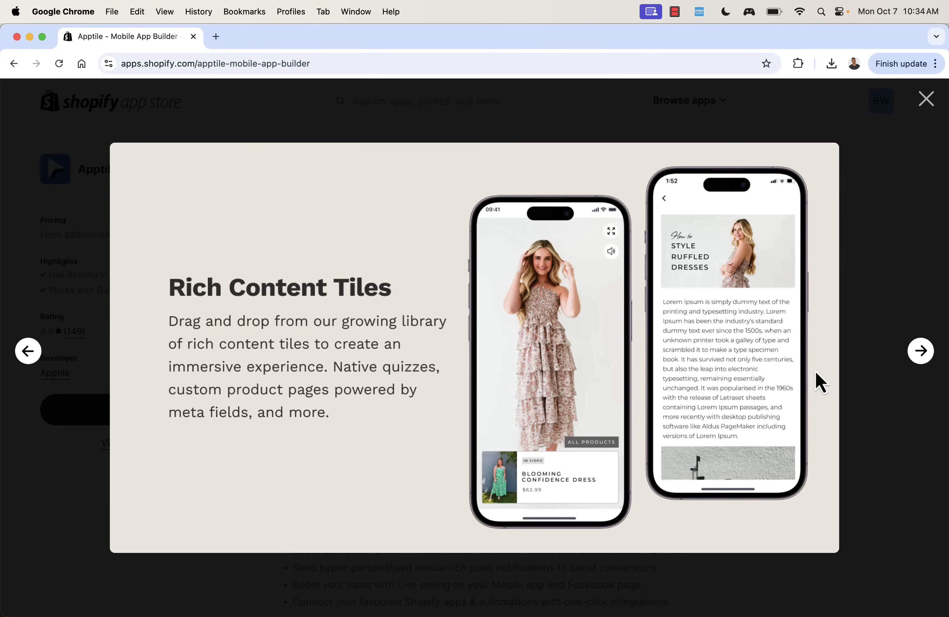
Step: Page to the promo video slide, start the Apptile intro video, then close the gallery back to the listing
click(920, 350)
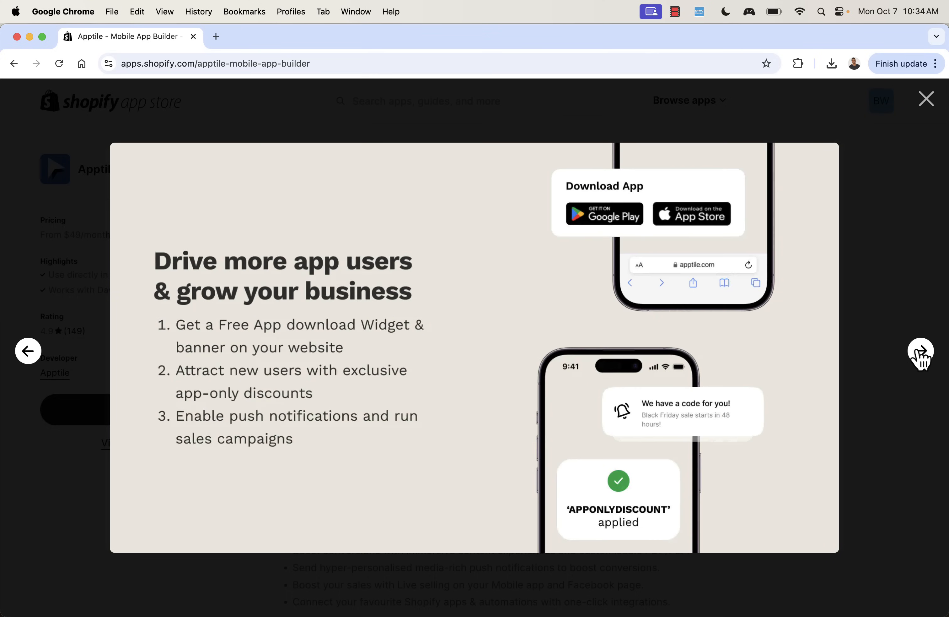
click(920, 353)
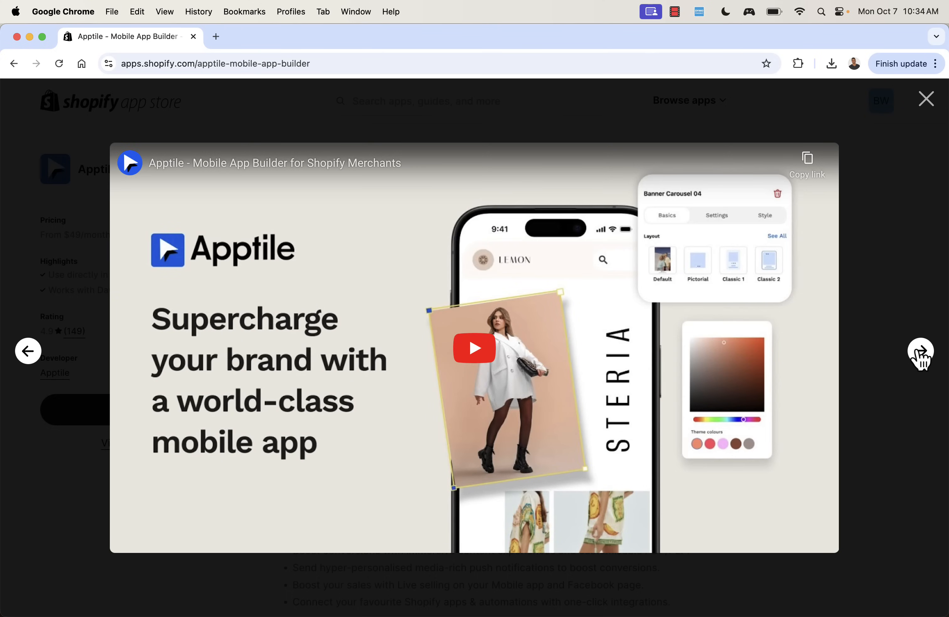
mouse_move(735, 267)
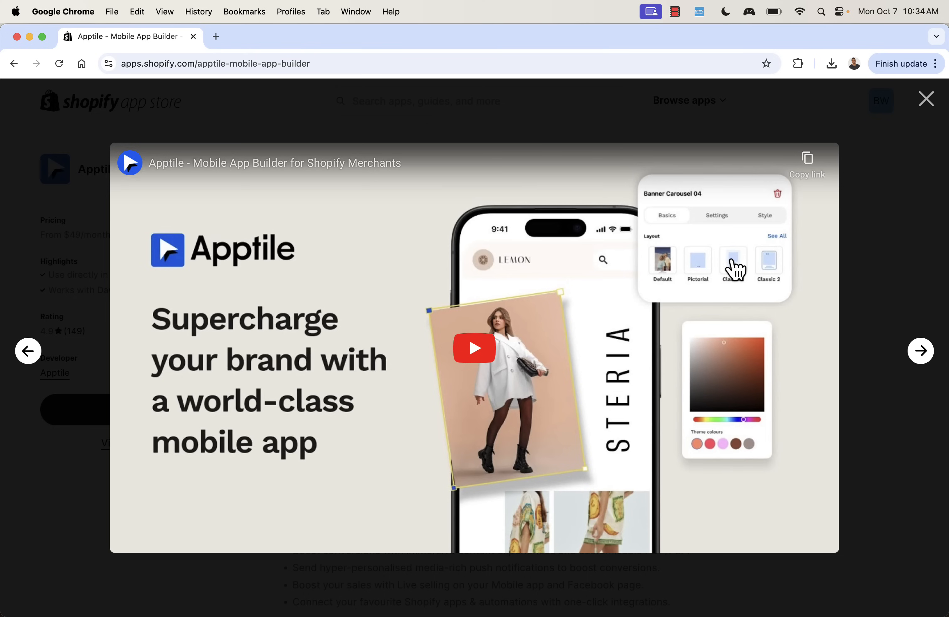
click(474, 348)
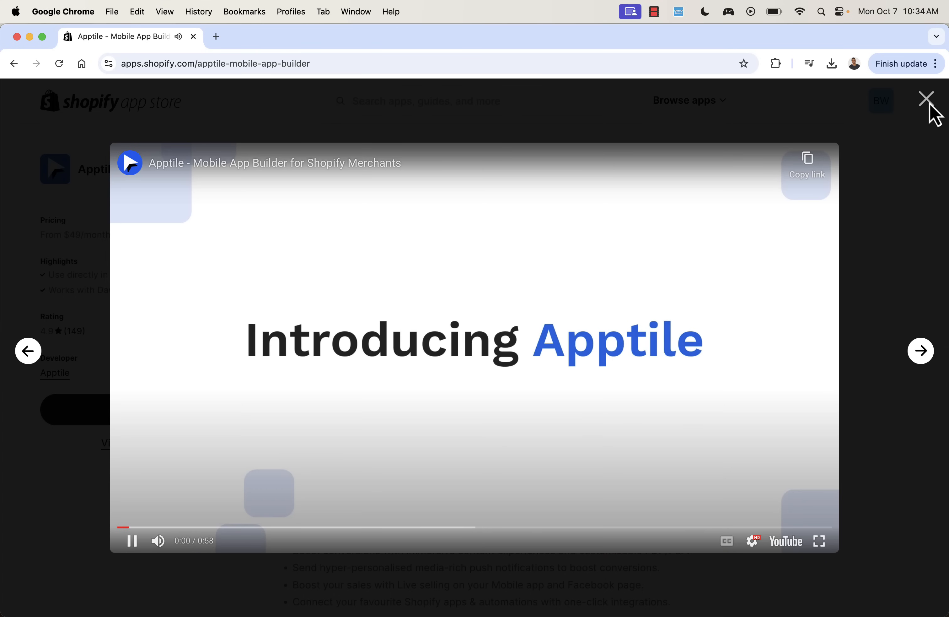
click(926, 98)
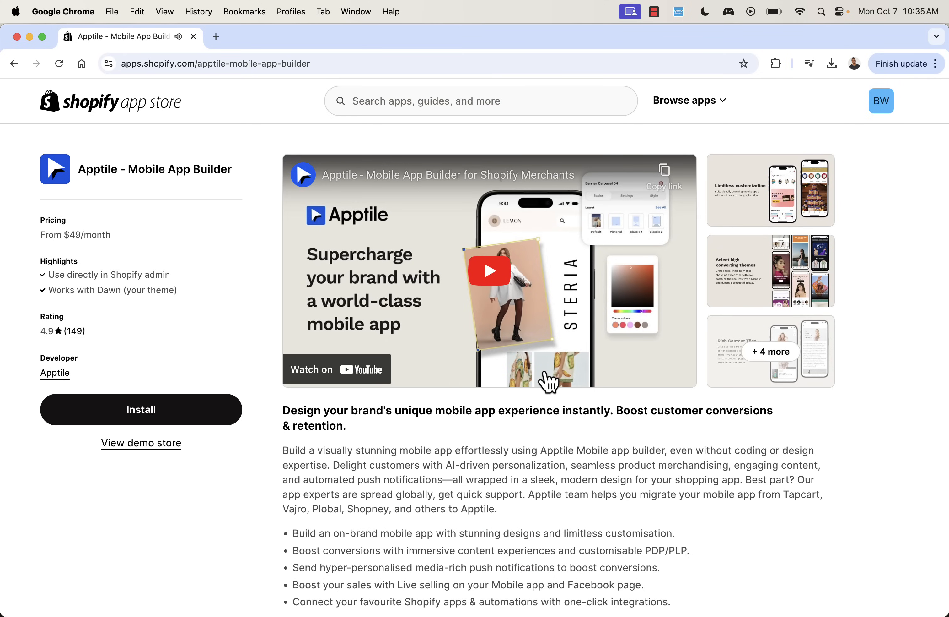
mouse_move(457, 408)
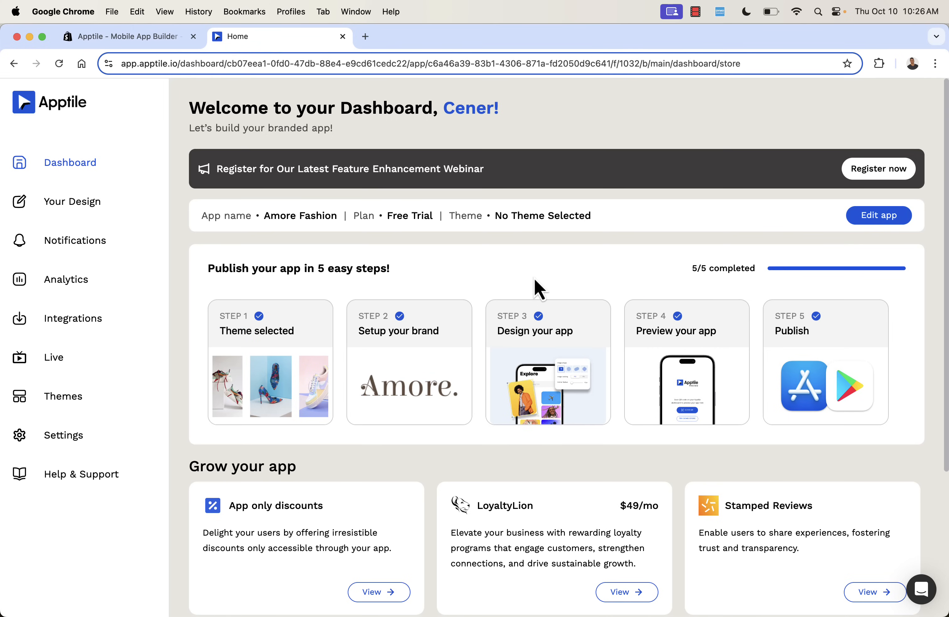
mouse_move(324, 271)
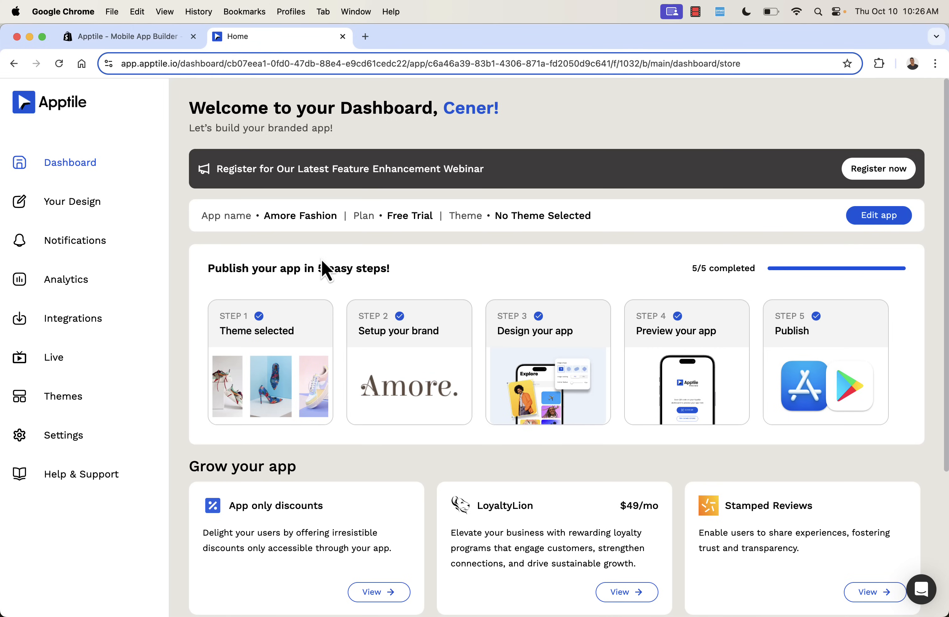
mouse_move(254, 399)
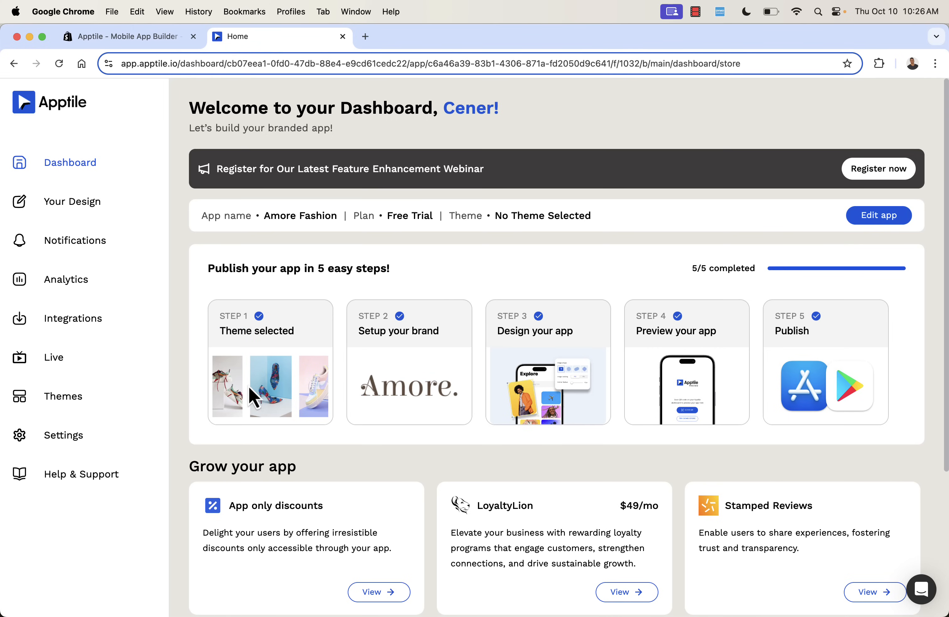
mouse_move(300, 256)
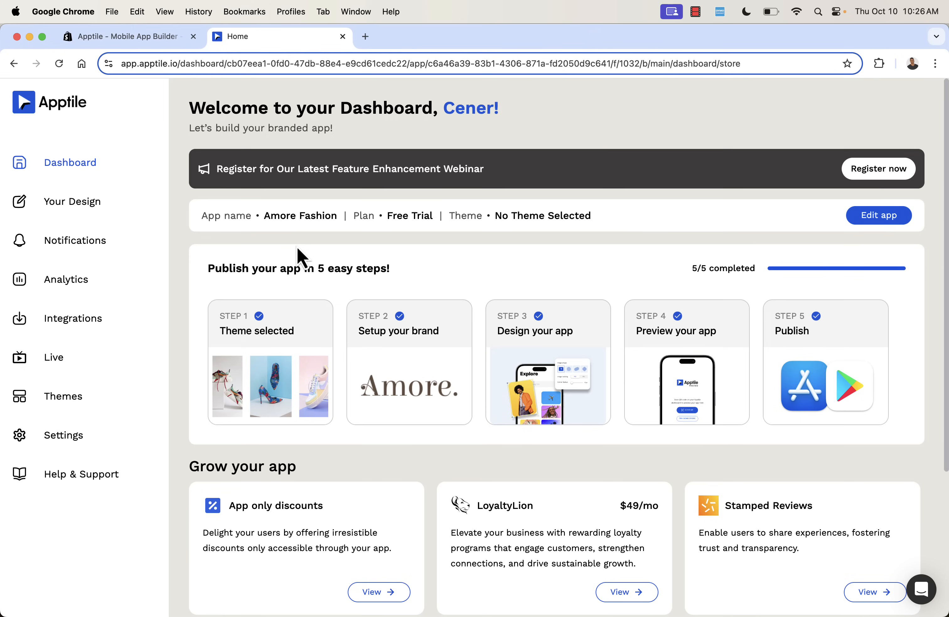
mouse_move(212, 282)
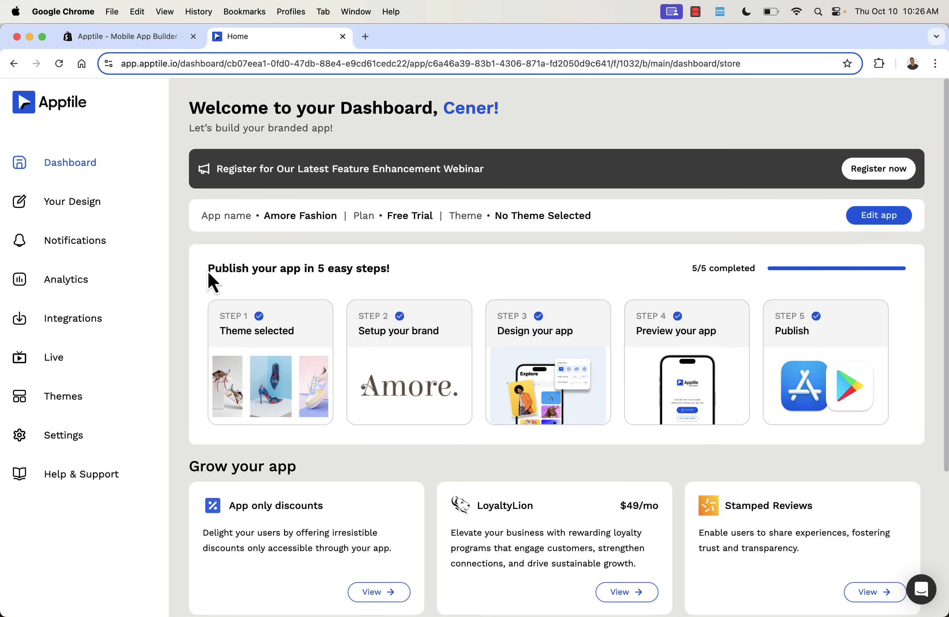
mouse_move(209, 272)
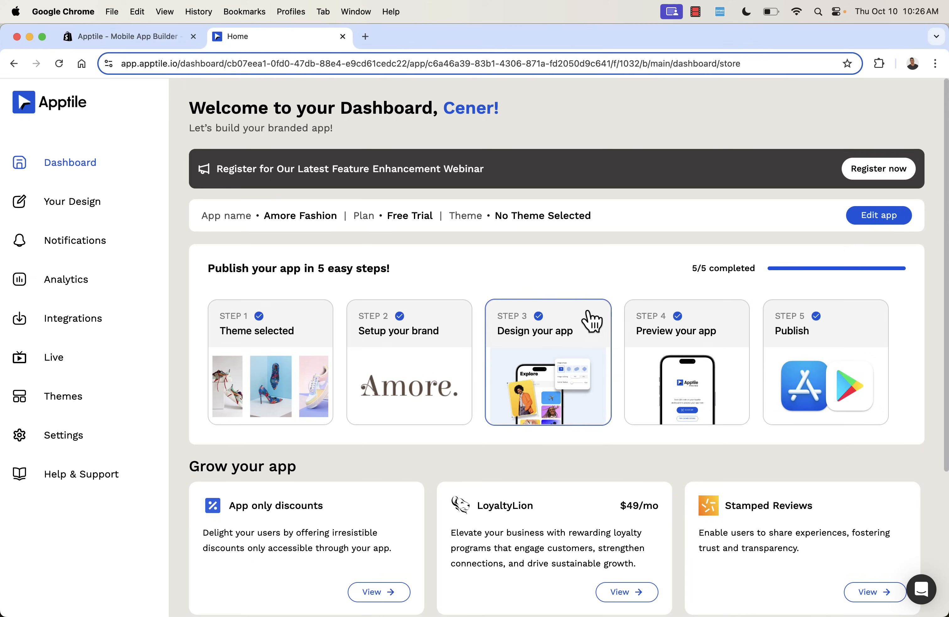
mouse_move(544, 395)
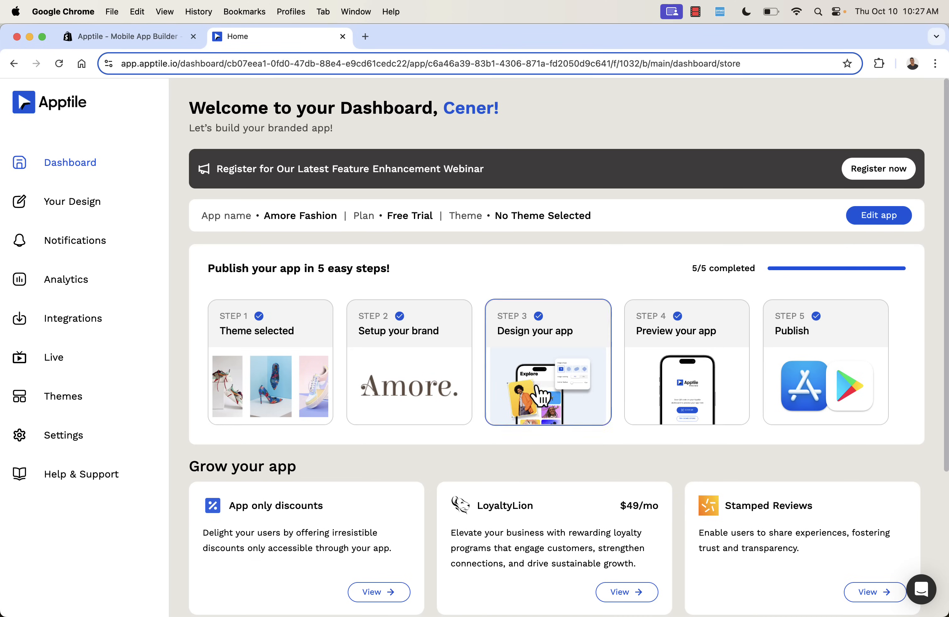
mouse_move(535, 288)
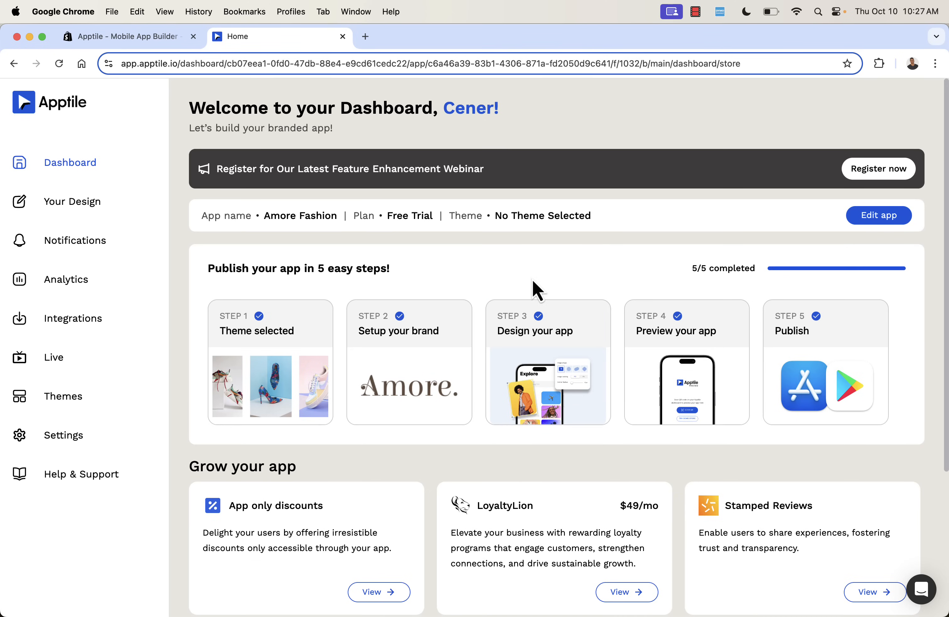
mouse_move(537, 283)
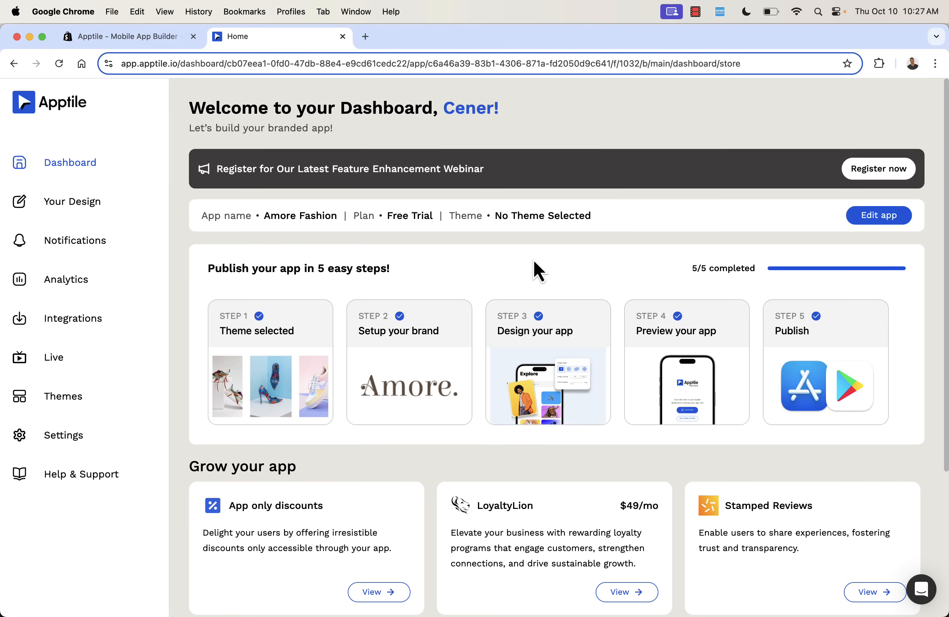
mouse_move(425, 276)
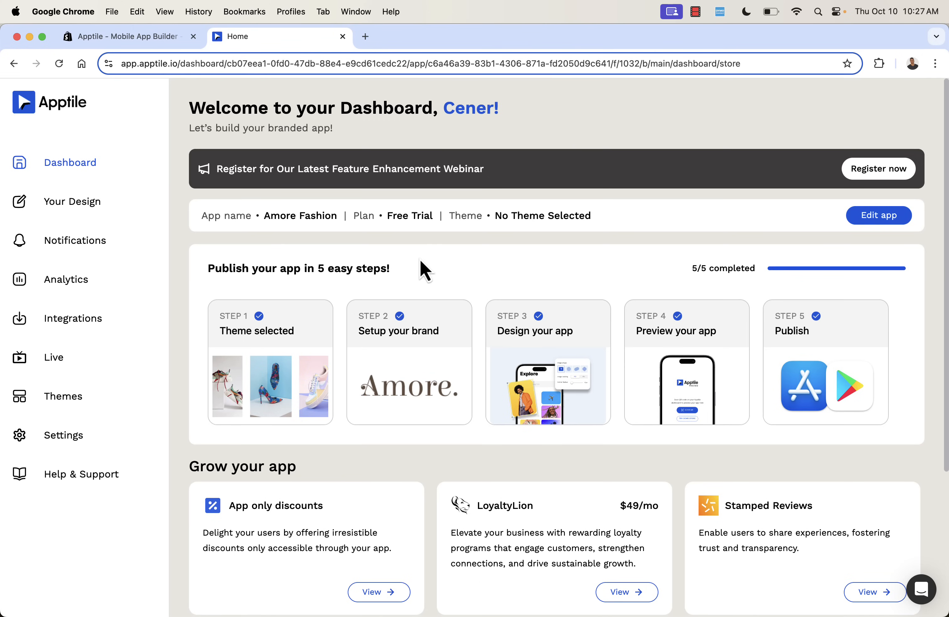
mouse_move(387, 315)
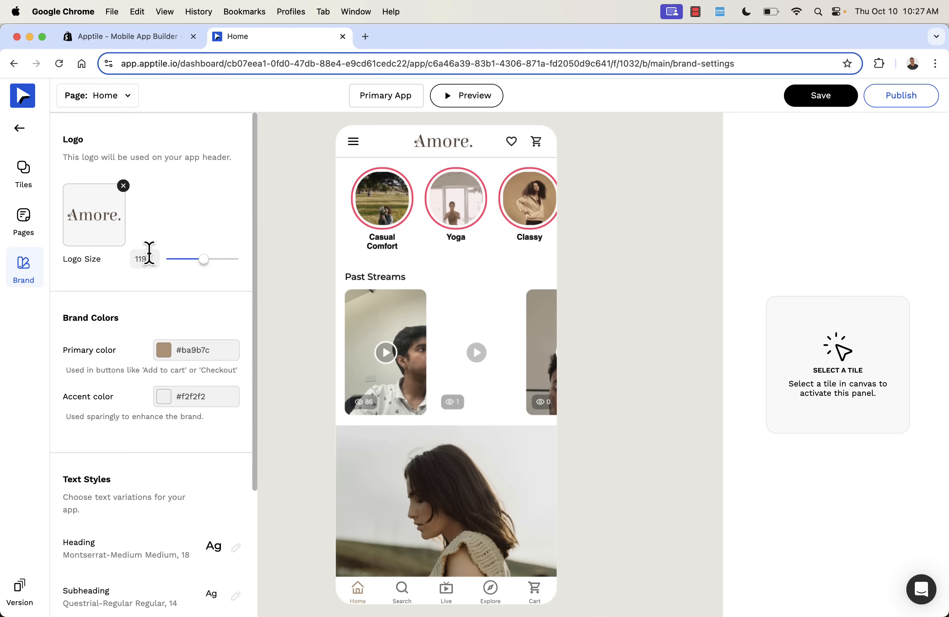
drag(202, 258, 205, 258)
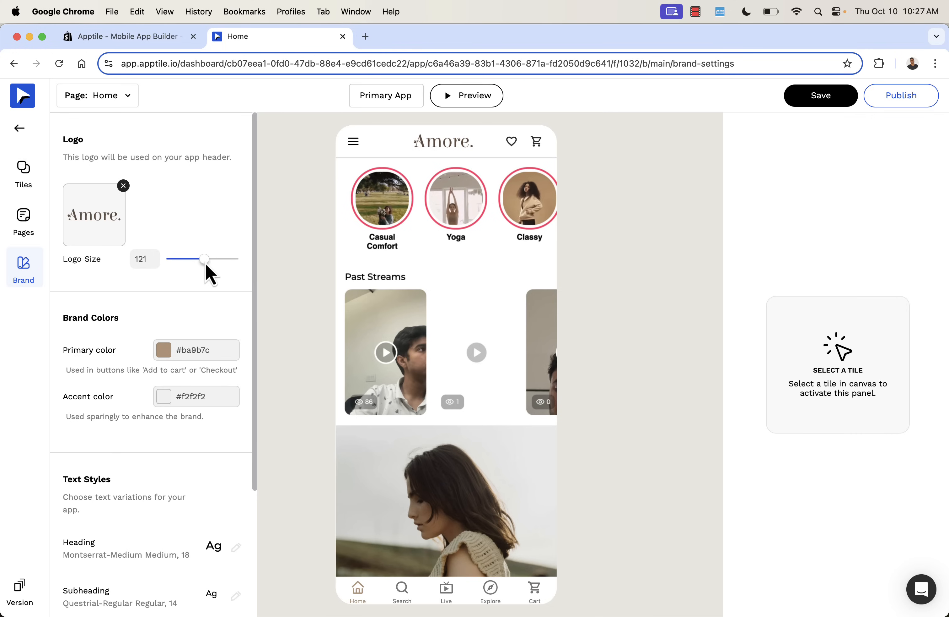
drag(205, 259, 200, 259)
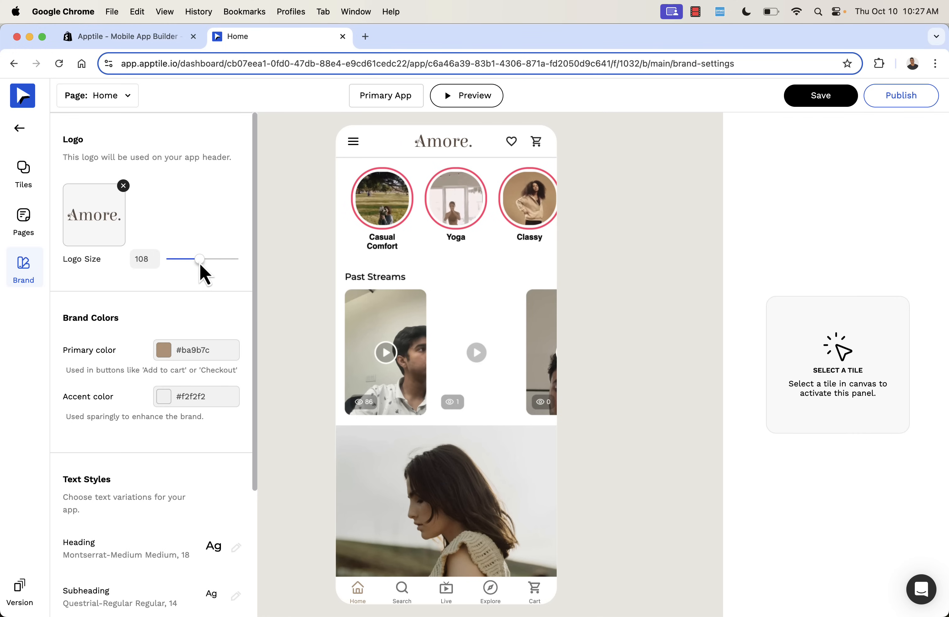
drag(199, 259, 207, 259)
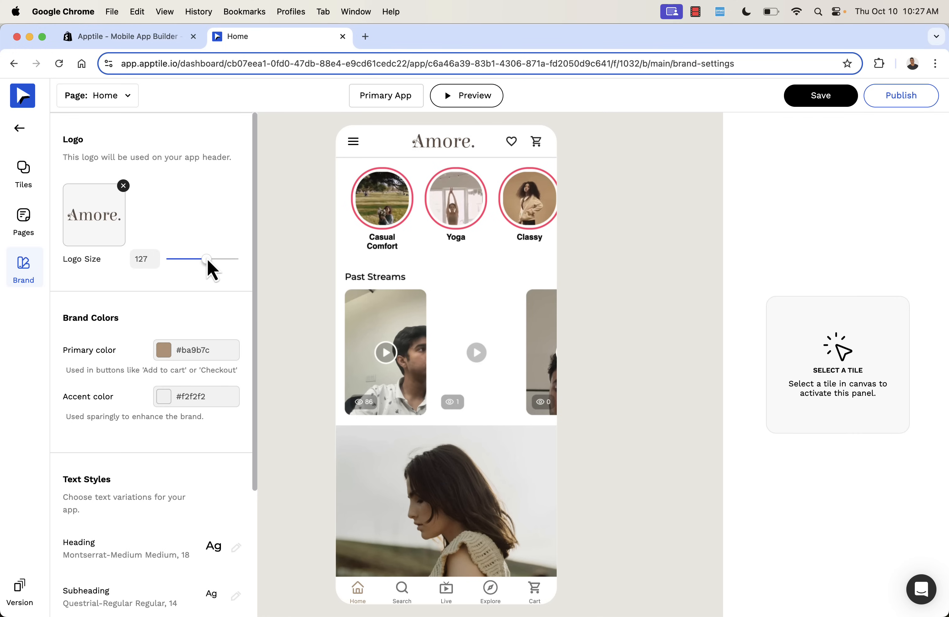
drag(207, 259, 206, 259)
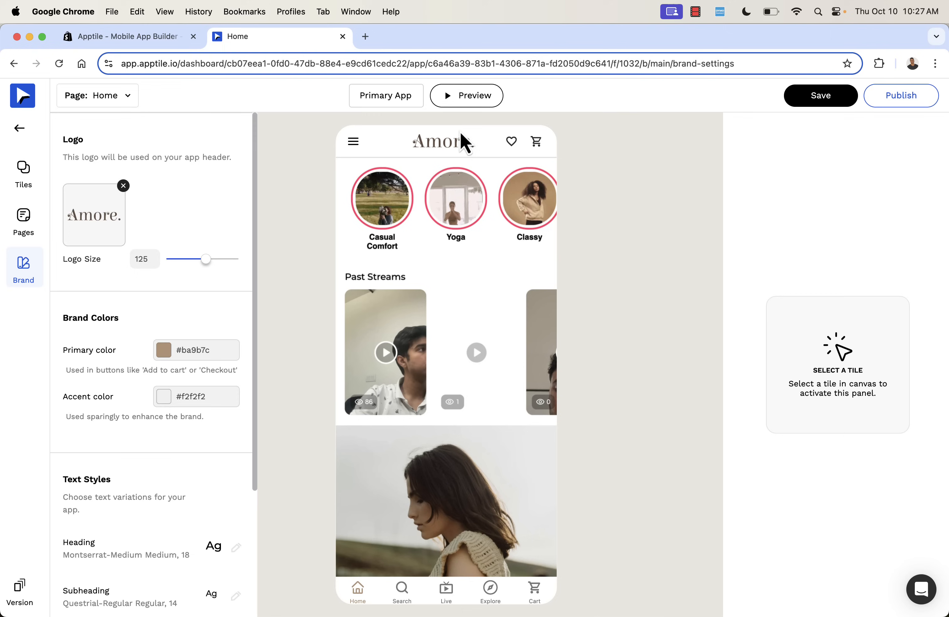
drag(207, 259, 201, 259)
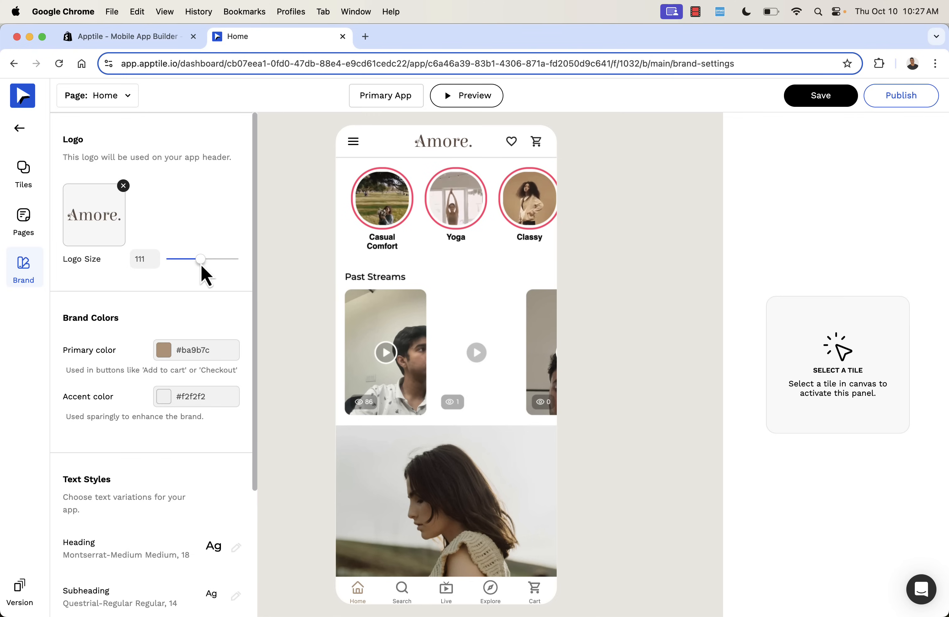
drag(200, 259, 205, 258)
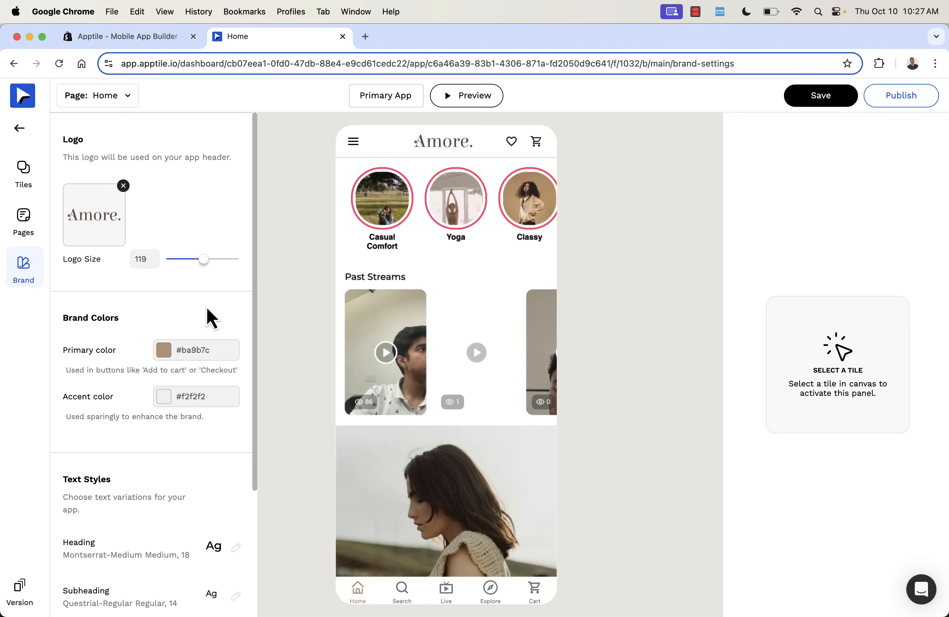
Step: Set Amore Fashion's primary brand colour to deep blue #0021c9 in the Brand panel
scroll(down, 3)
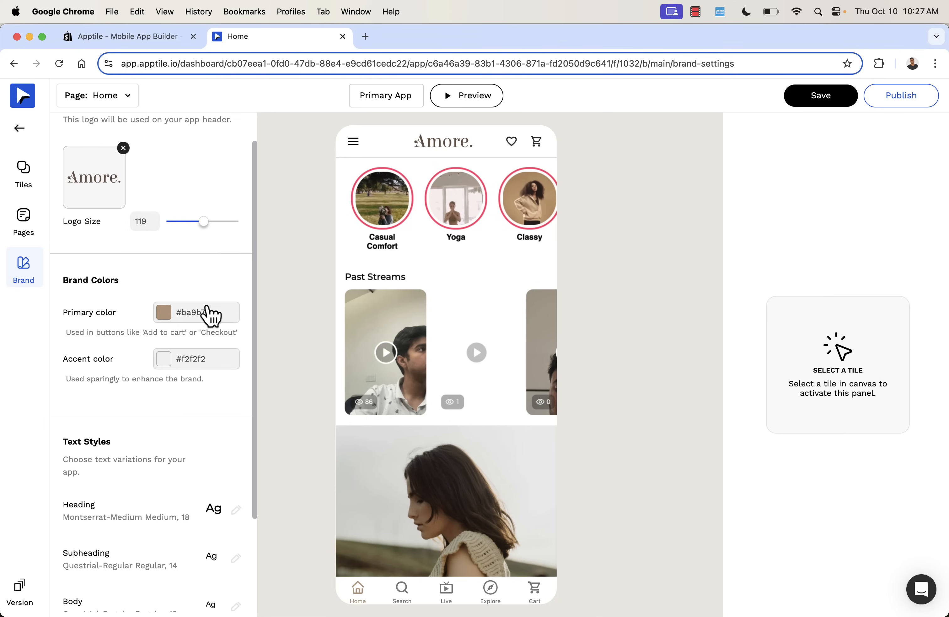
scroll(down, 3)
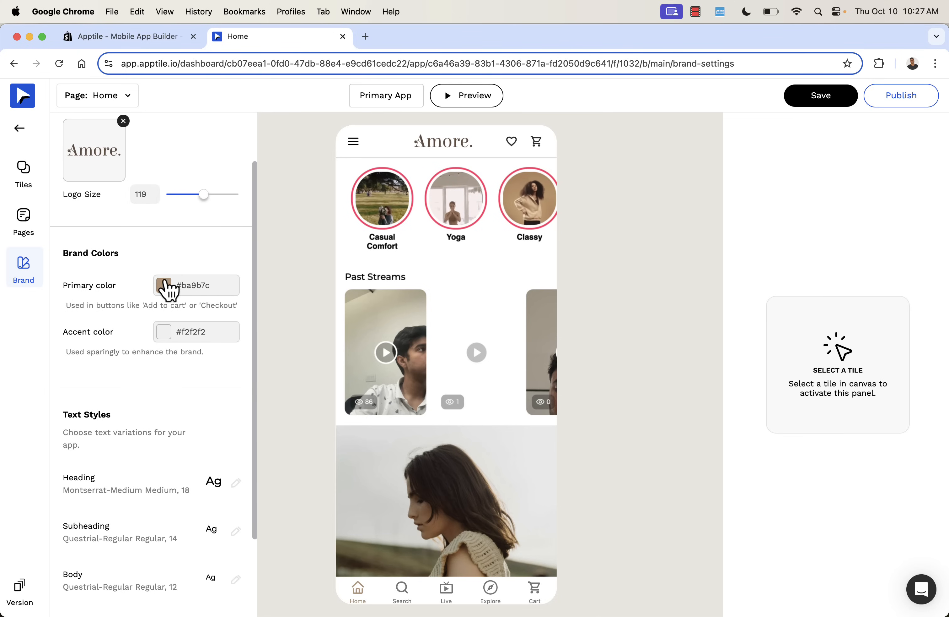
click(164, 284)
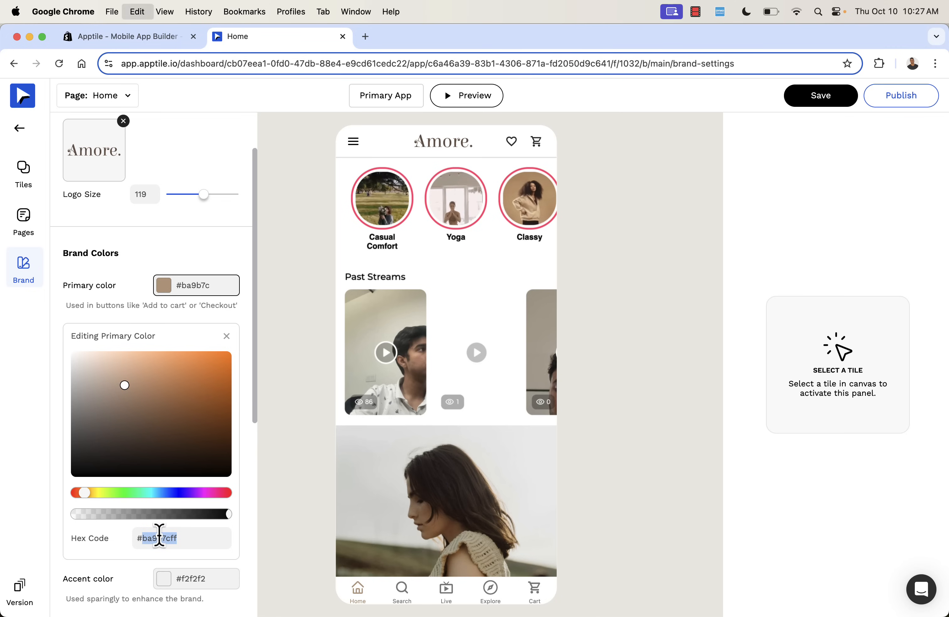
drag(83, 492, 175, 492)
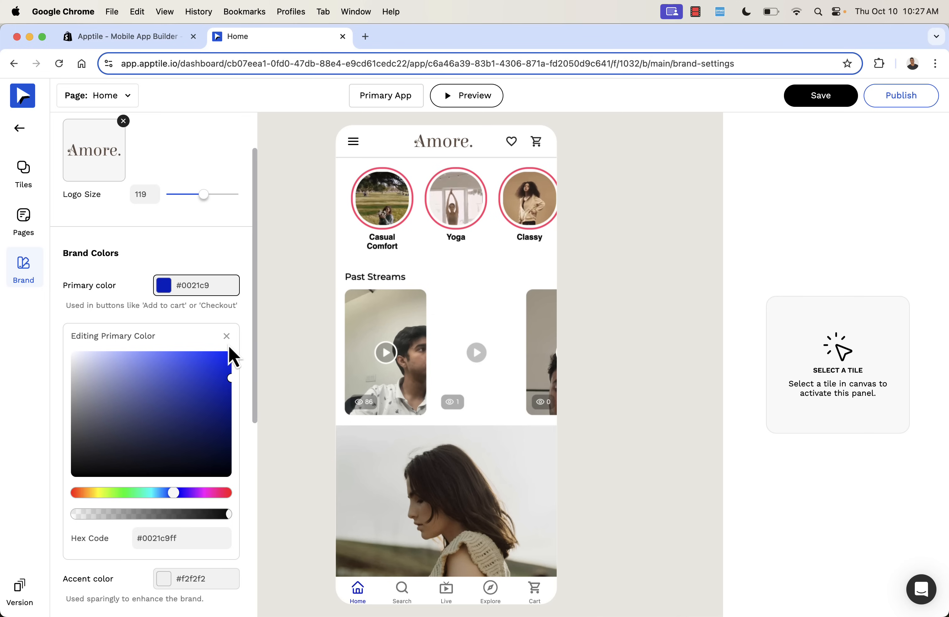
click(163, 332)
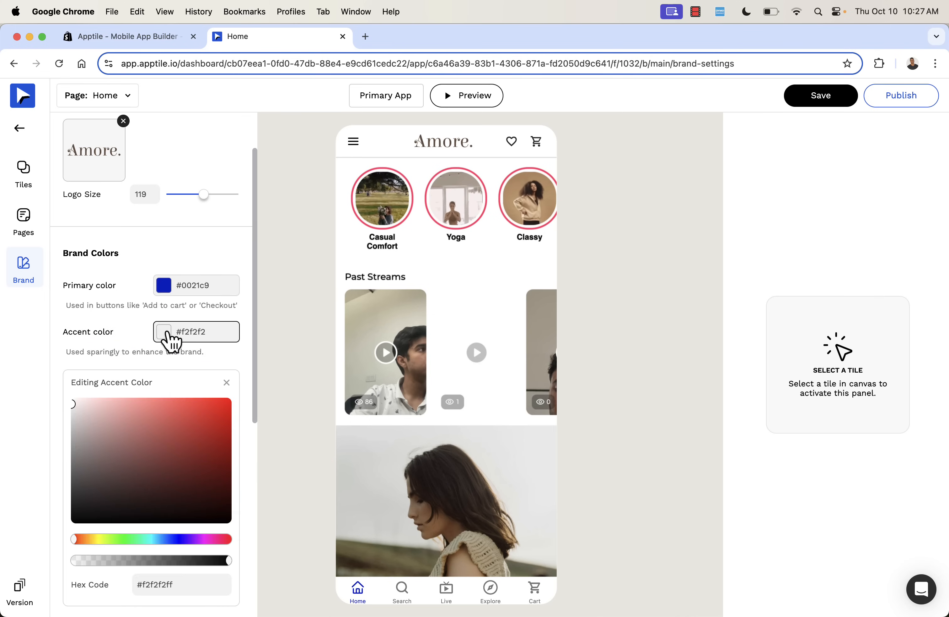
Step: Try red and purple accent colours, settle on pure red #ff0000 and finish editing
click(228, 398)
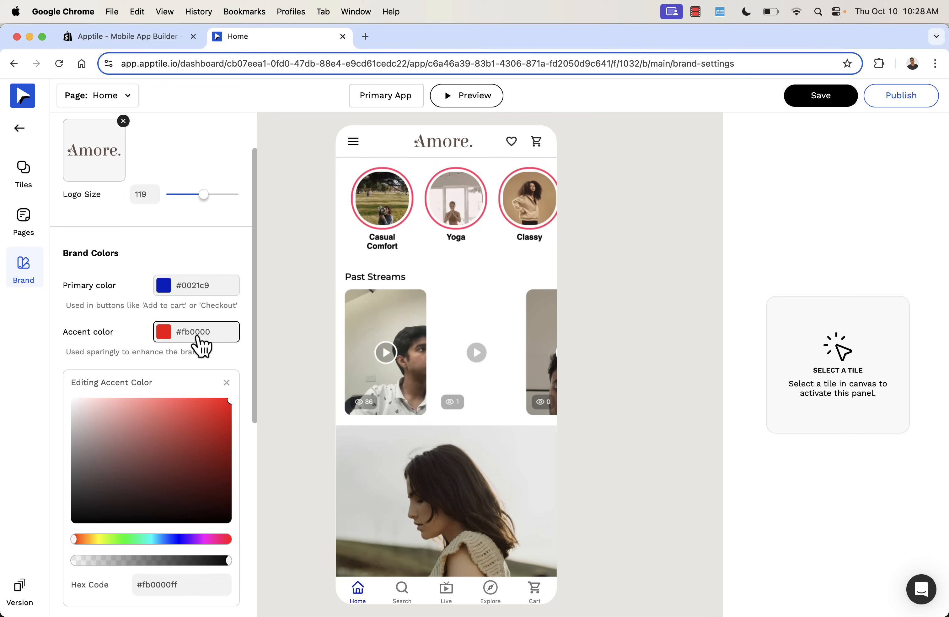
click(517, 198)
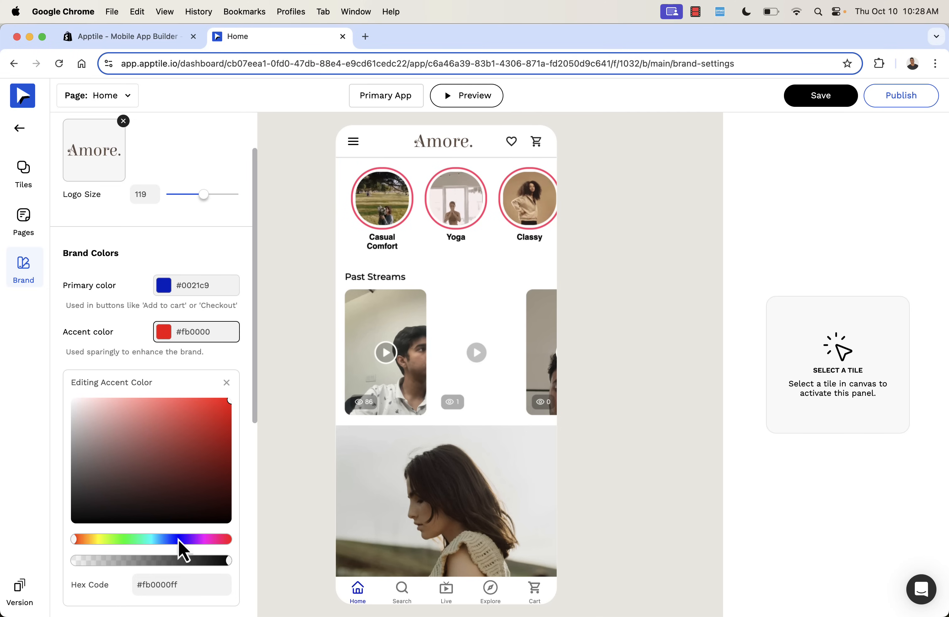
click(188, 464)
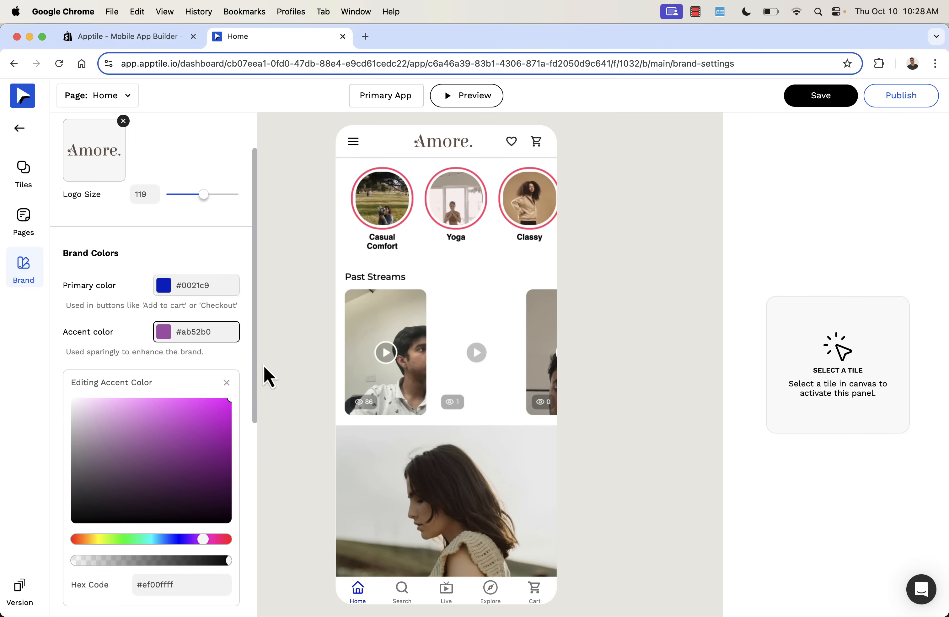
drag(202, 539, 72, 539)
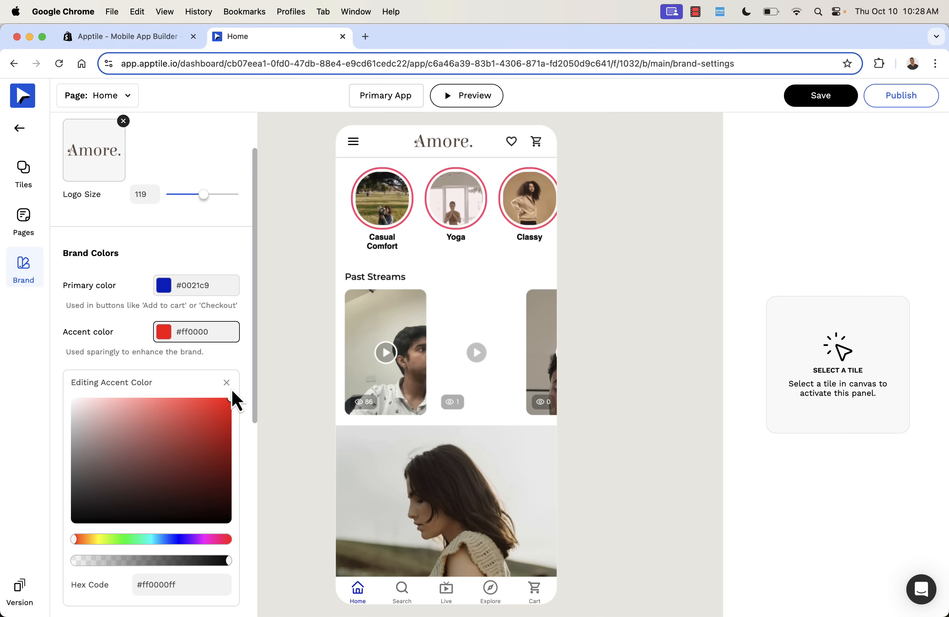
click(227, 382)
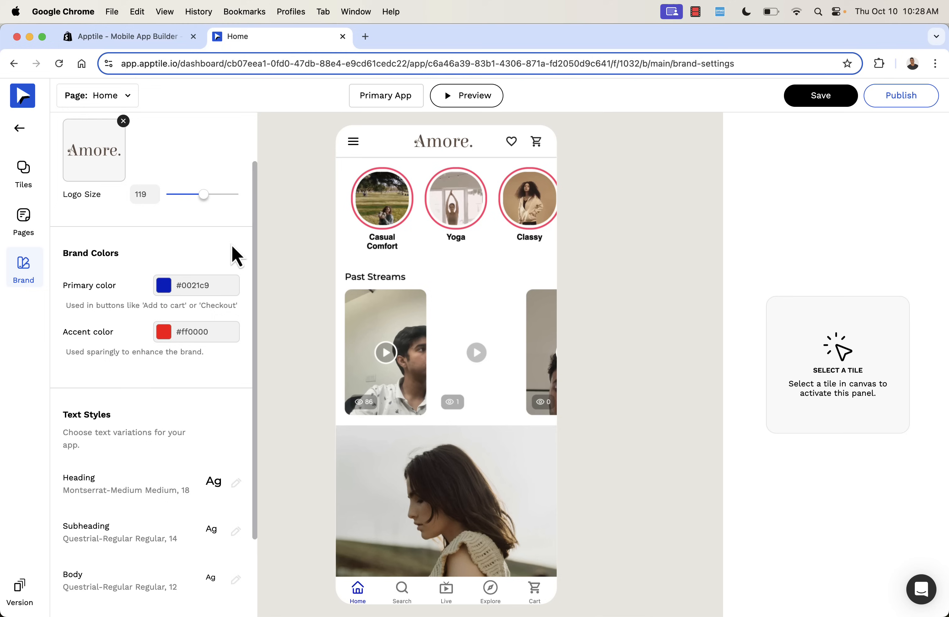
Step: Reach Text Styles and bring up the subheading font settings after checking the heading ones
scroll(down, 3)
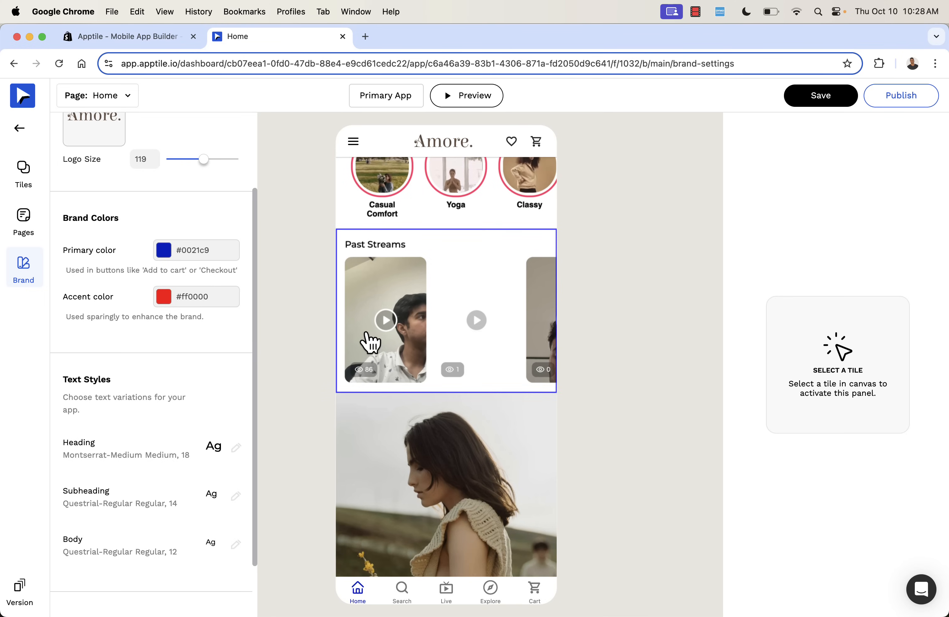
scroll(down, 3)
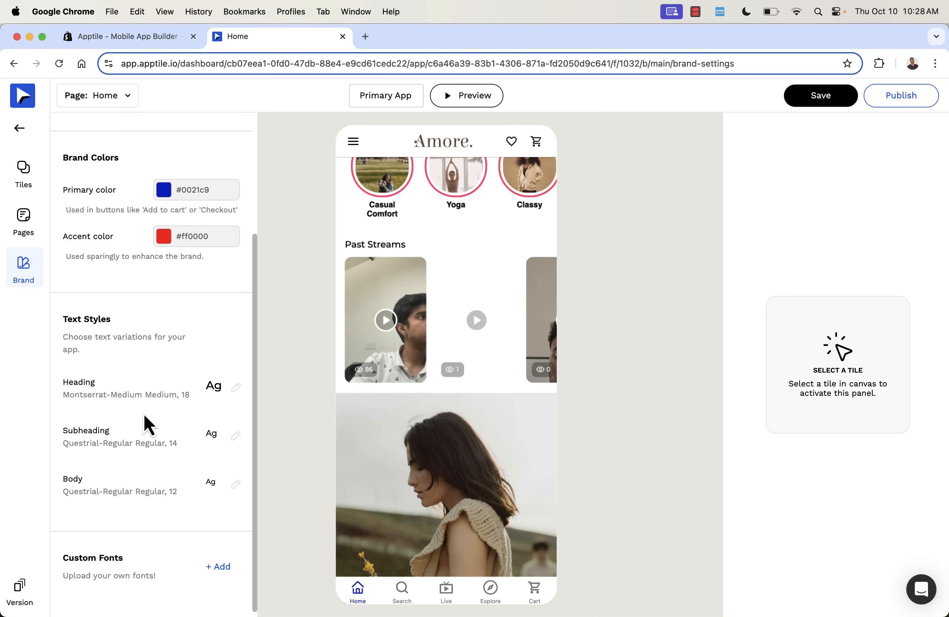
click(236, 386)
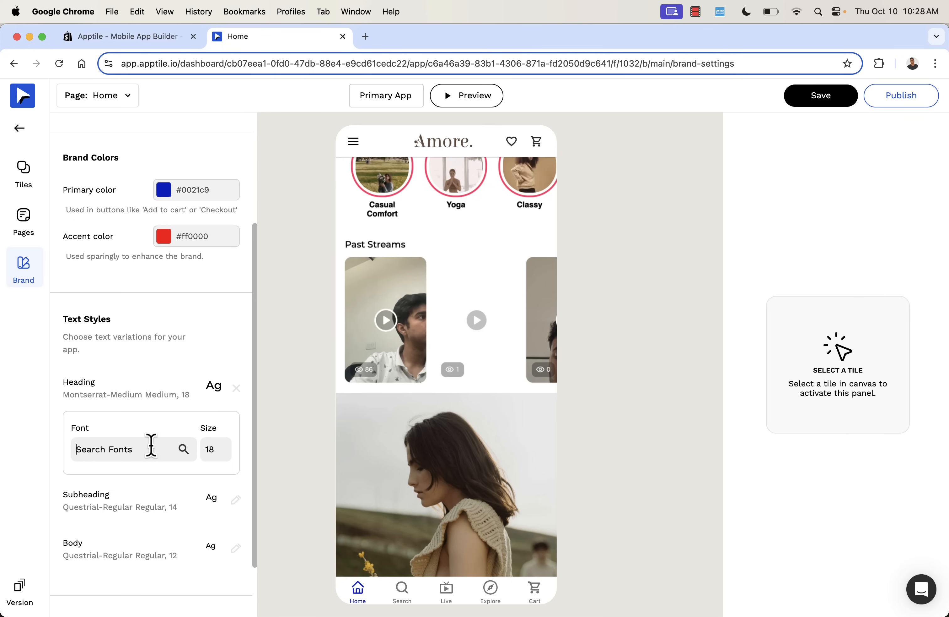
scroll(down, 3)
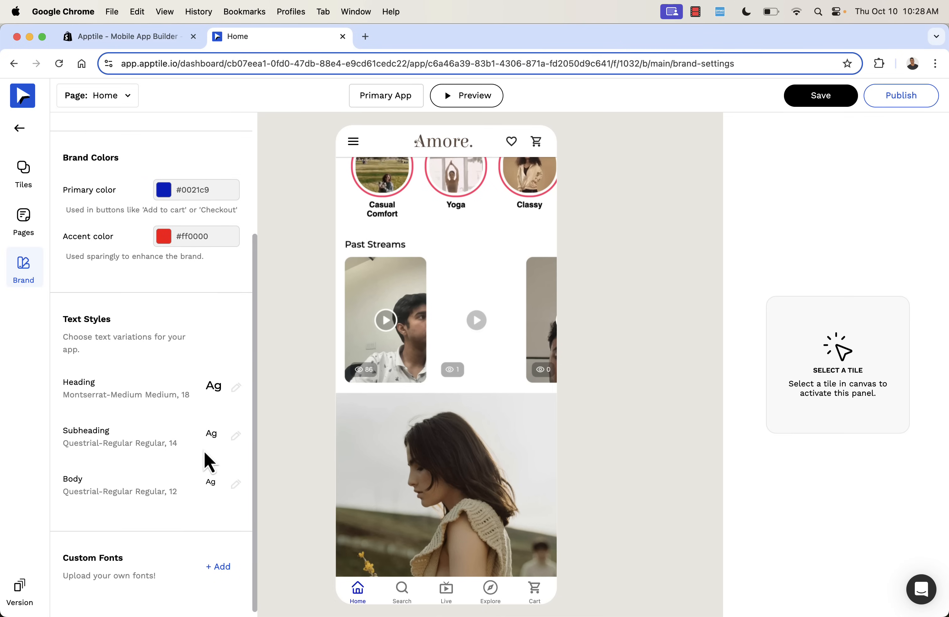
click(235, 436)
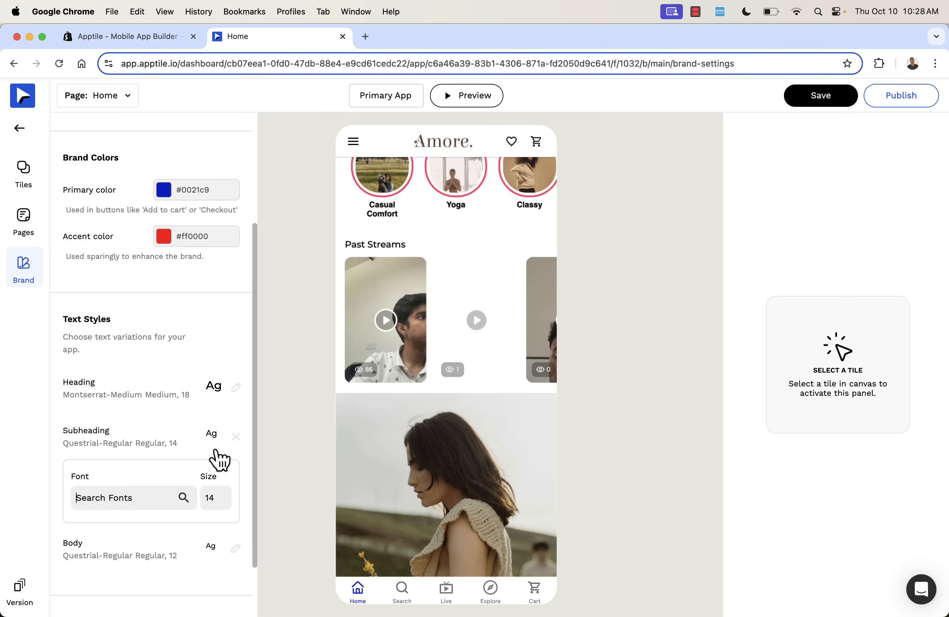
Step: Search 'Mont' and set the subheading font to Montserrat-Thin, then save the design
text(Mont)
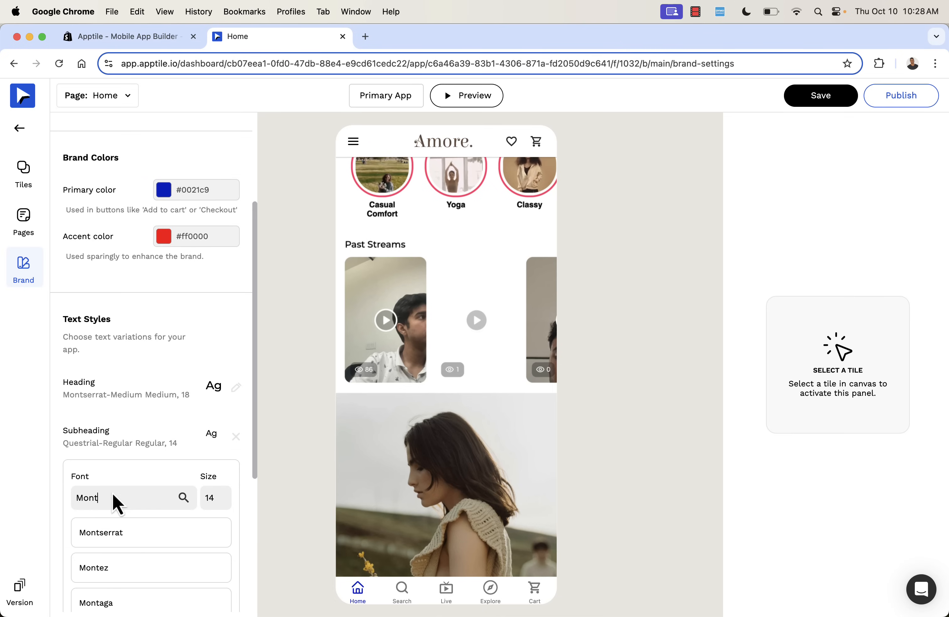
click(101, 532)
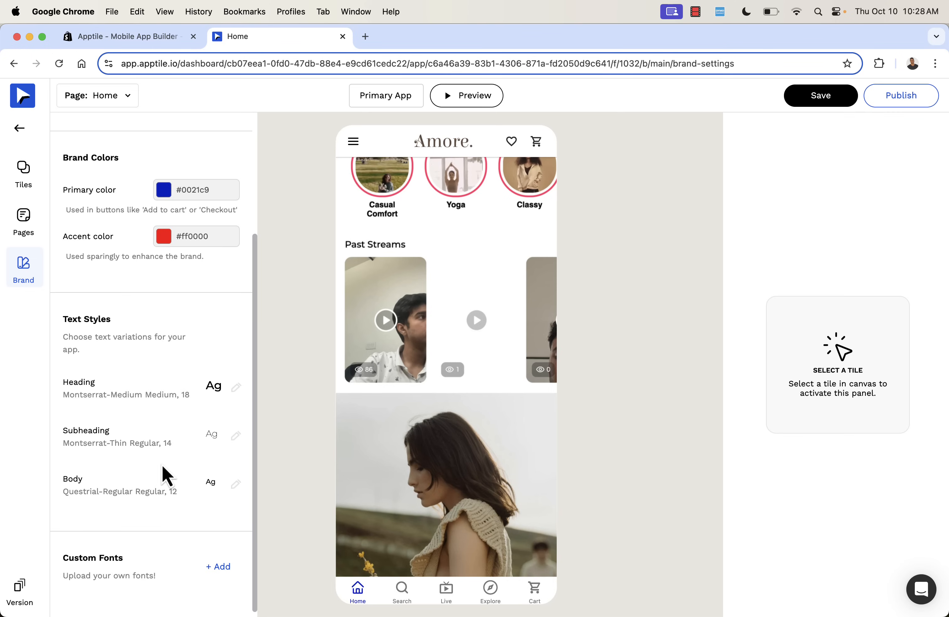
mouse_move(151, 571)
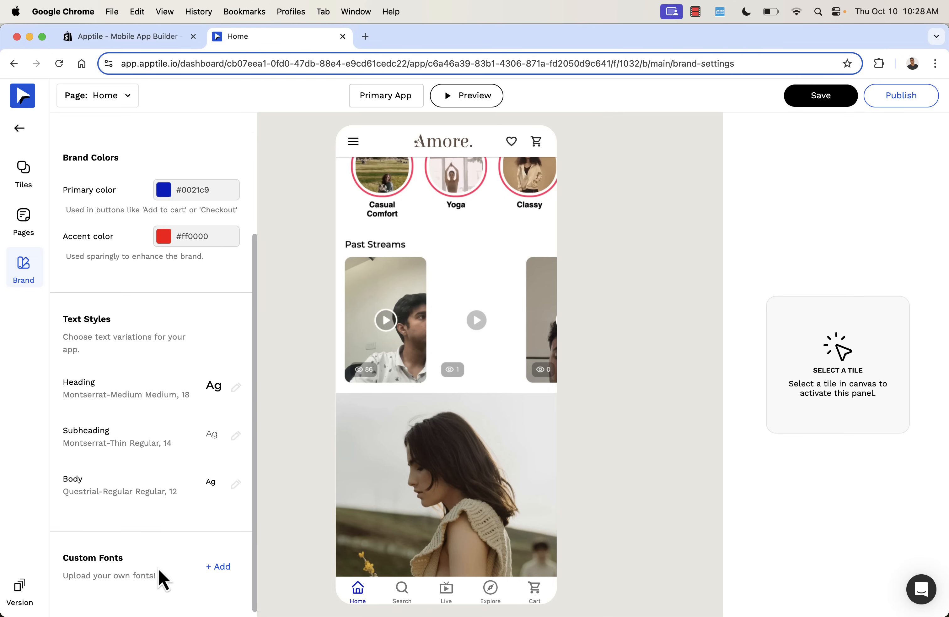
click(821, 95)
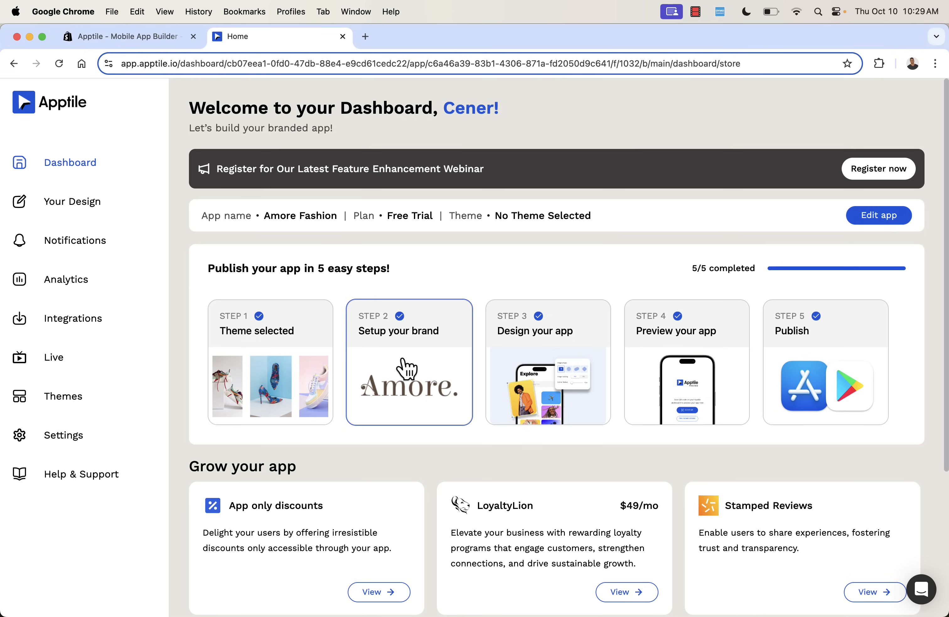
mouse_move(311, 305)
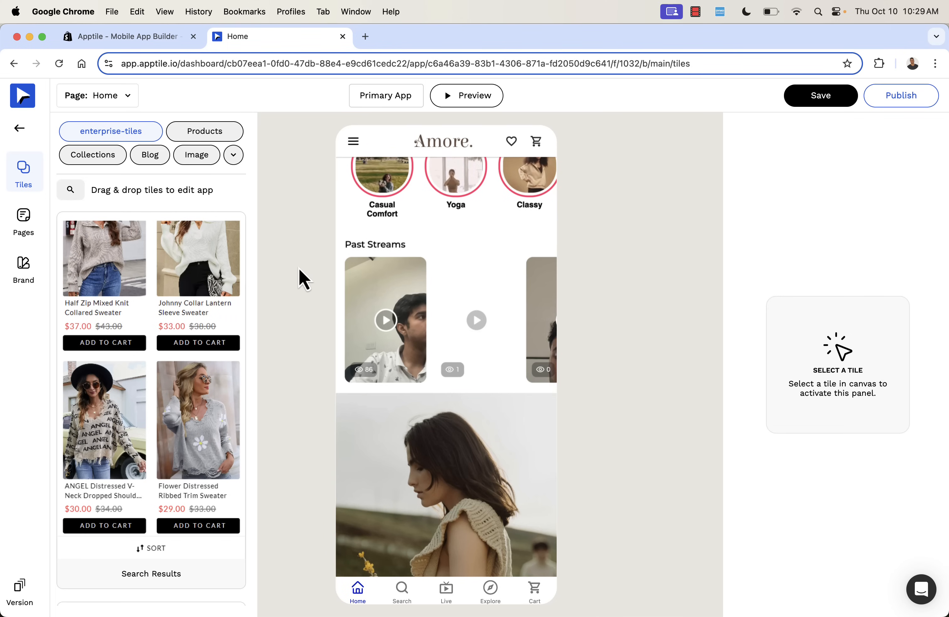
mouse_move(416, 596)
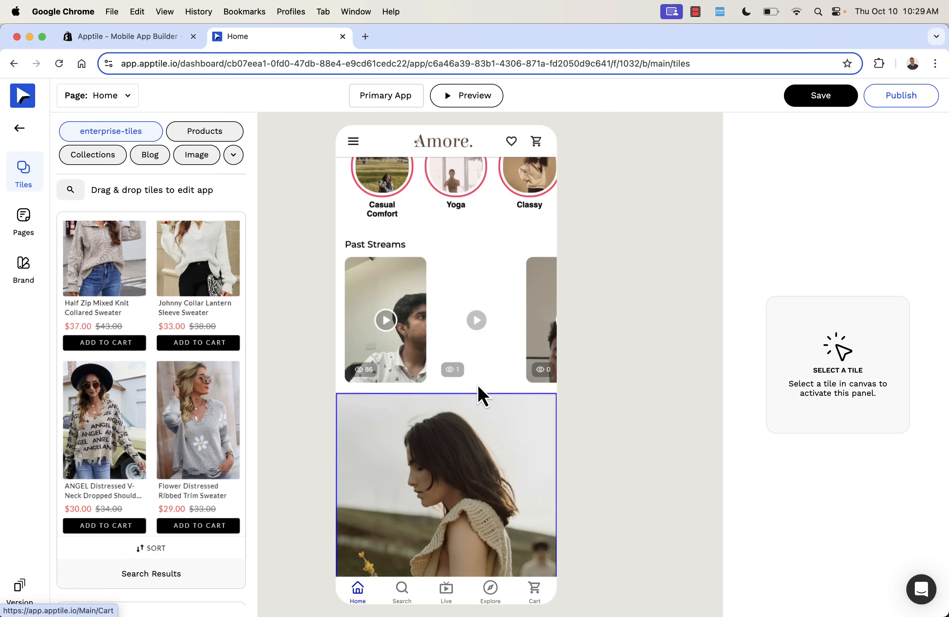
Step: Scroll down the Home page preview and the Tiles library to the Auto Scroll Image Banner tile
scroll(down, 3)
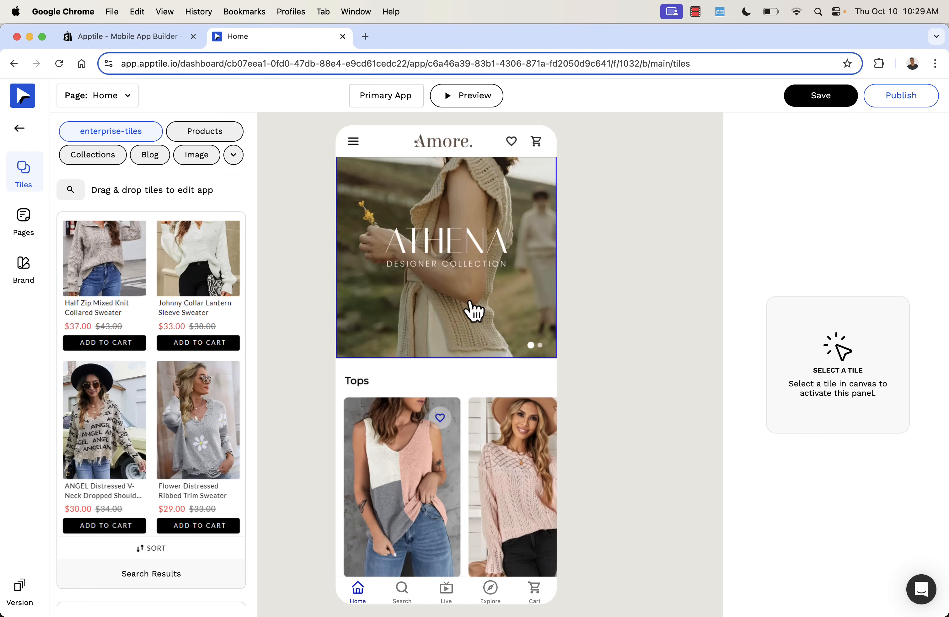
scroll(down, 3)
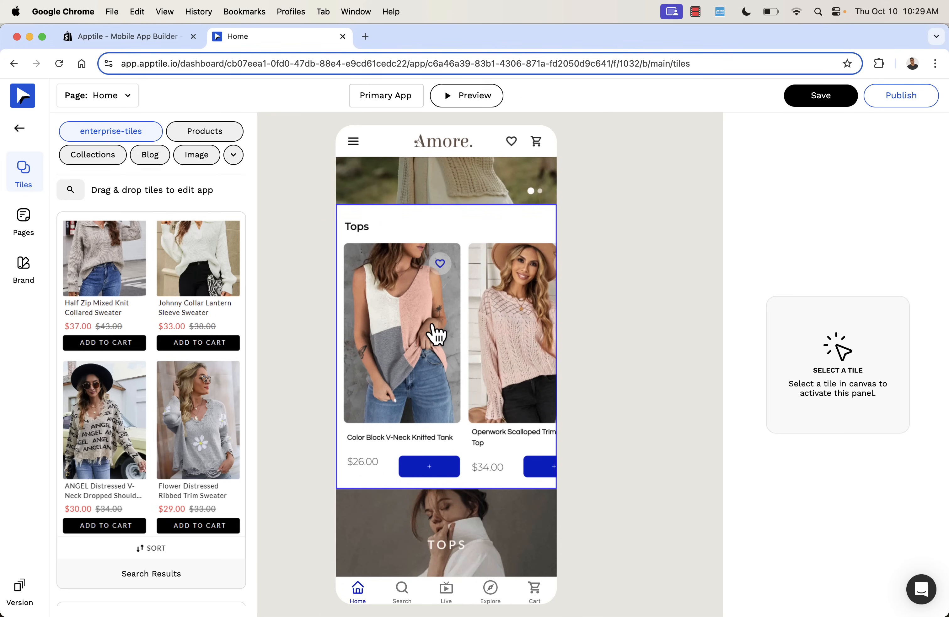
scroll(down, 3)
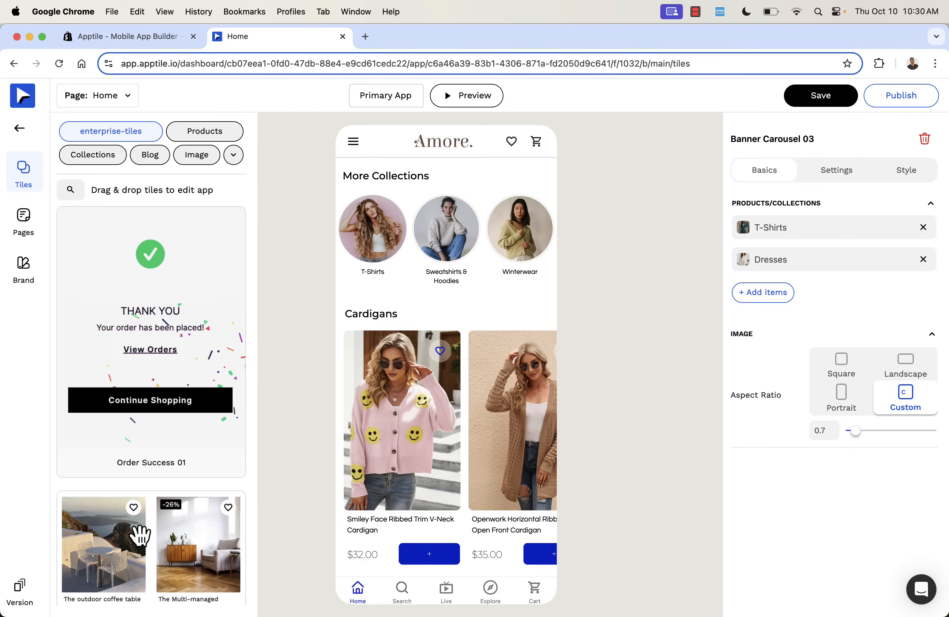
scroll(down, 3)
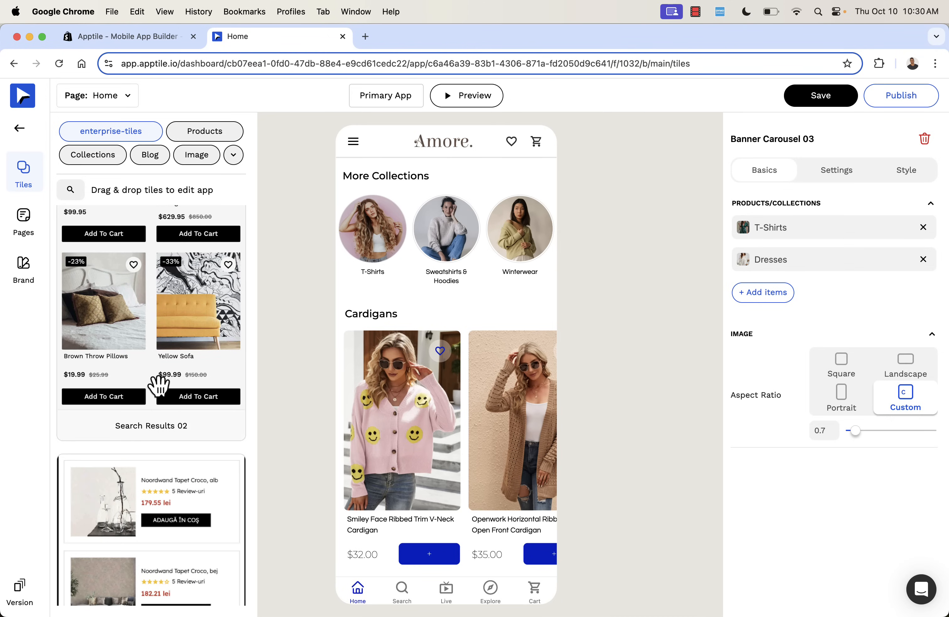
scroll(down, 3)
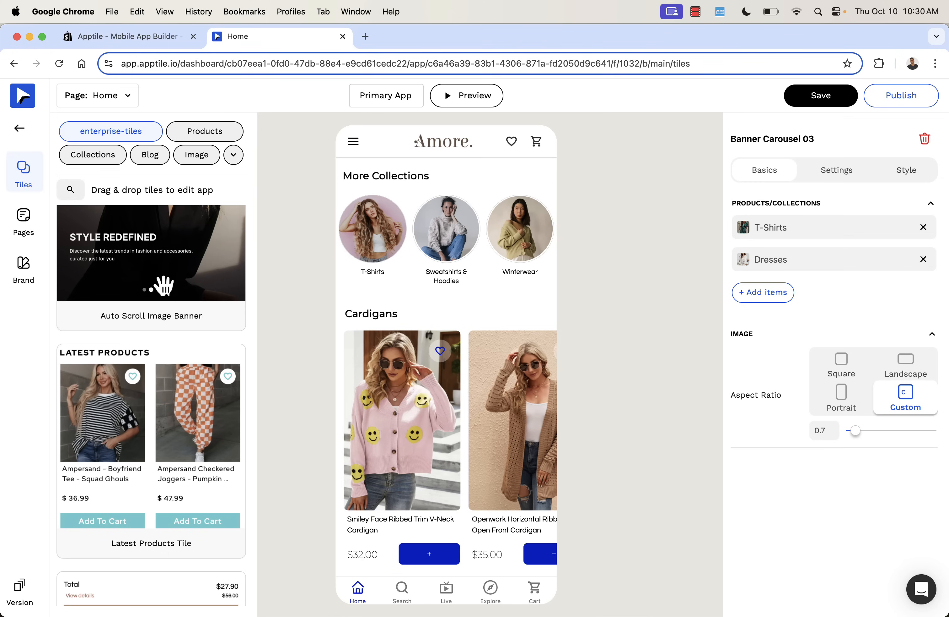
mouse_move(416, 307)
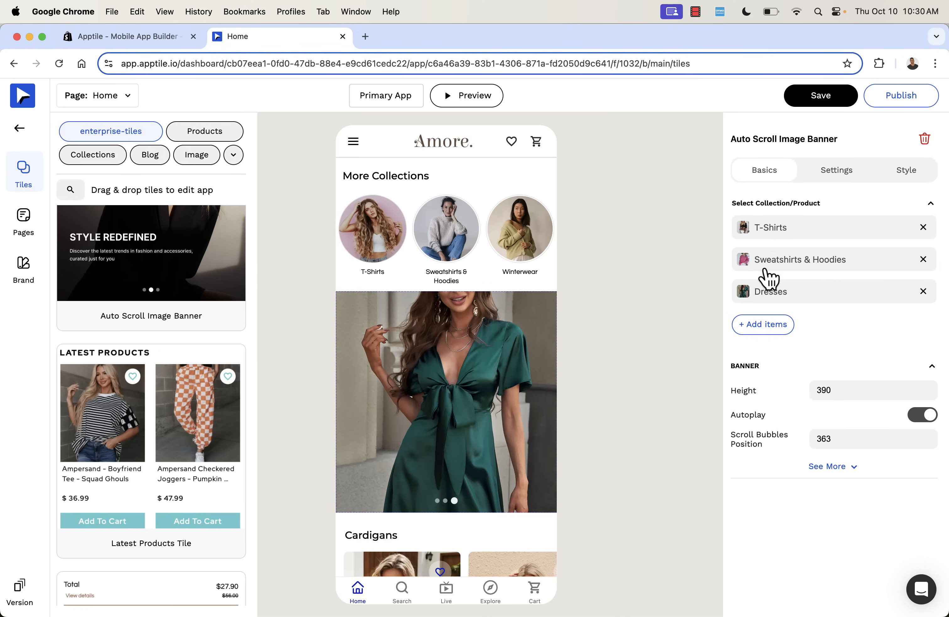
Step: Replace the banner's items with T-Shirts and Color Block V-Neck Knitted Tank and collapse the section
click(762, 324)
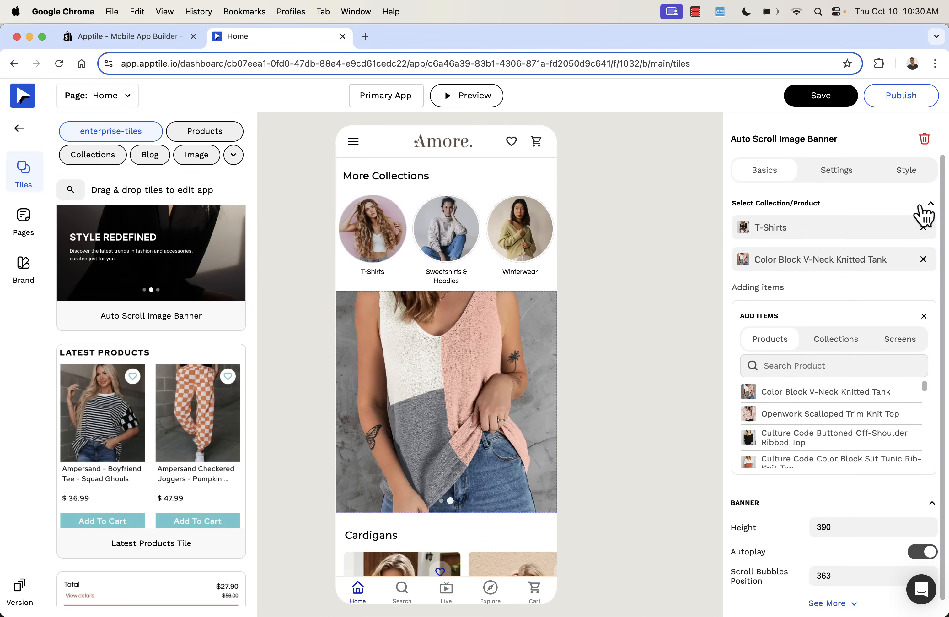
click(925, 209)
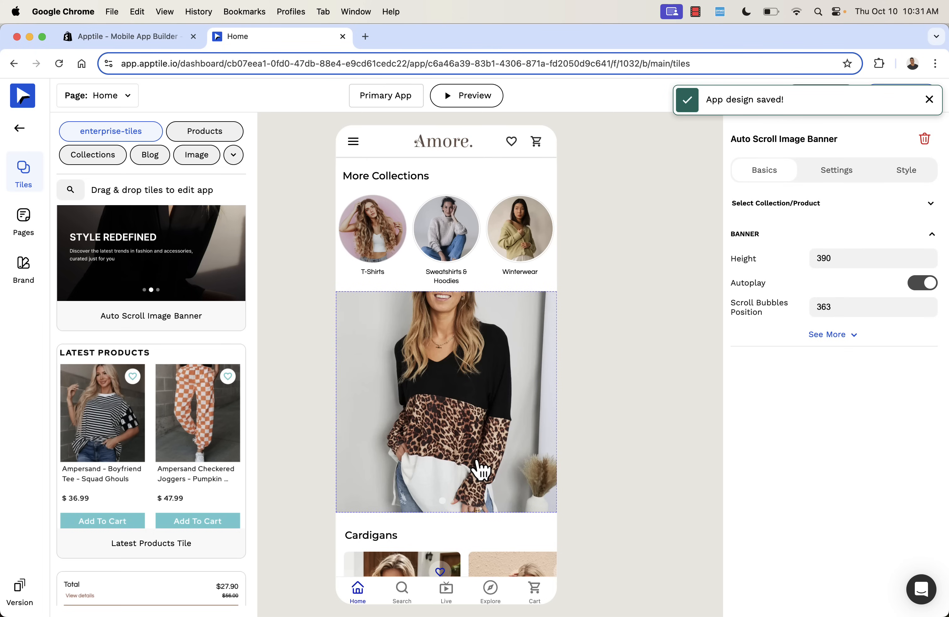
mouse_move(583, 380)
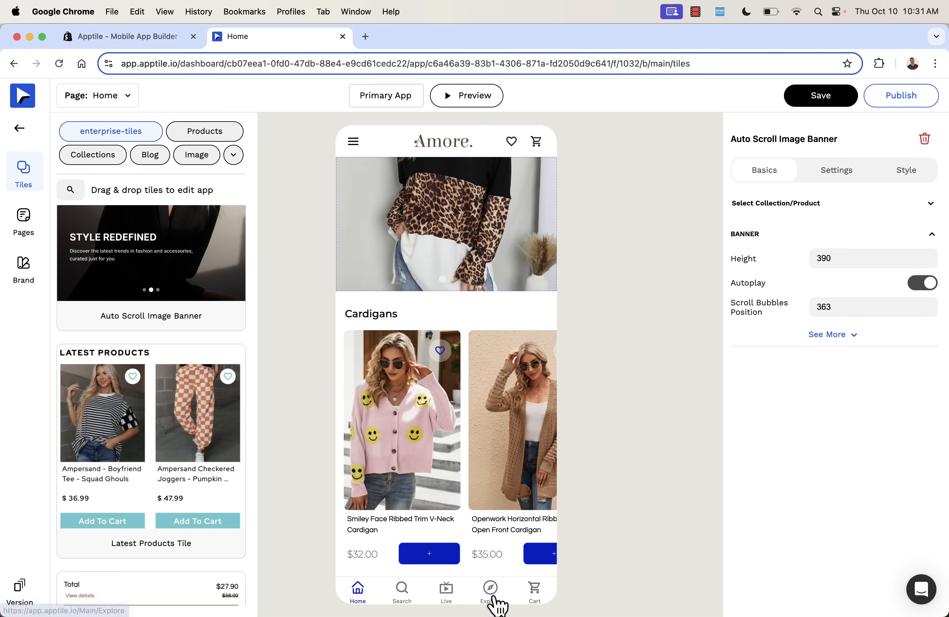
Step: Switch the preview through the Explore and Live pages and browse the Pages panel
click(489, 590)
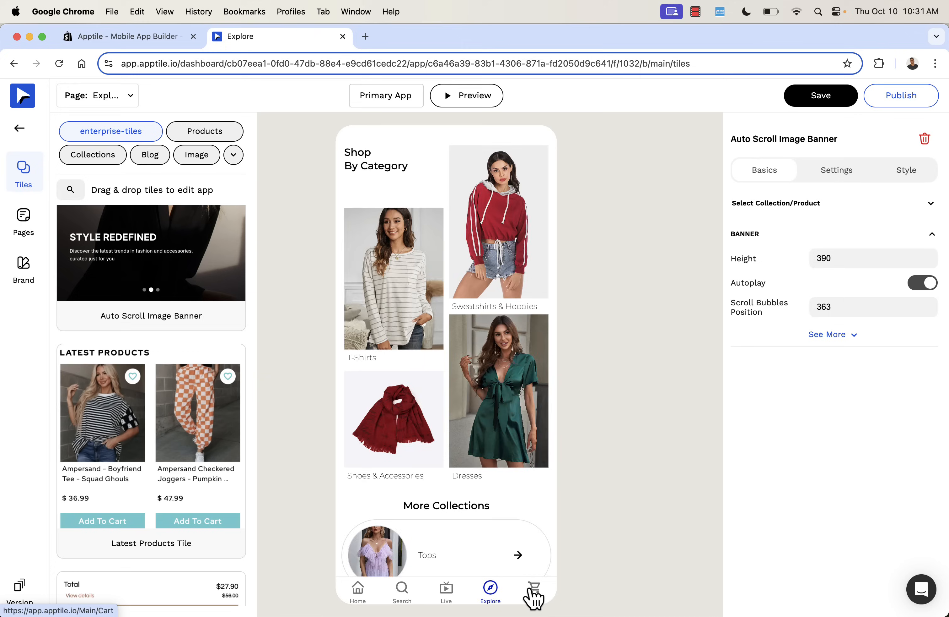
click(446, 591)
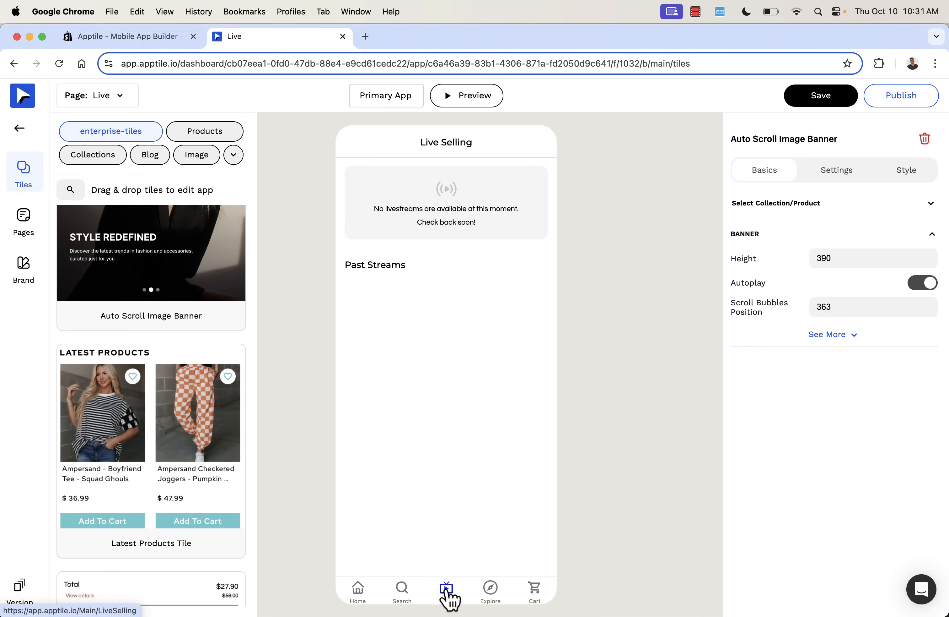
click(24, 219)
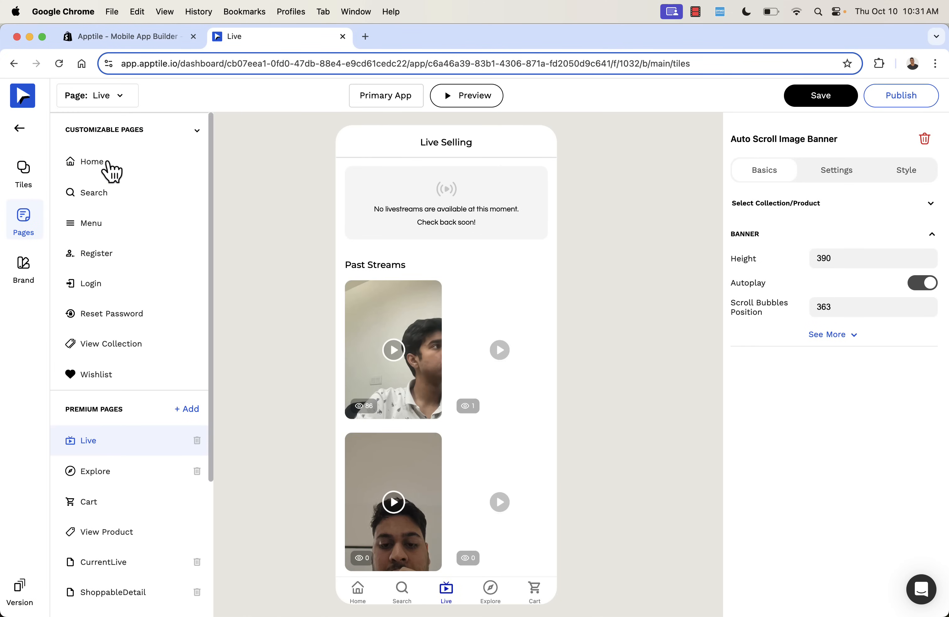
scroll(down, 3)
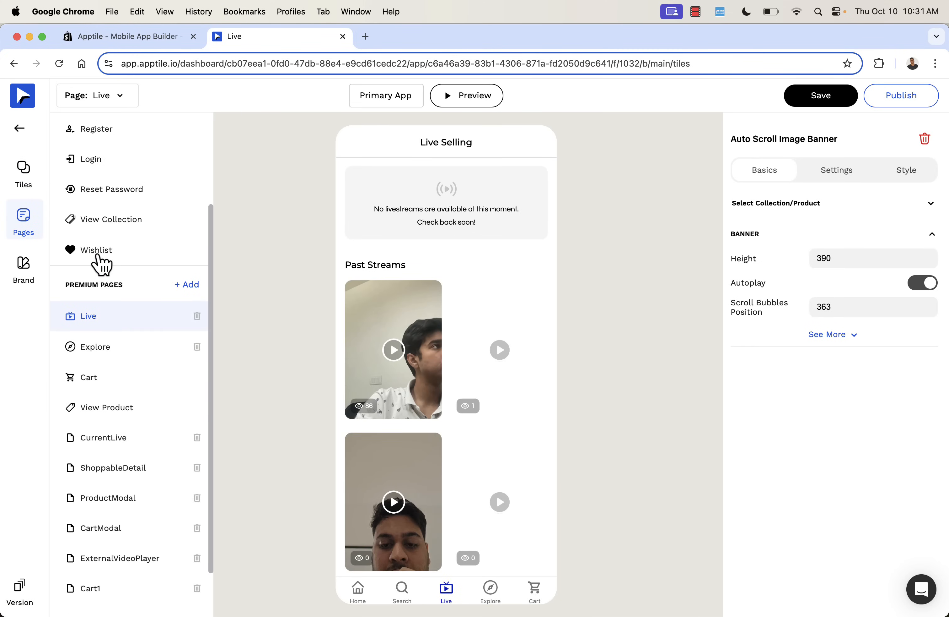
Step: Show the Color Block V-Neck Knitted Tank on the View Product page and save the design
click(106, 355)
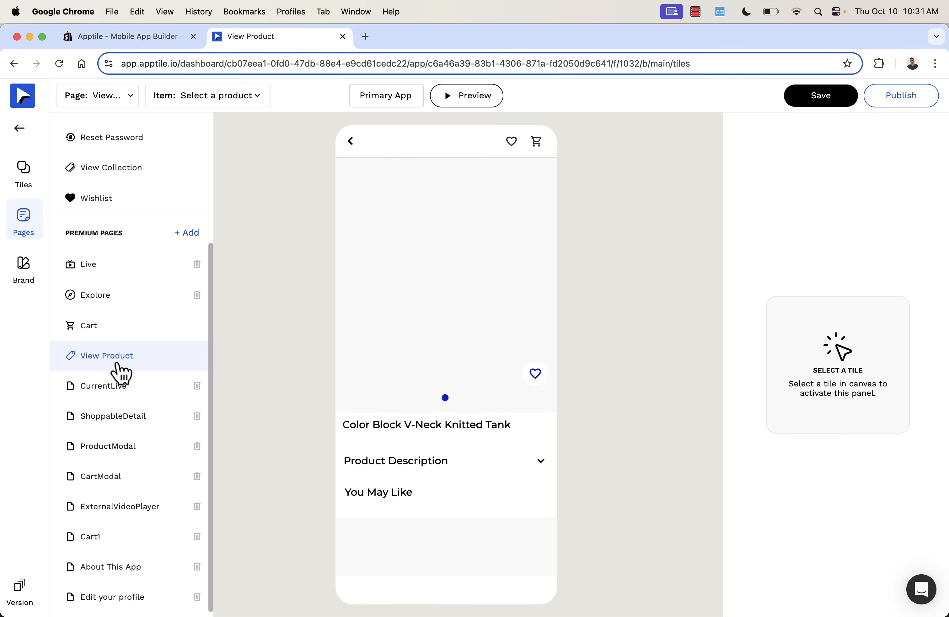
click(207, 94)
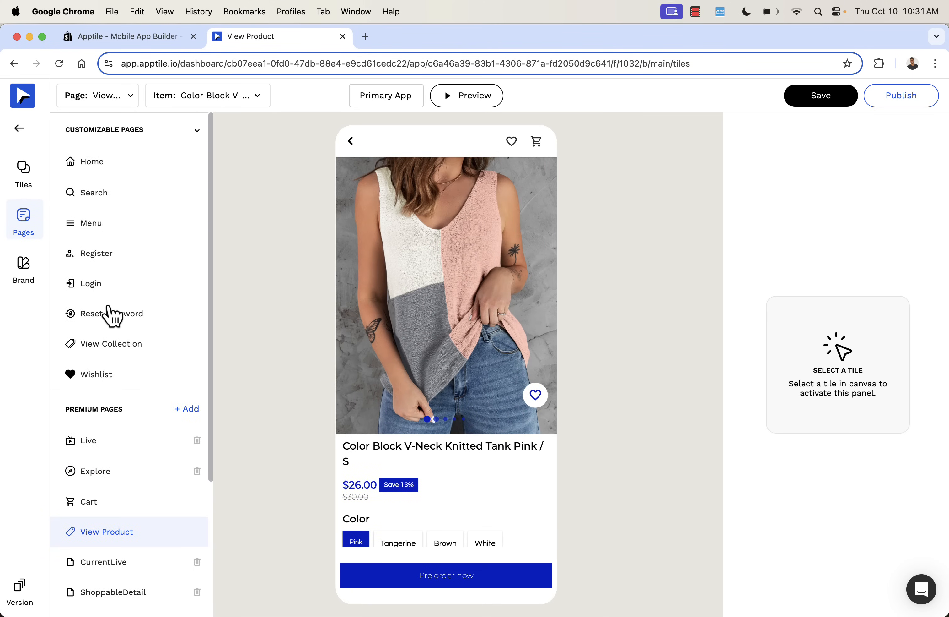
click(820, 95)
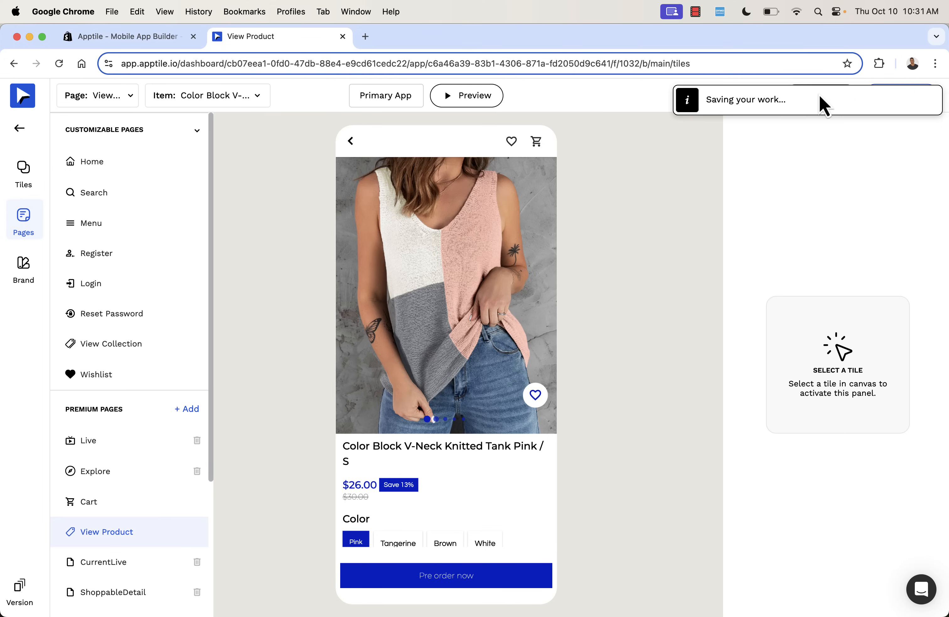
mouse_move(620, 203)
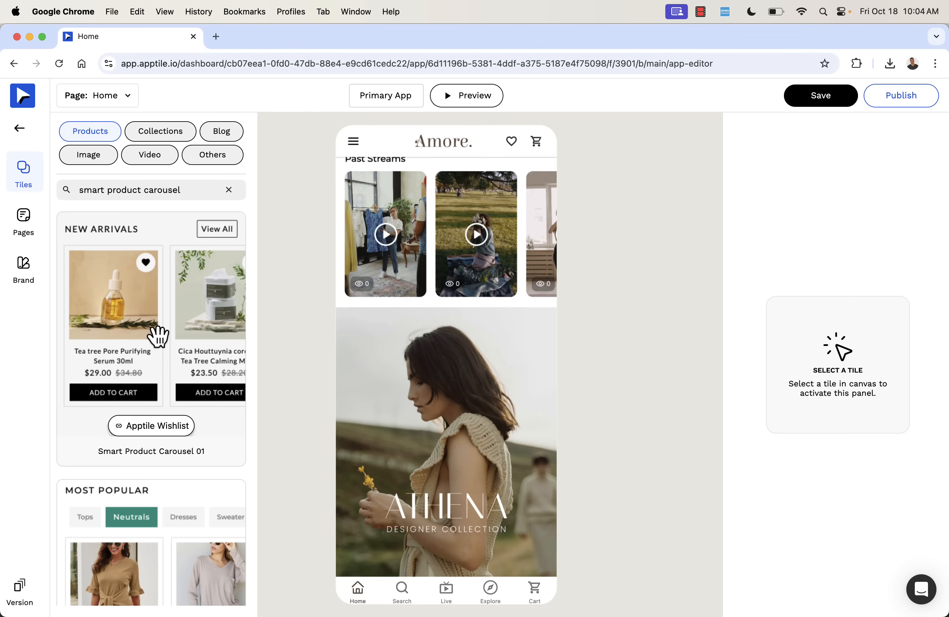
Step: Add Smart Product Carousel 01 under Past Streams and review its visibility, View All label and typography settings
click(447, 233)
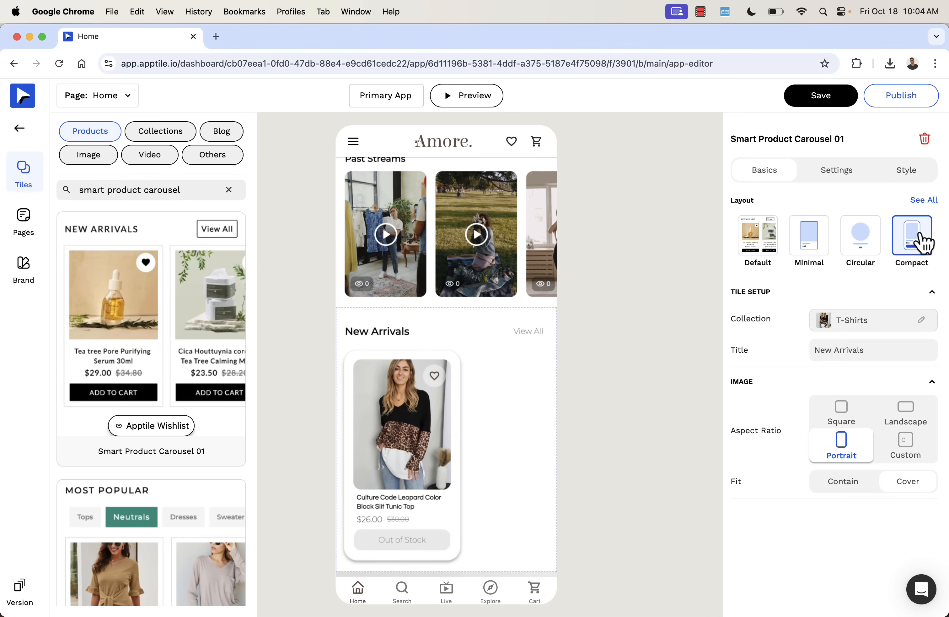
mouse_move(769, 374)
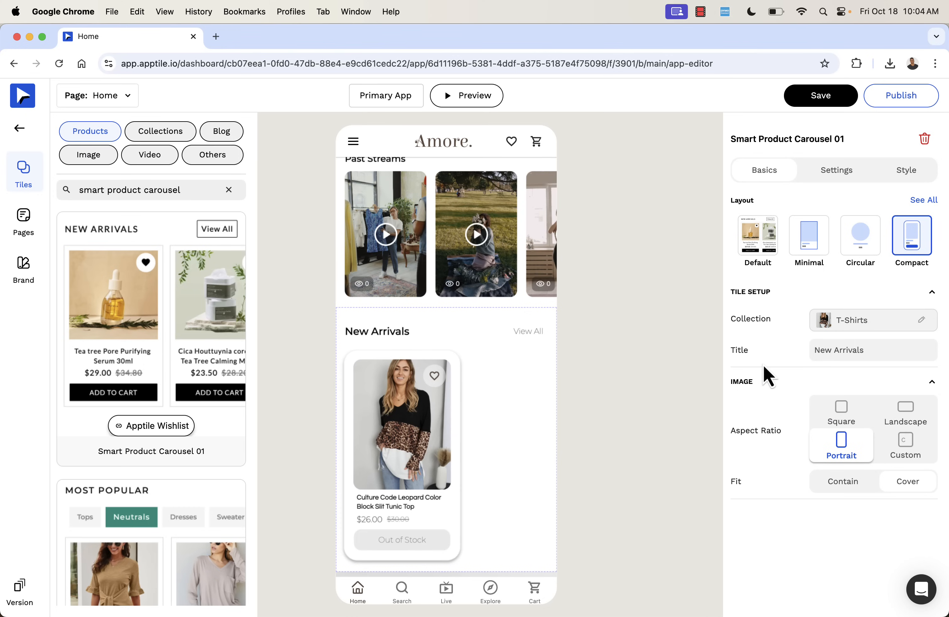
click(837, 169)
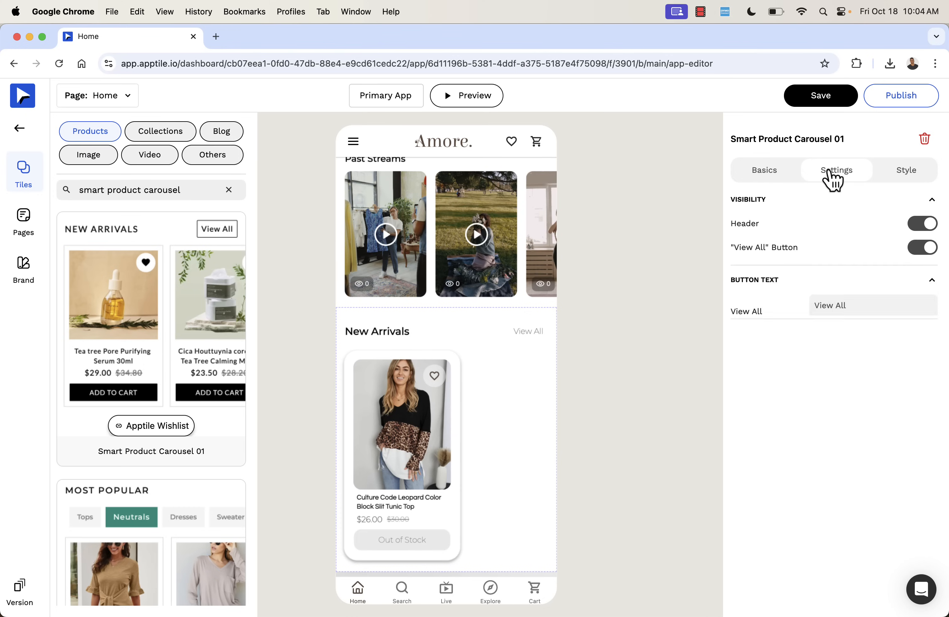
click(837, 170)
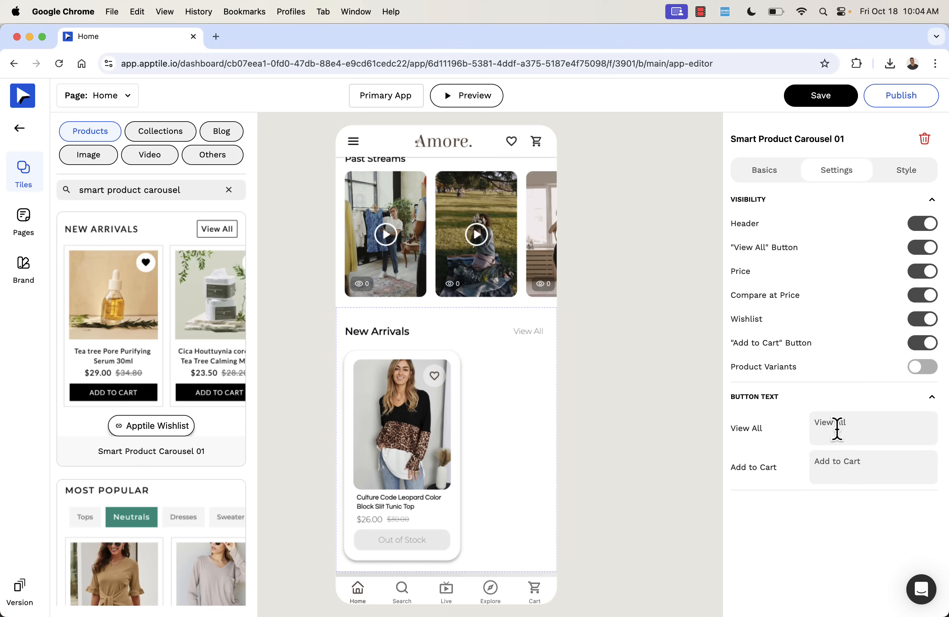
click(906, 170)
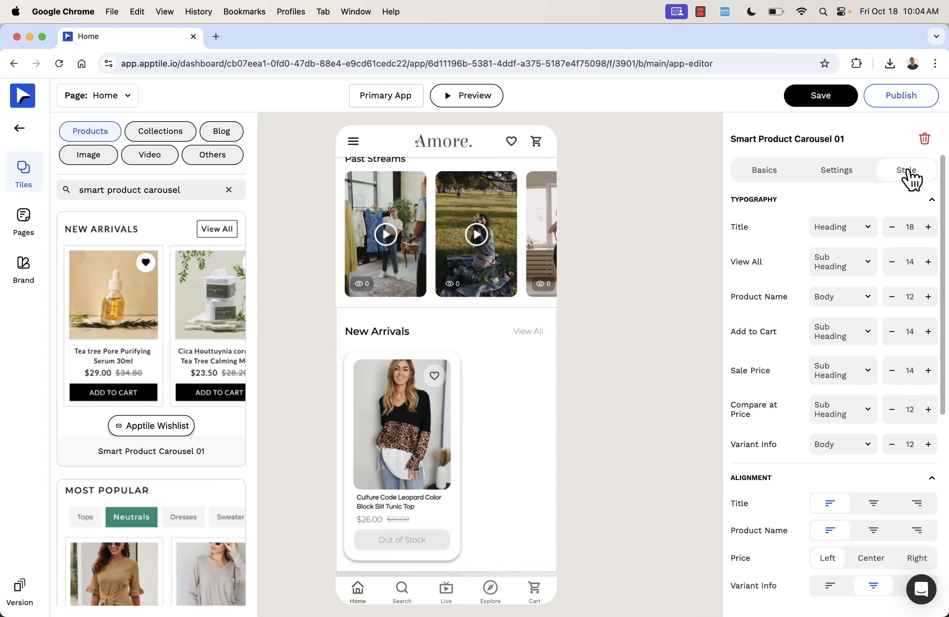
click(764, 170)
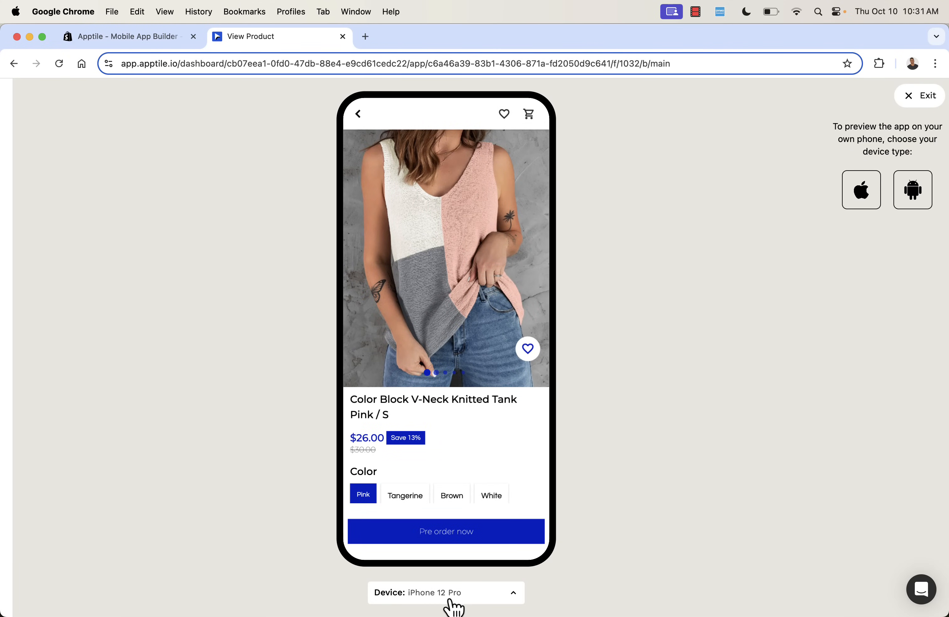
Step: Preview the tank on a Samsung Galaxy S20 Ultra in Brown then White, then start the iPhone preview setup
click(445, 592)
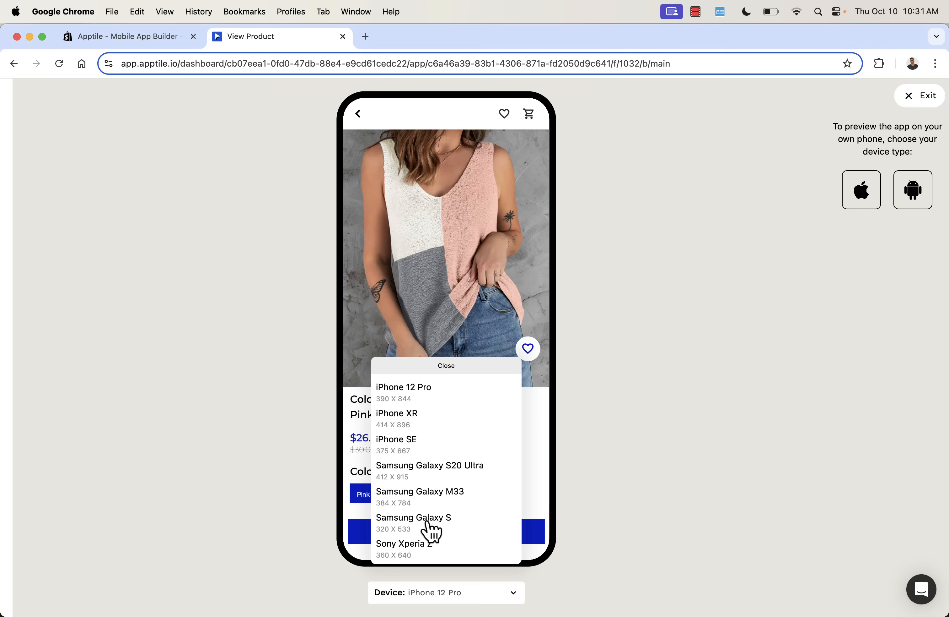
mouse_move(441, 487)
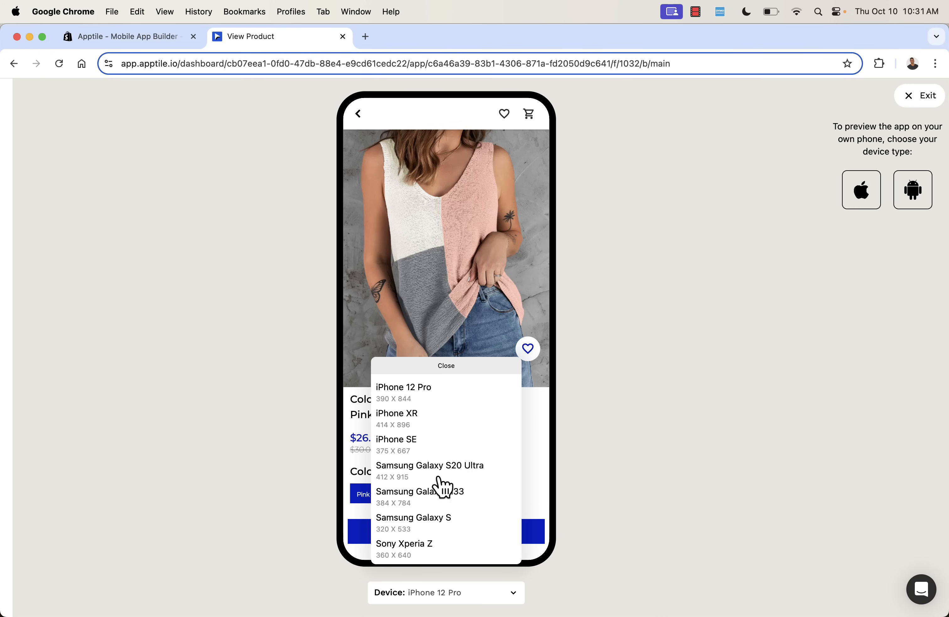
click(430, 466)
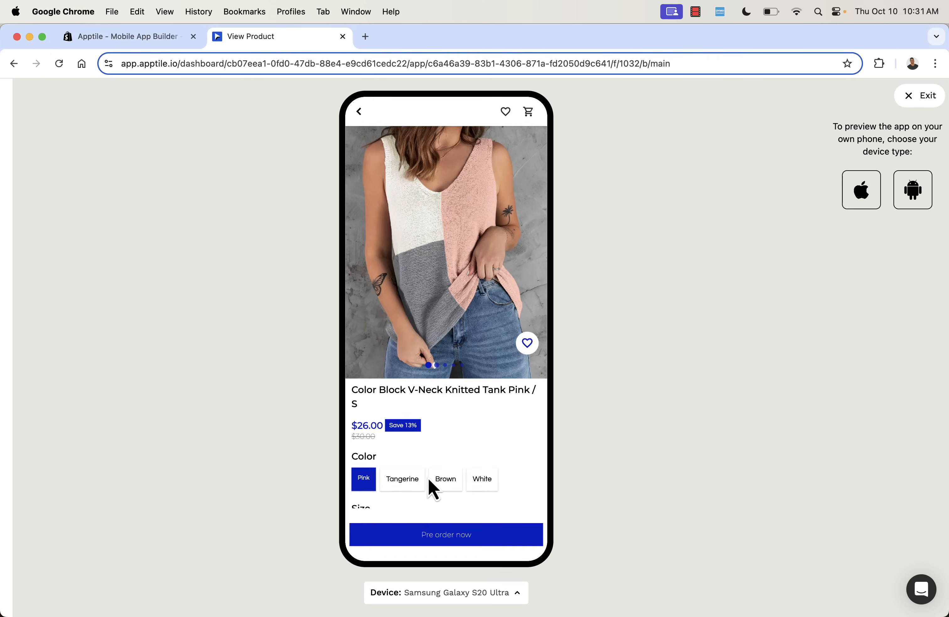
click(446, 478)
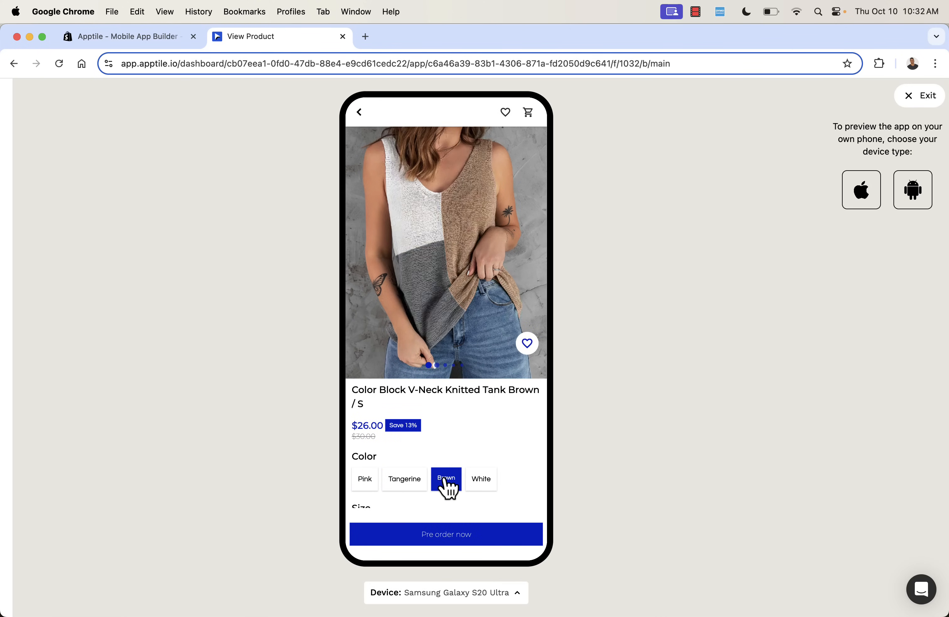
click(483, 374)
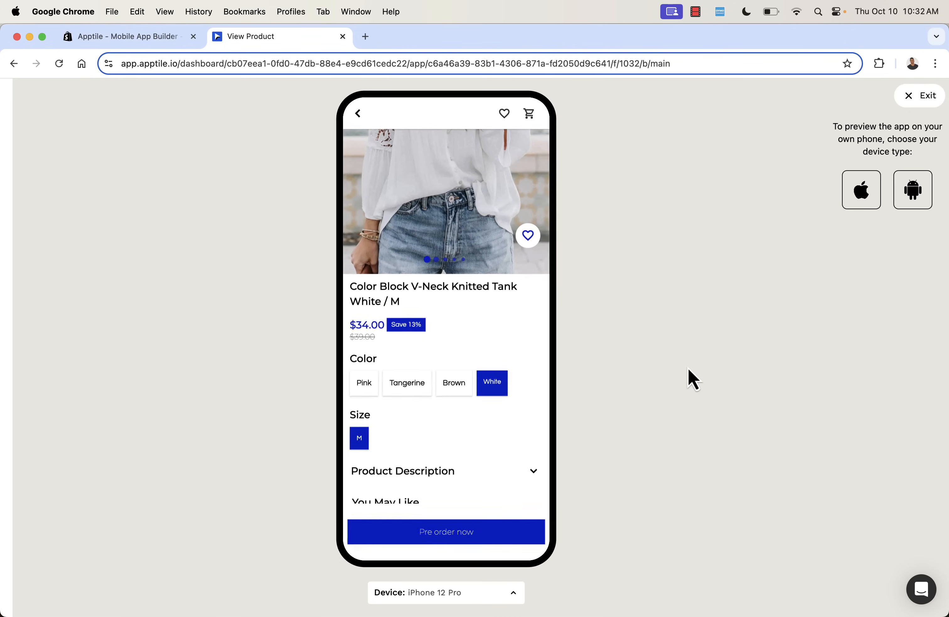
click(862, 189)
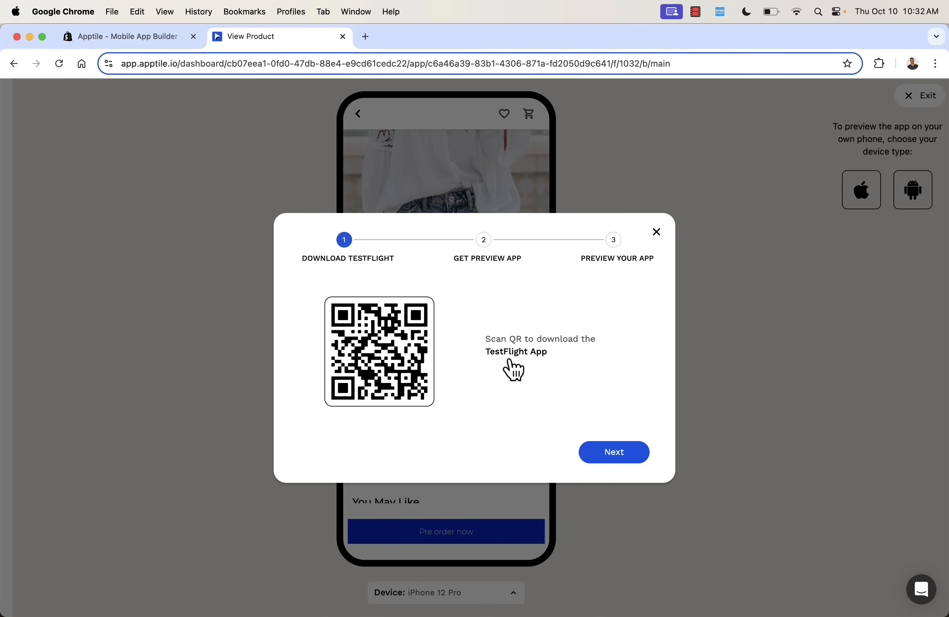
mouse_move(503, 422)
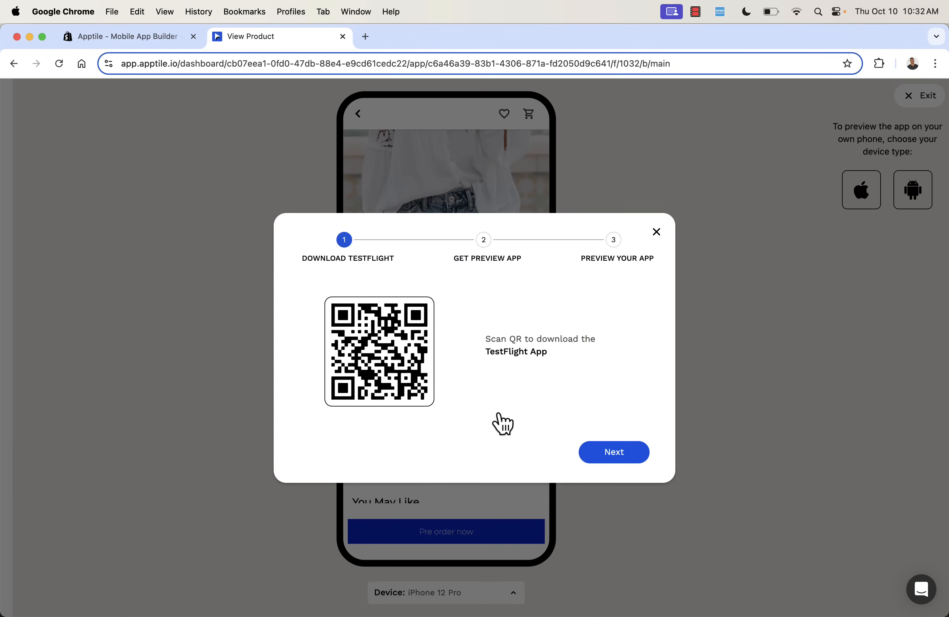
mouse_move(527, 373)
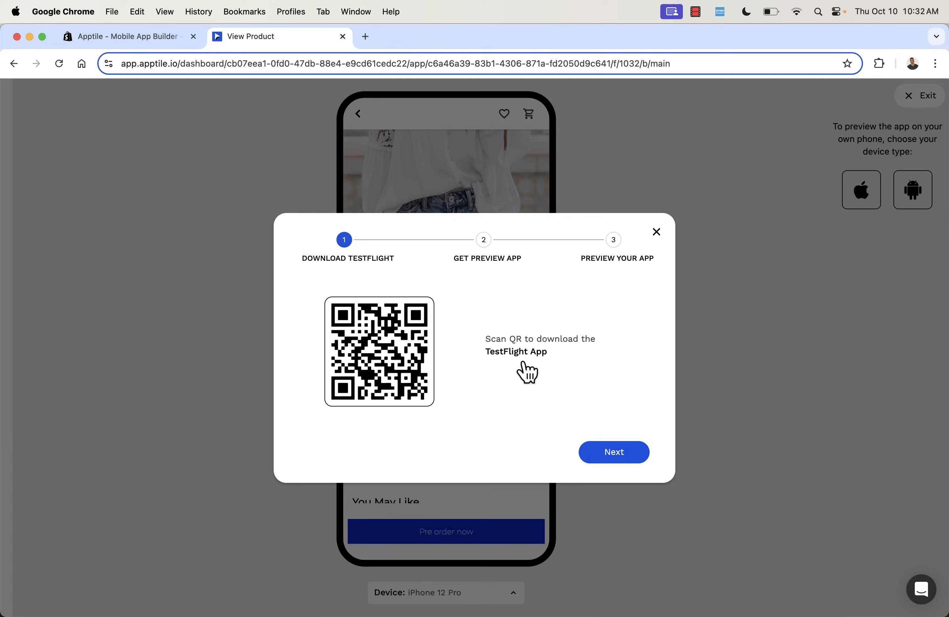
mouse_move(548, 380)
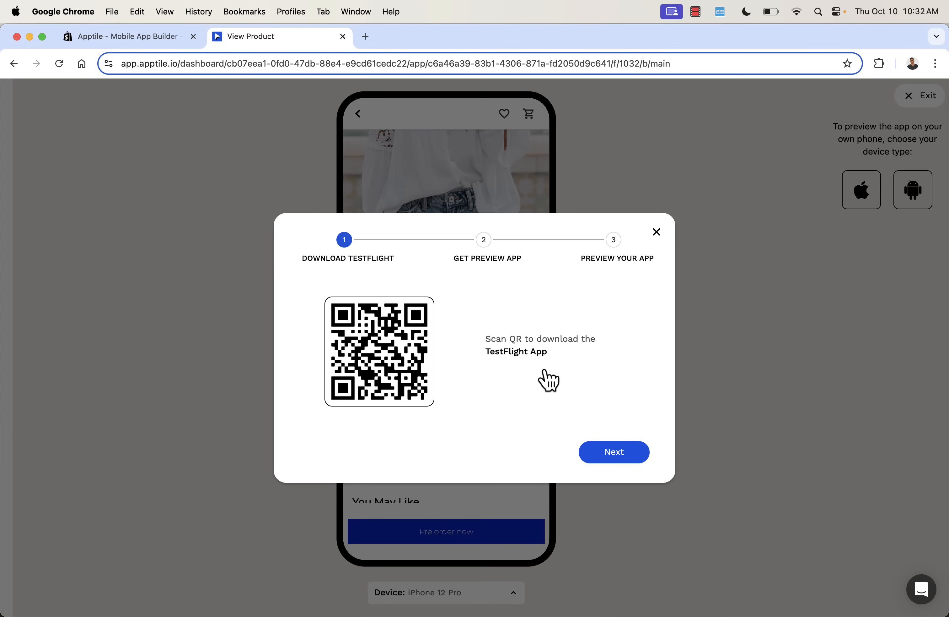
Step: Advance through the TestFlight and Preview App steps to the QR step, then close the guide
click(613, 451)
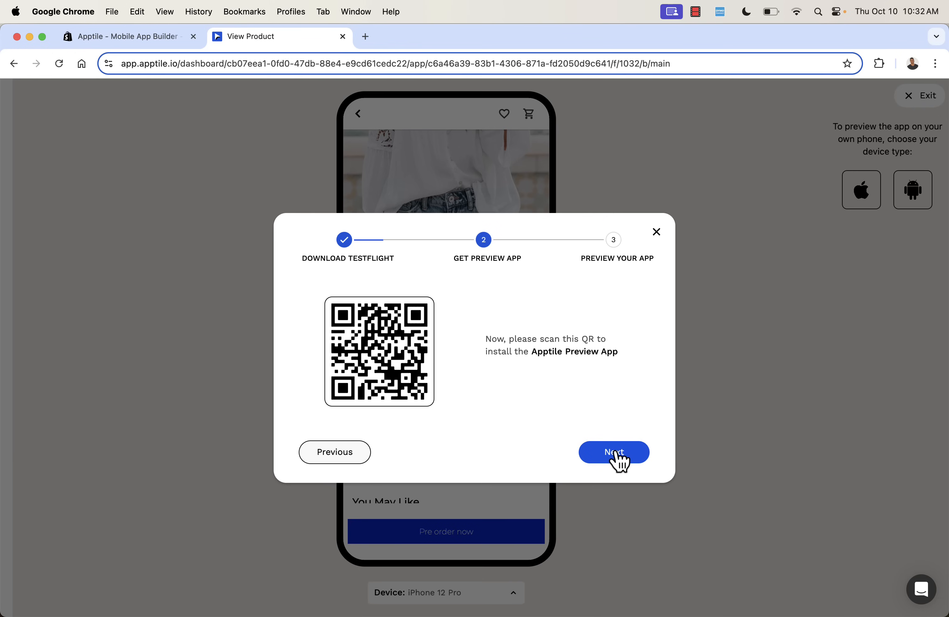
mouse_move(525, 392)
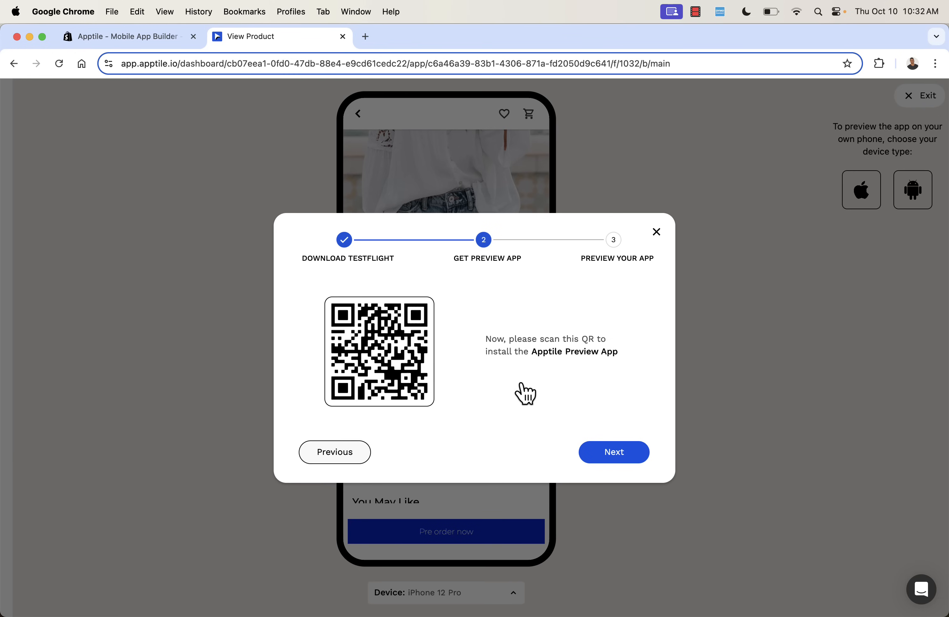
mouse_move(541, 368)
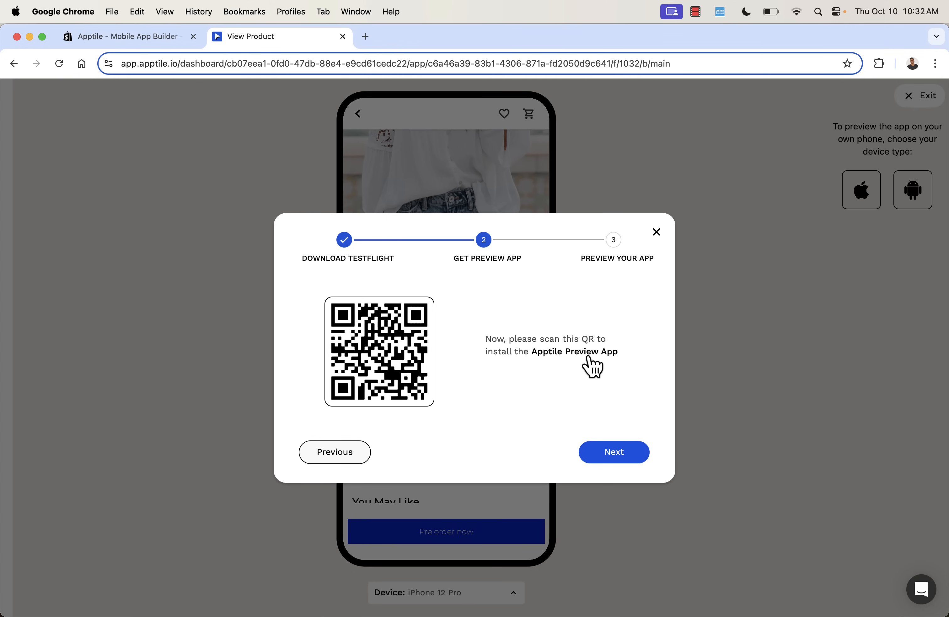
mouse_move(504, 354)
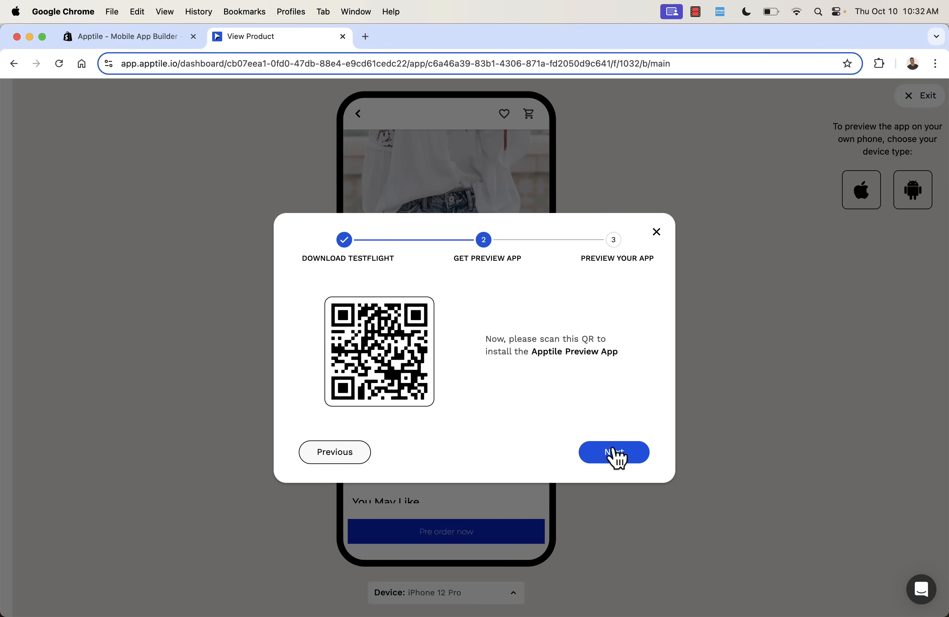
click(613, 452)
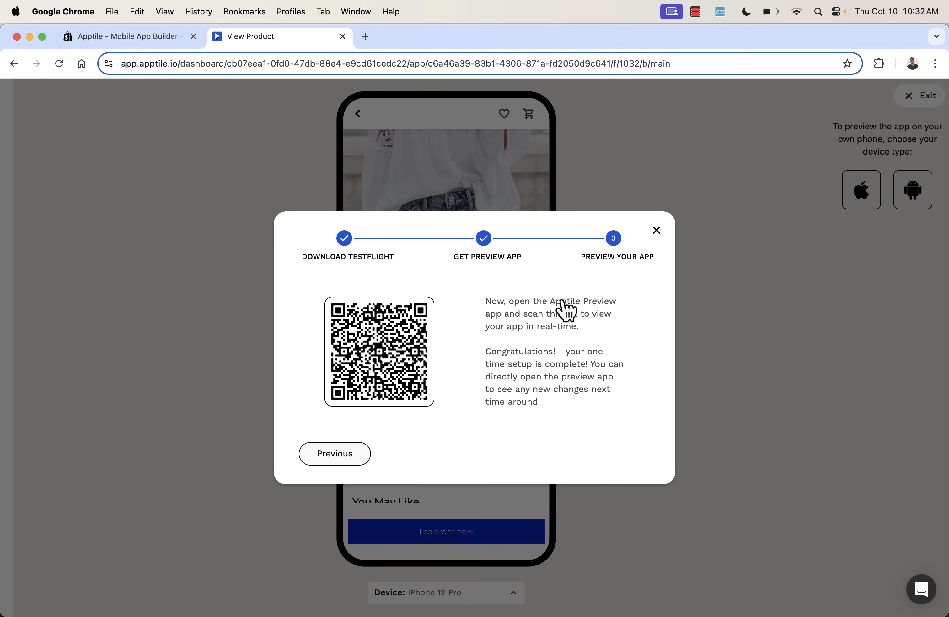
mouse_move(662, 236)
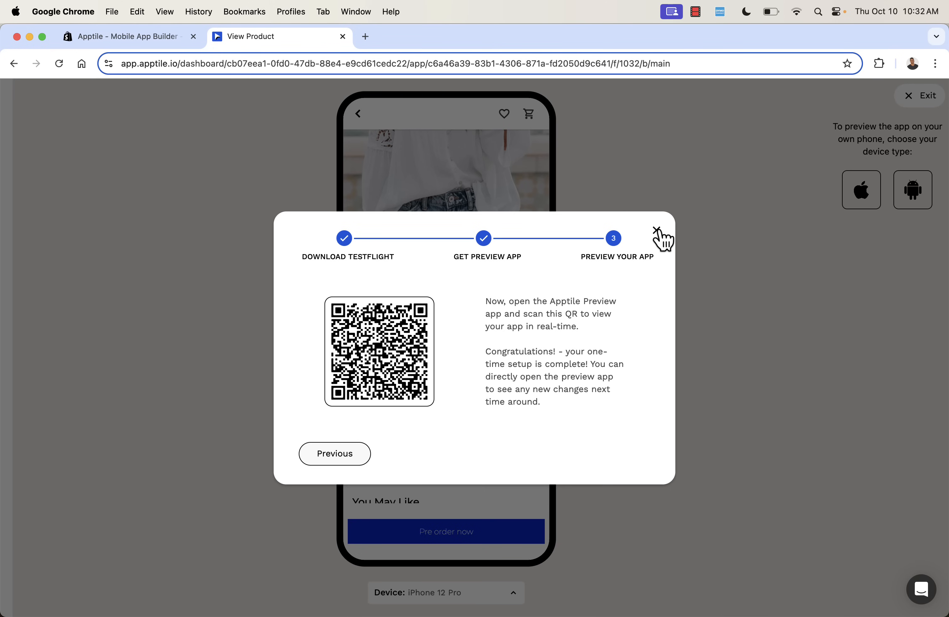
click(663, 236)
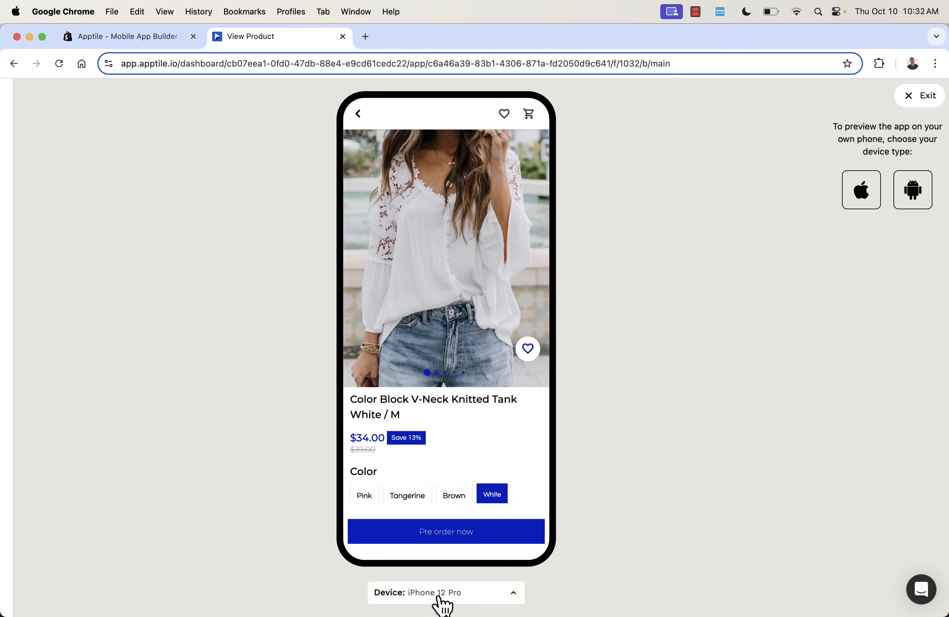
Step: Switch the preview device to Samsung Galaxy S20 Ultra, then exit back to the View Product editor
click(447, 591)
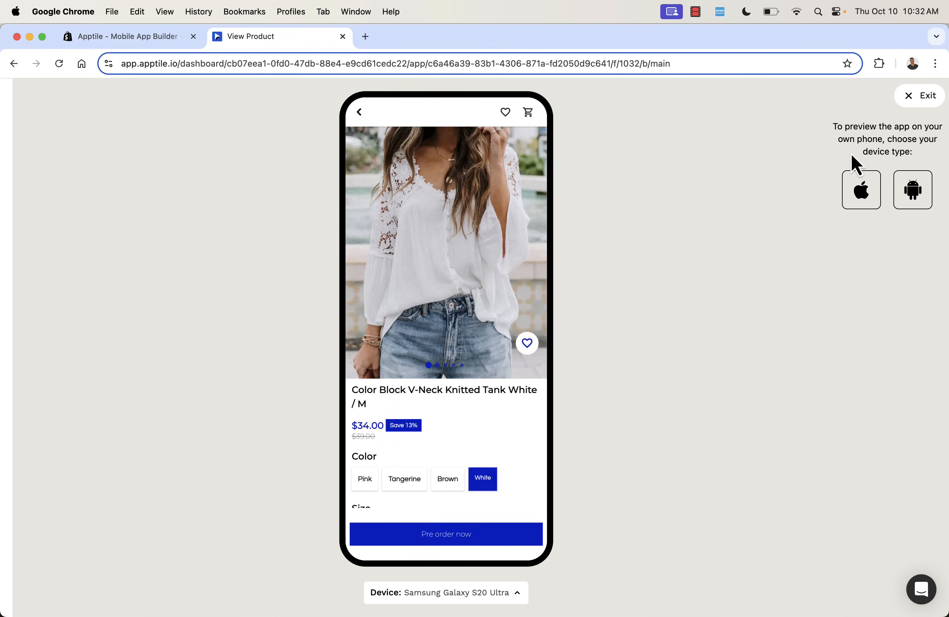
click(919, 95)
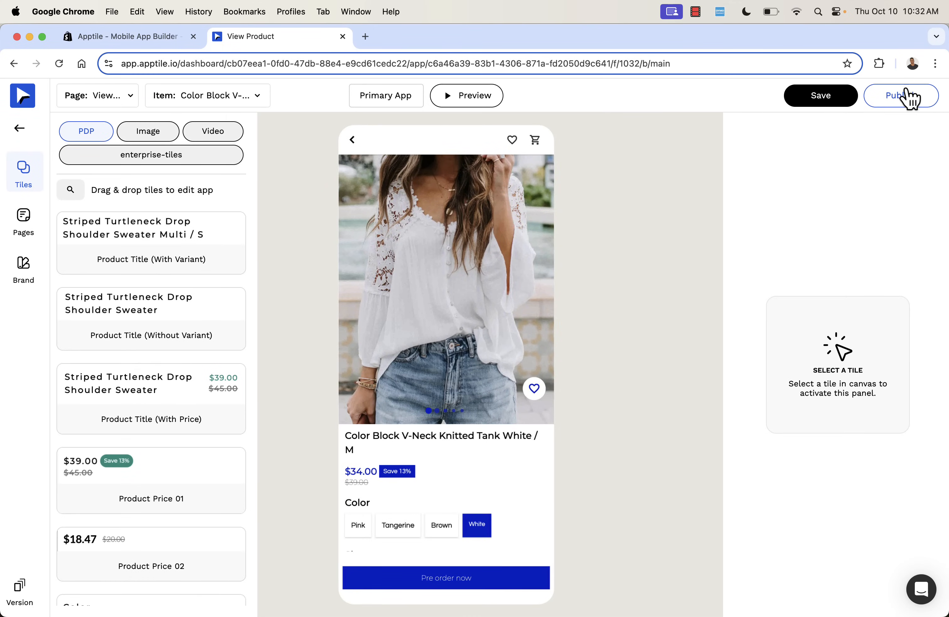
click(901, 94)
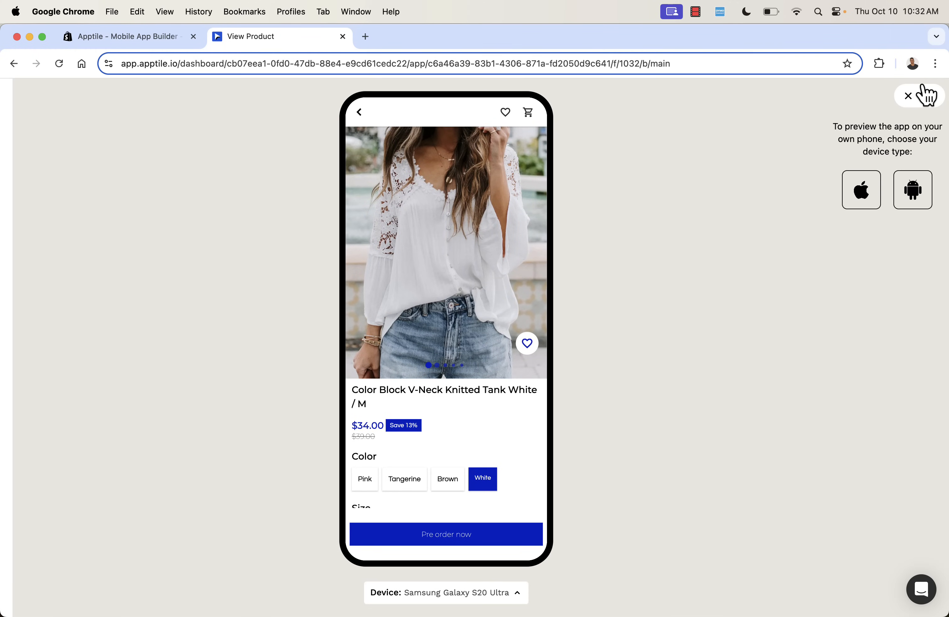
click(907, 95)
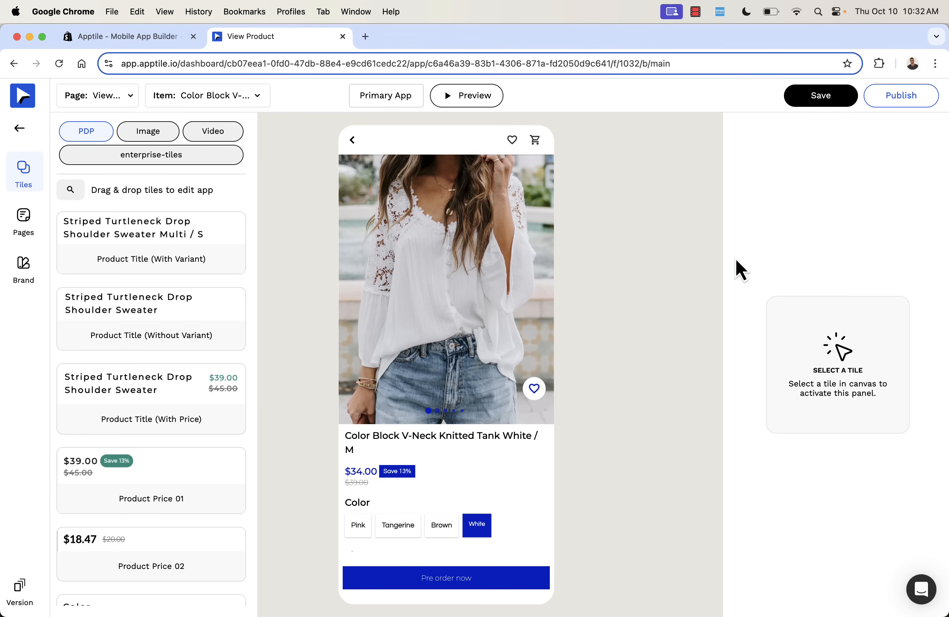
mouse_move(628, 334)
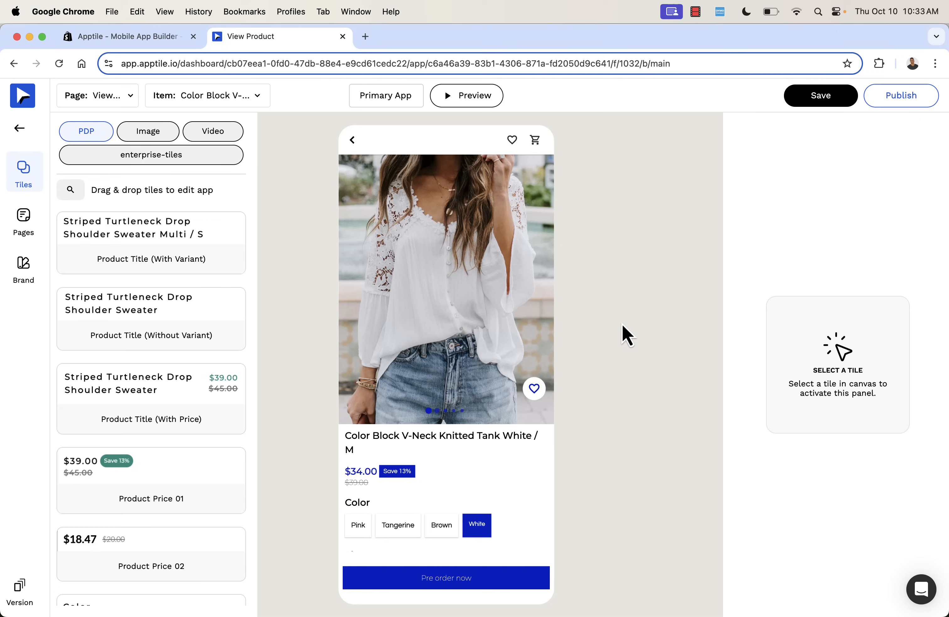
mouse_move(644, 324)
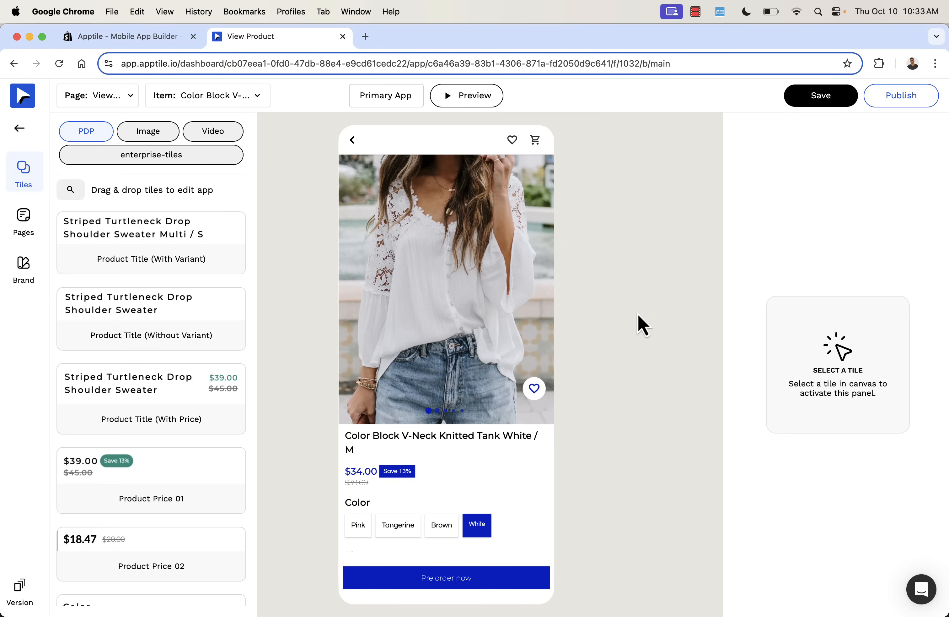
mouse_move(836, 249)
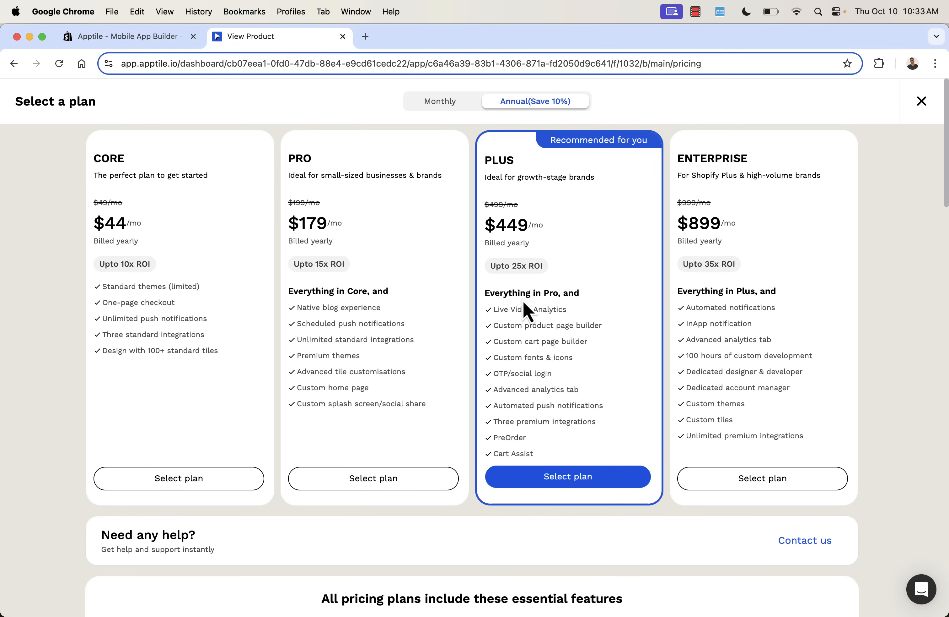
mouse_move(88, 333)
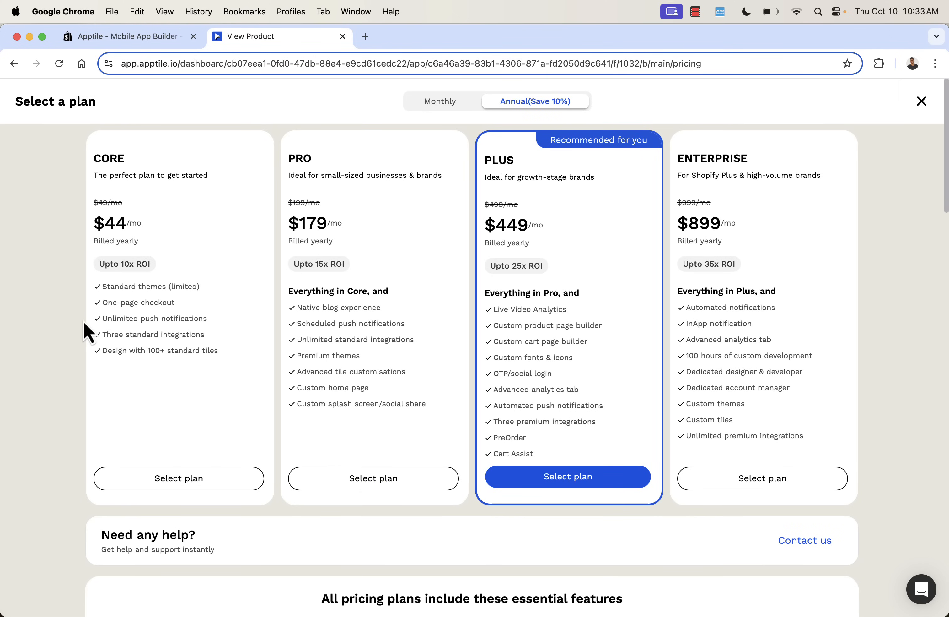
mouse_move(91, 335)
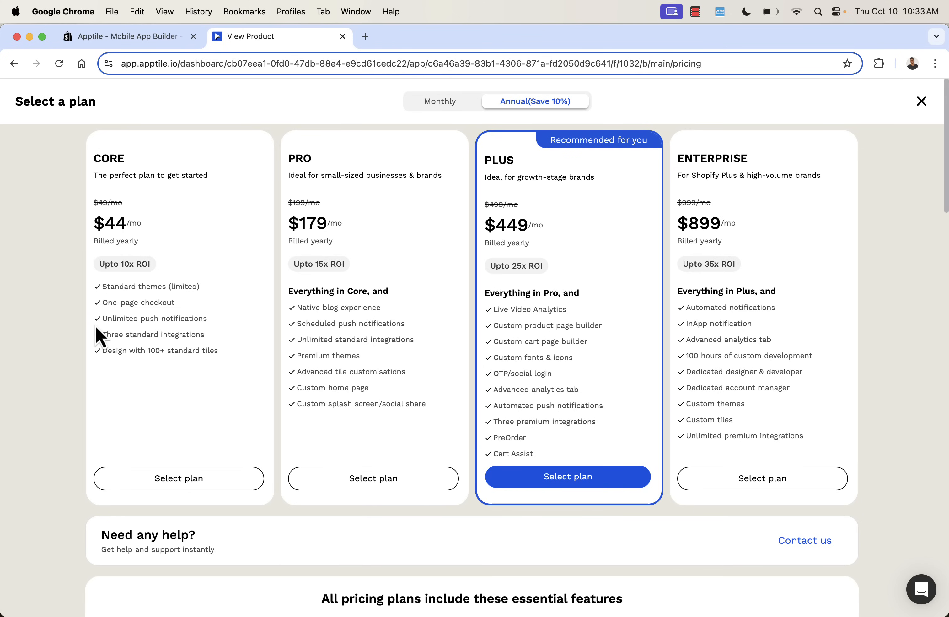
mouse_move(53, 326)
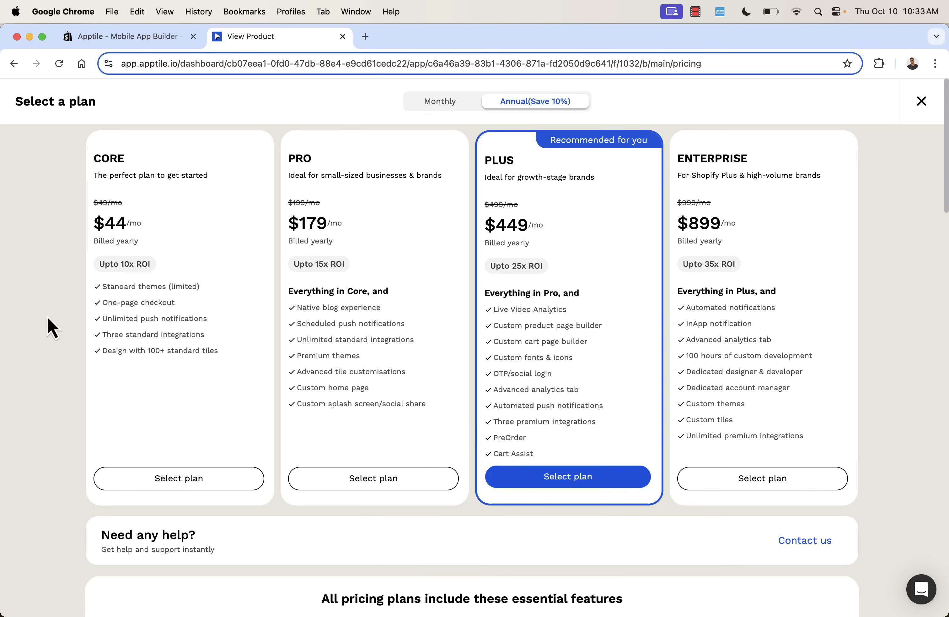
mouse_move(91, 414)
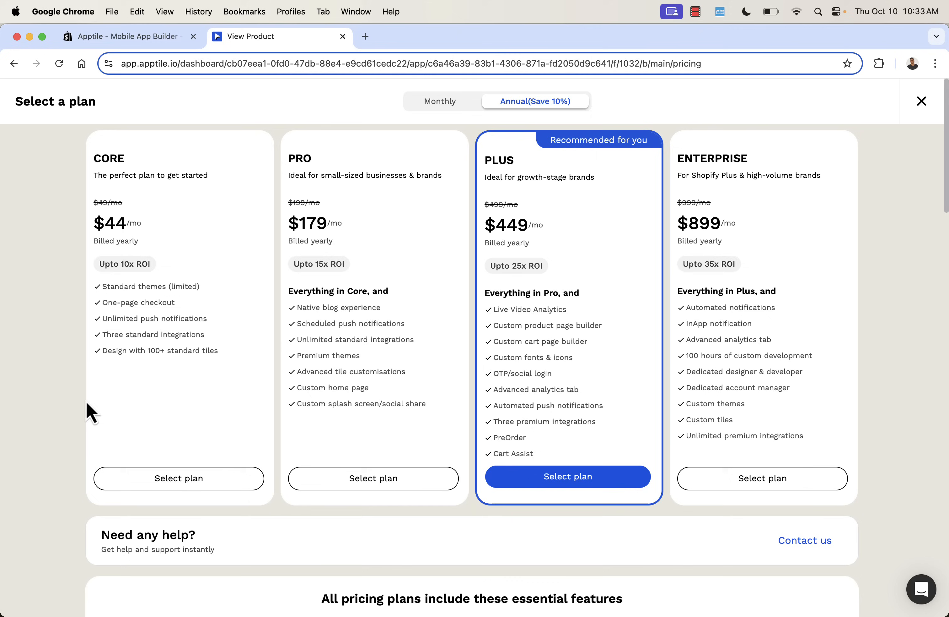
mouse_move(132, 438)
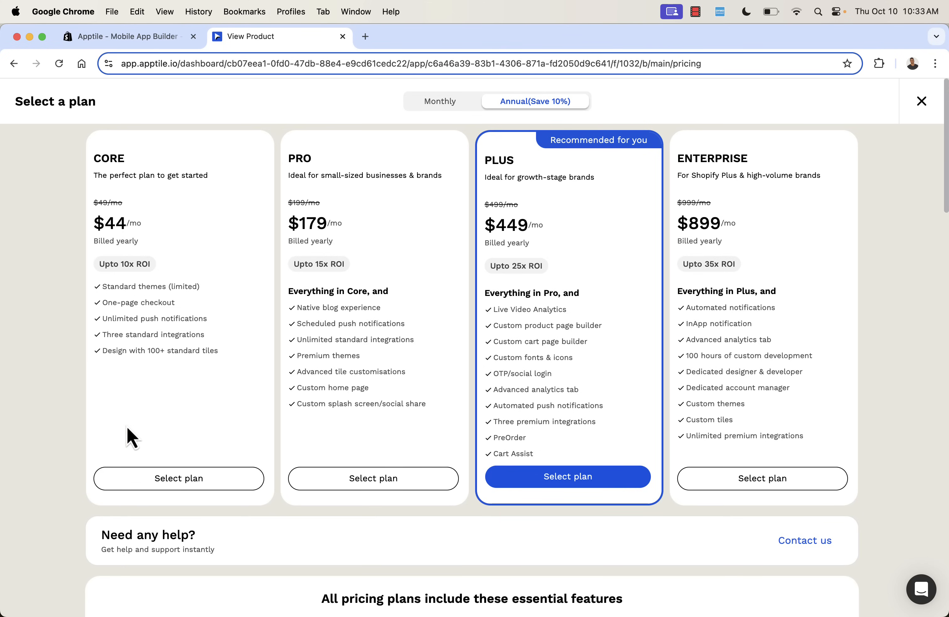
mouse_move(108, 430)
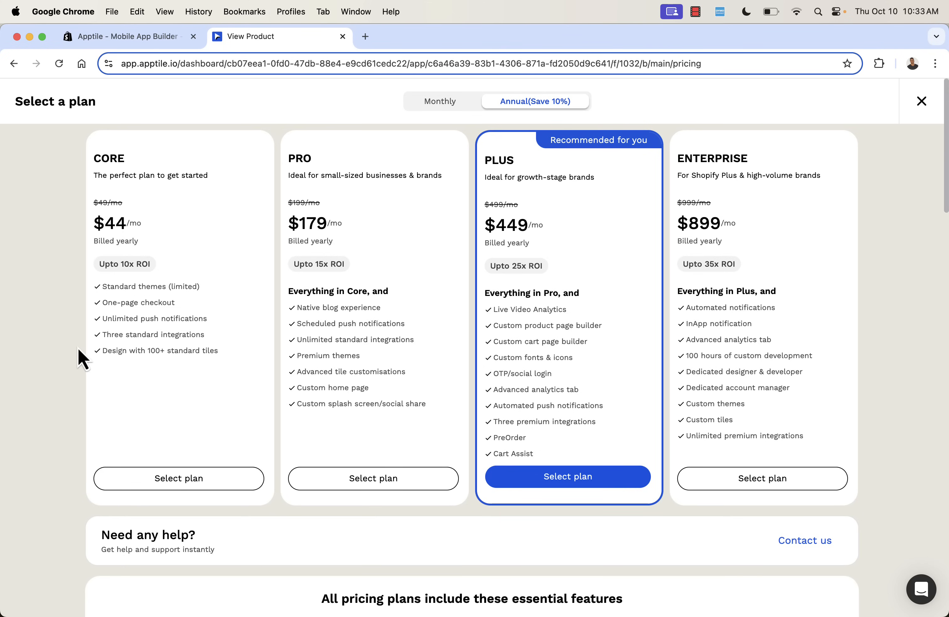
mouse_move(442, 272)
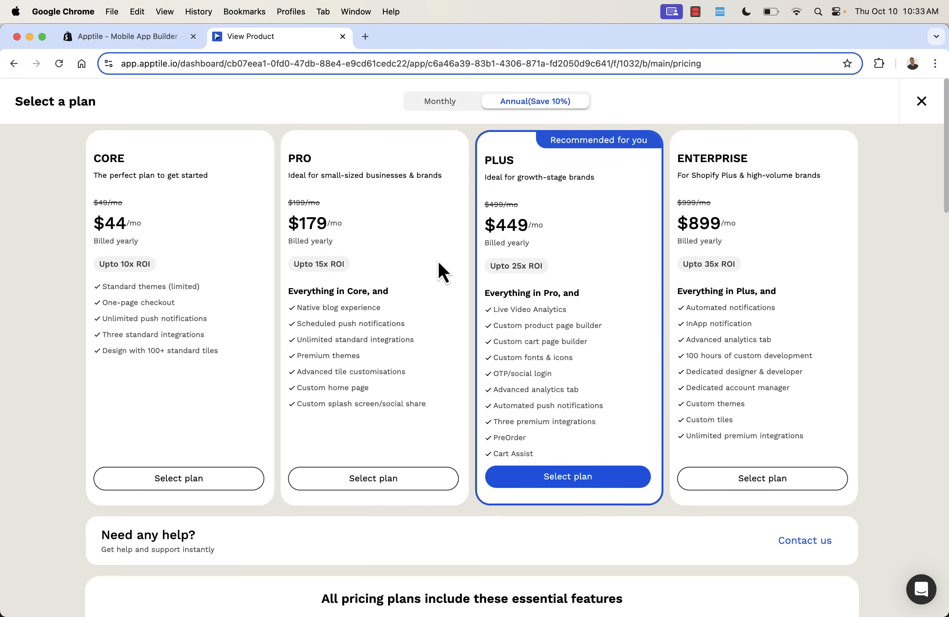
mouse_move(484, 251)
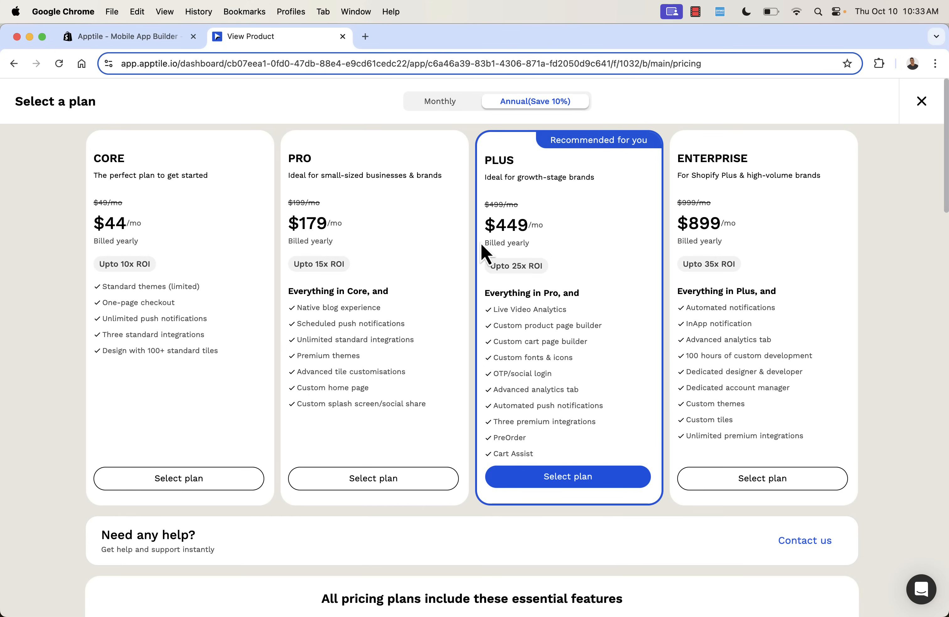
mouse_move(519, 331)
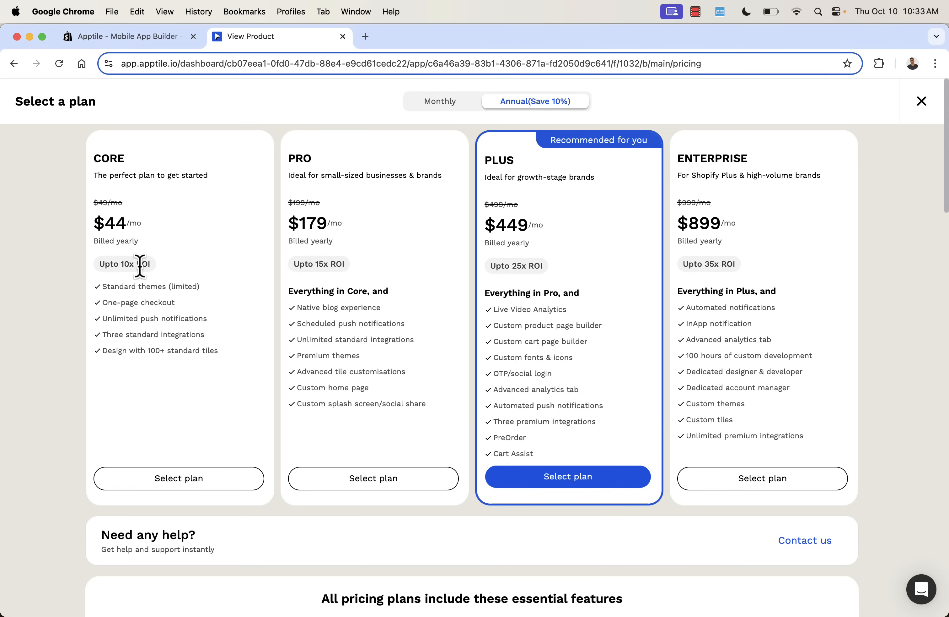
Step: Scroll through the annual Core, Pro, Plus and Enterprise plans and the feature comparison table
scroll(down, 3)
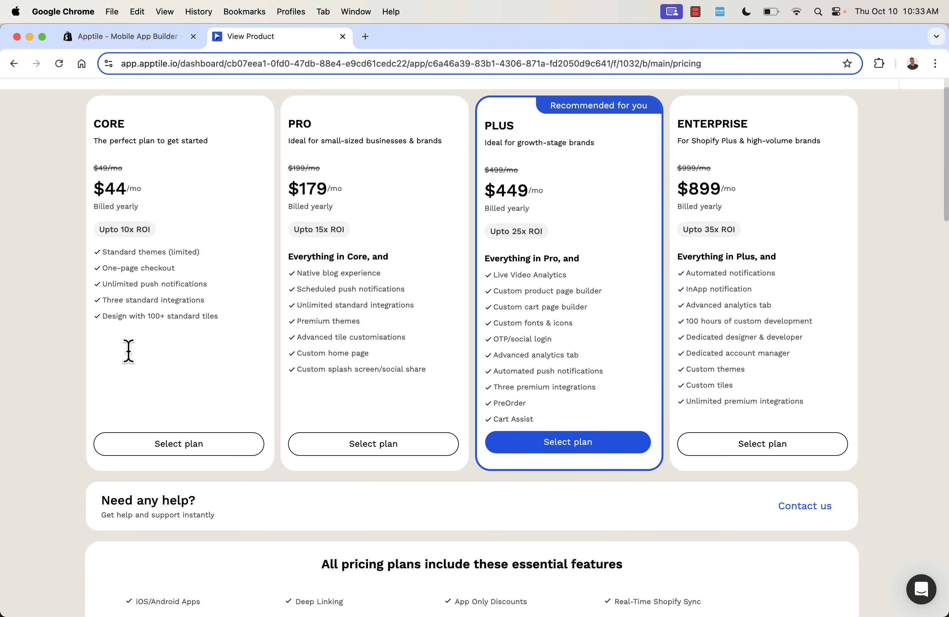
scroll(down, 3)
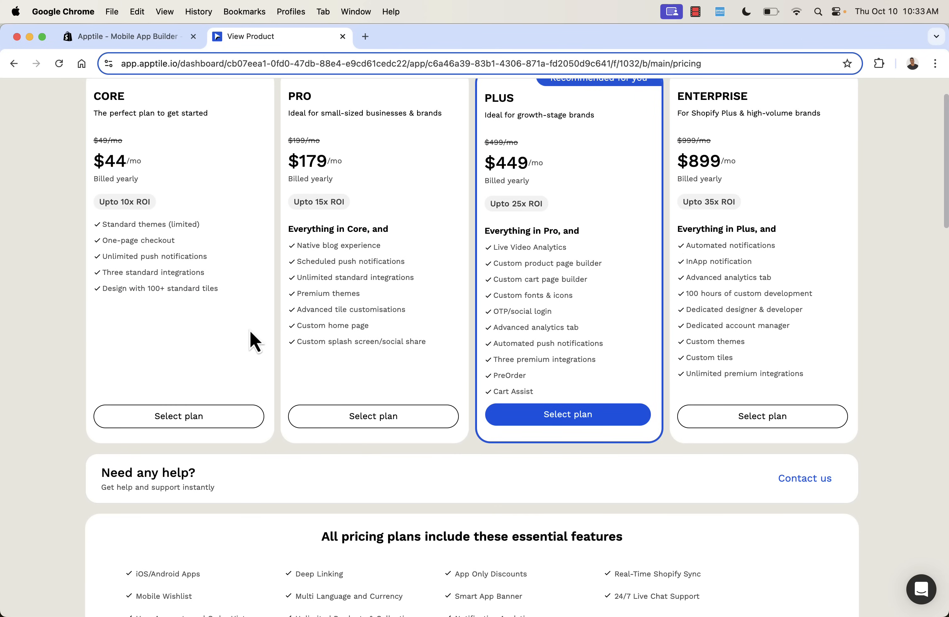
double_click(352, 309)
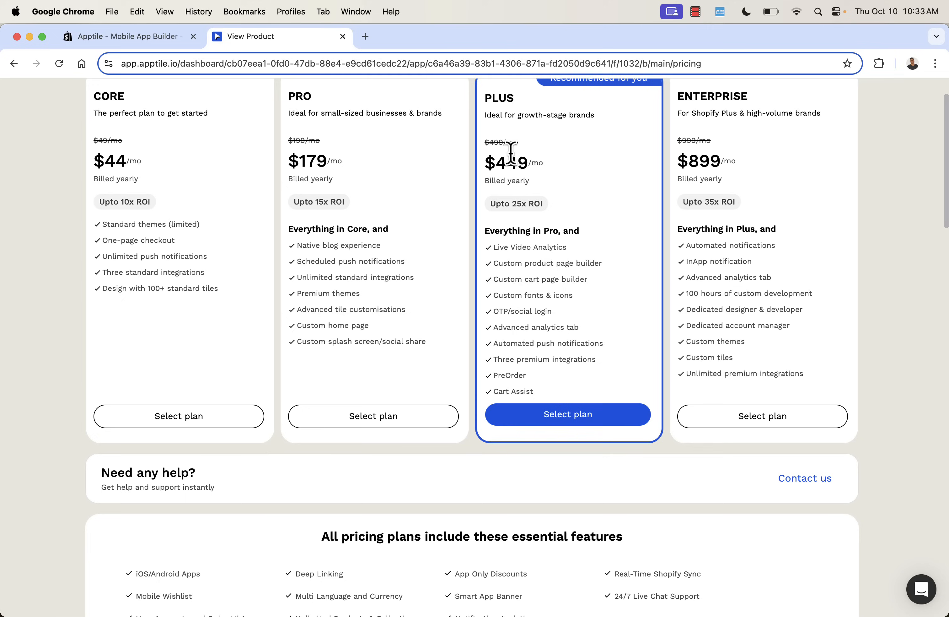
scroll(down, 3)
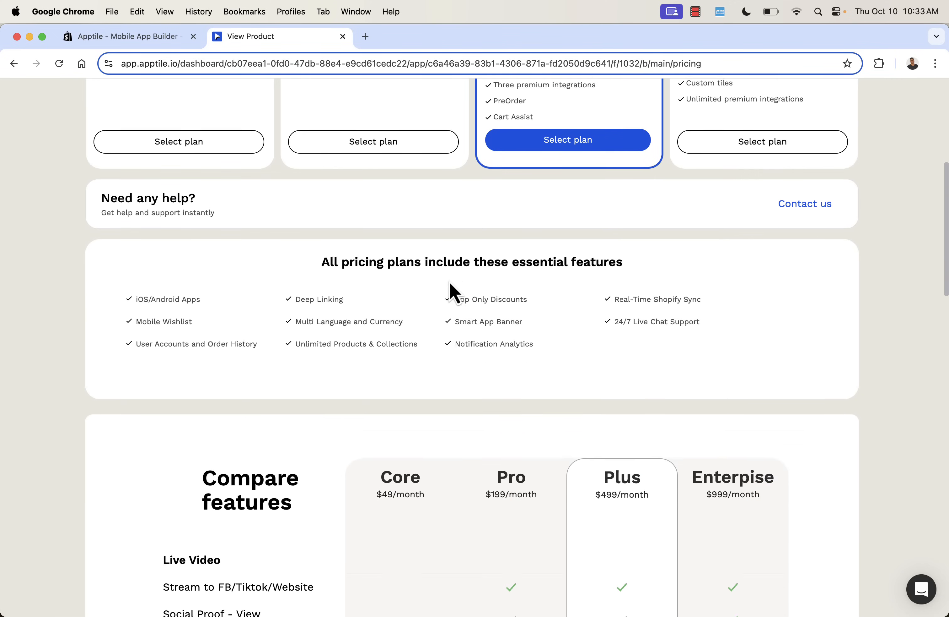
scroll(down, 3)
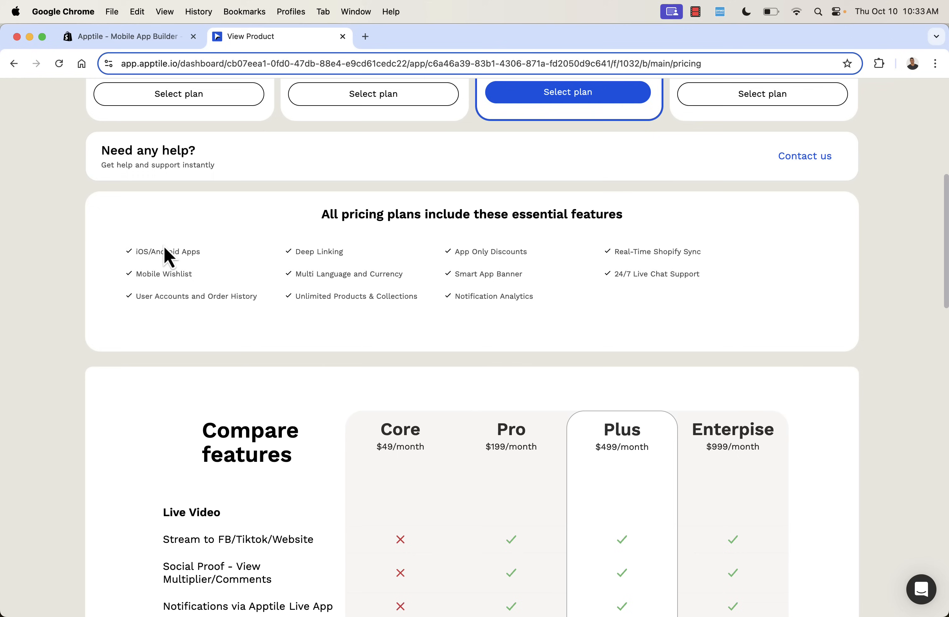
mouse_move(165, 275)
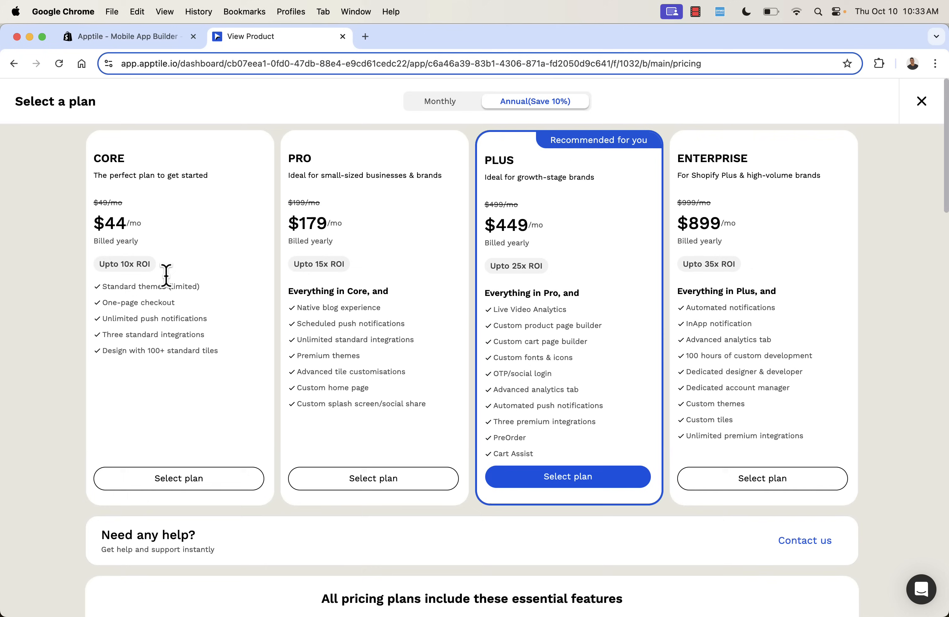
mouse_move(32, 255)
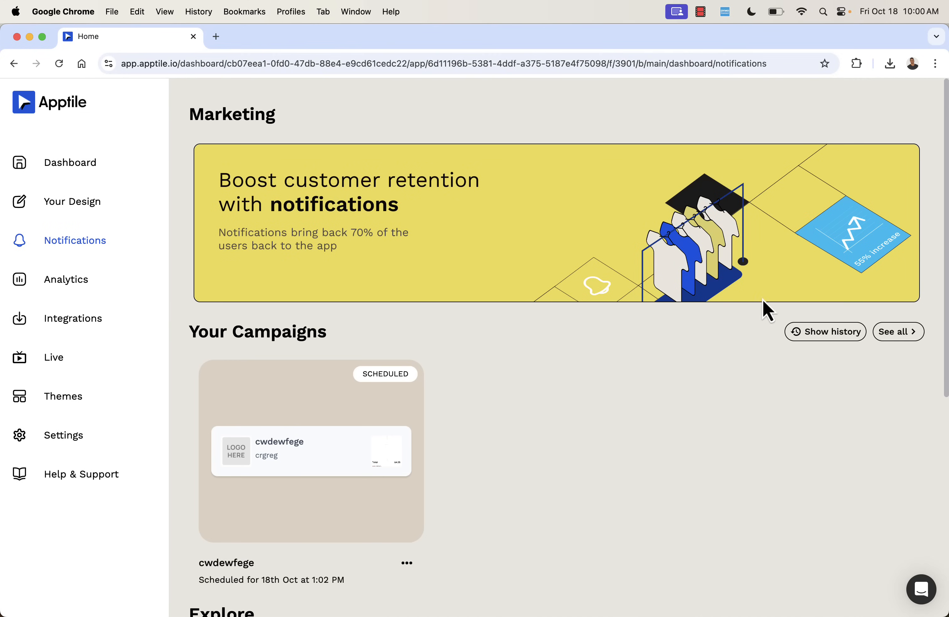
Step: Create a media-rich push notification for all users and continue to Design & Content
scroll(down, 3)
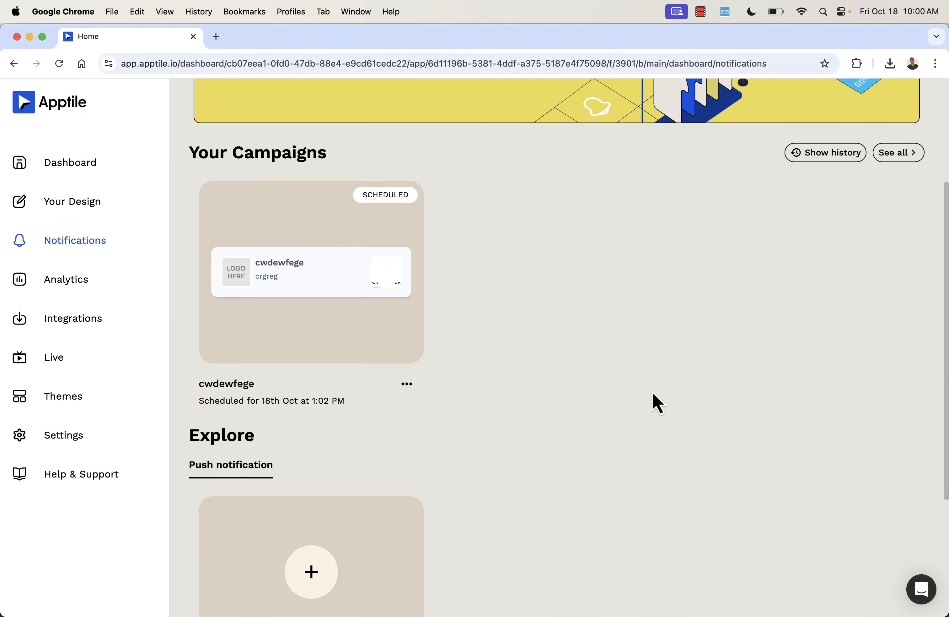
scroll(down, 3)
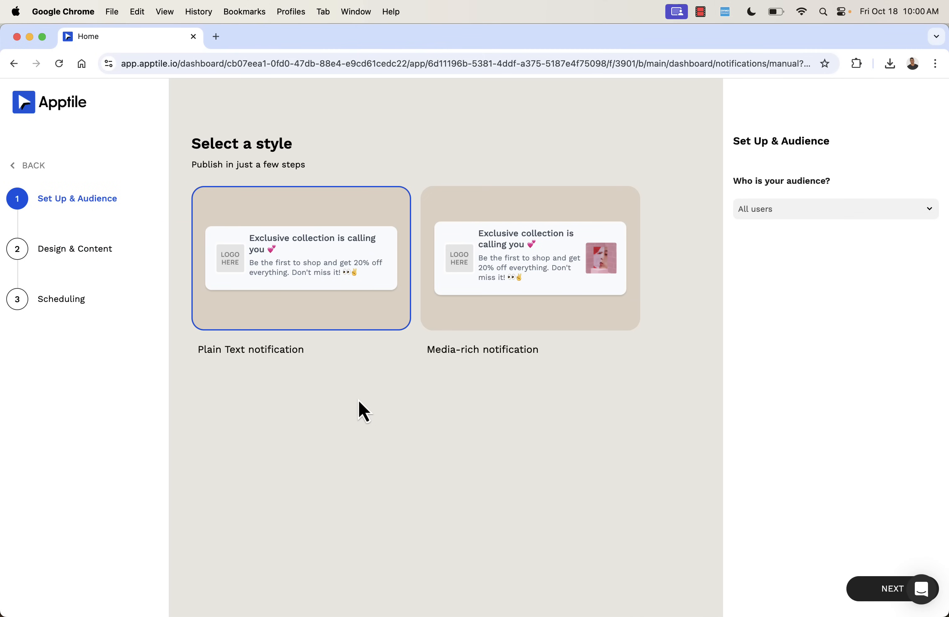
mouse_move(292, 354)
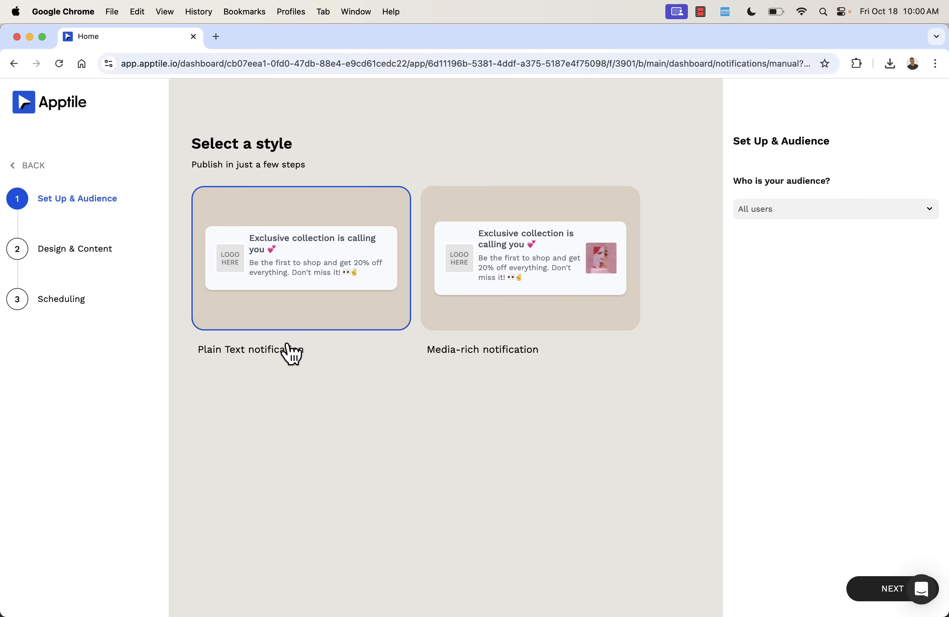
mouse_move(599, 280)
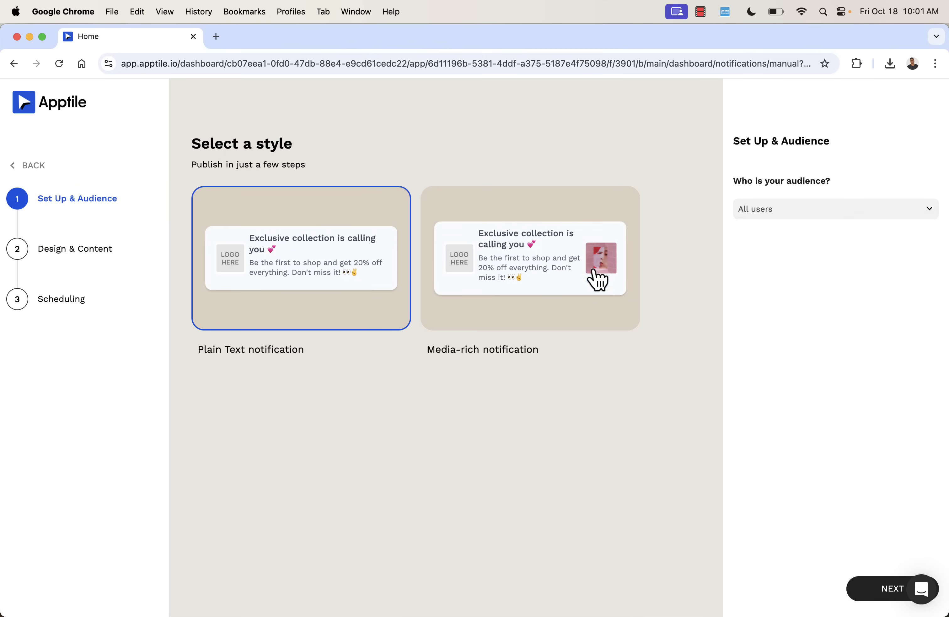
click(530, 258)
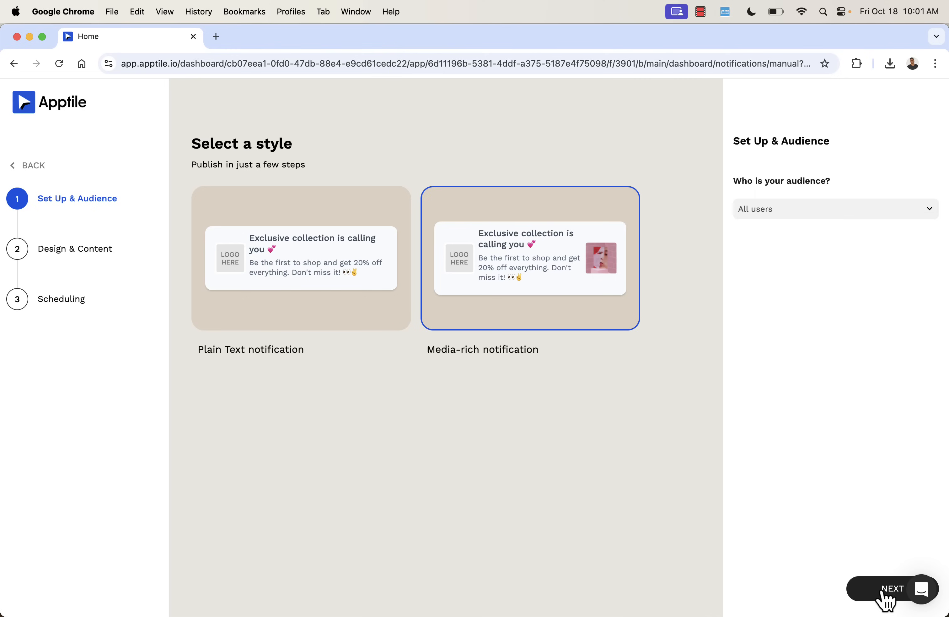
click(891, 588)
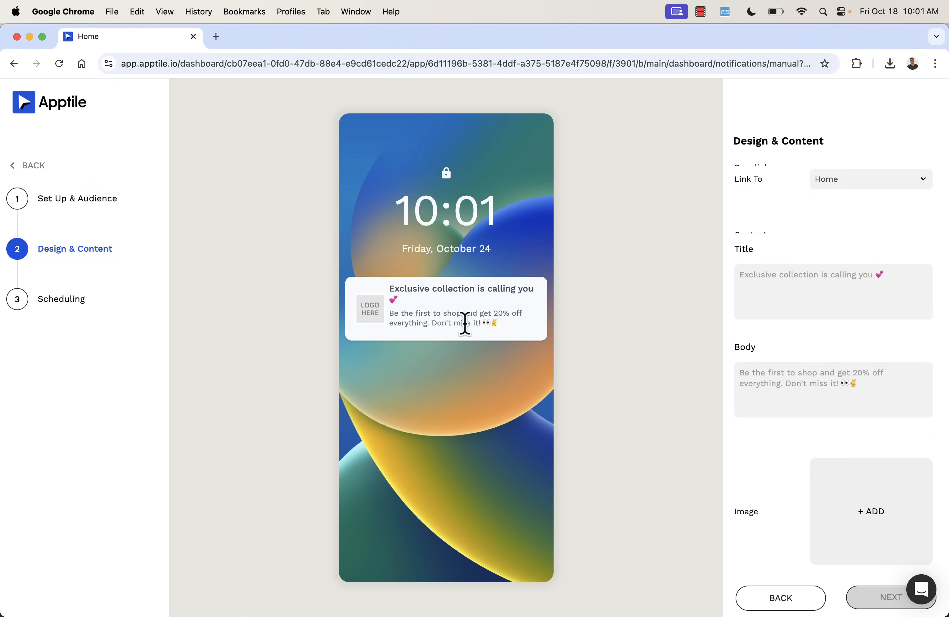
mouse_move(783, 308)
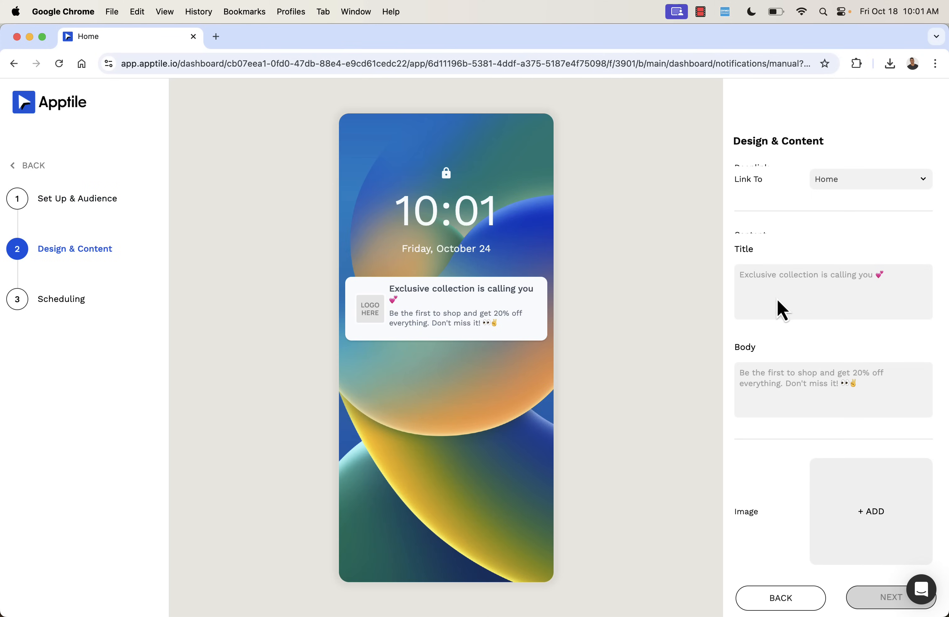
mouse_move(848, 543)
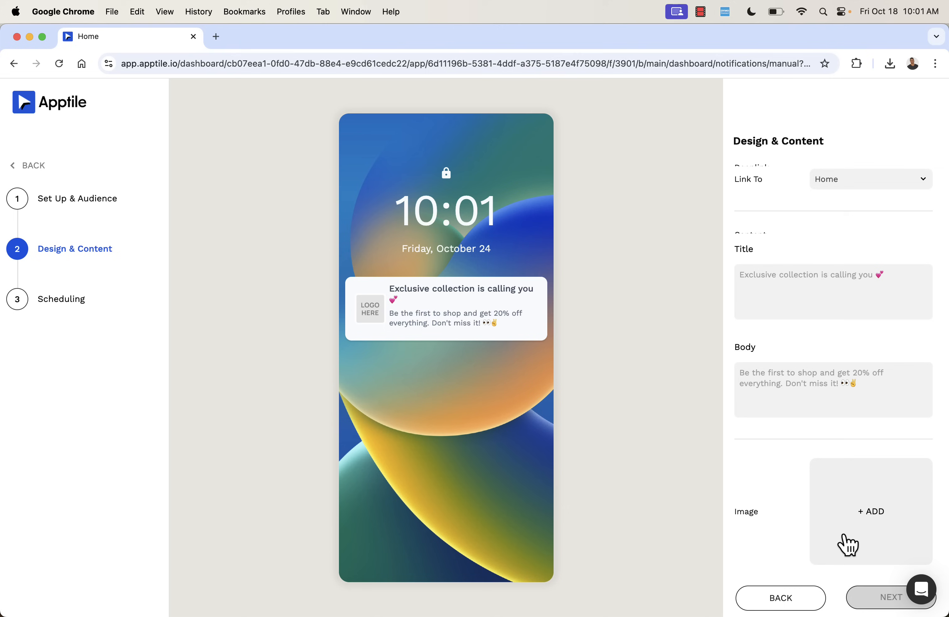
mouse_move(863, 537)
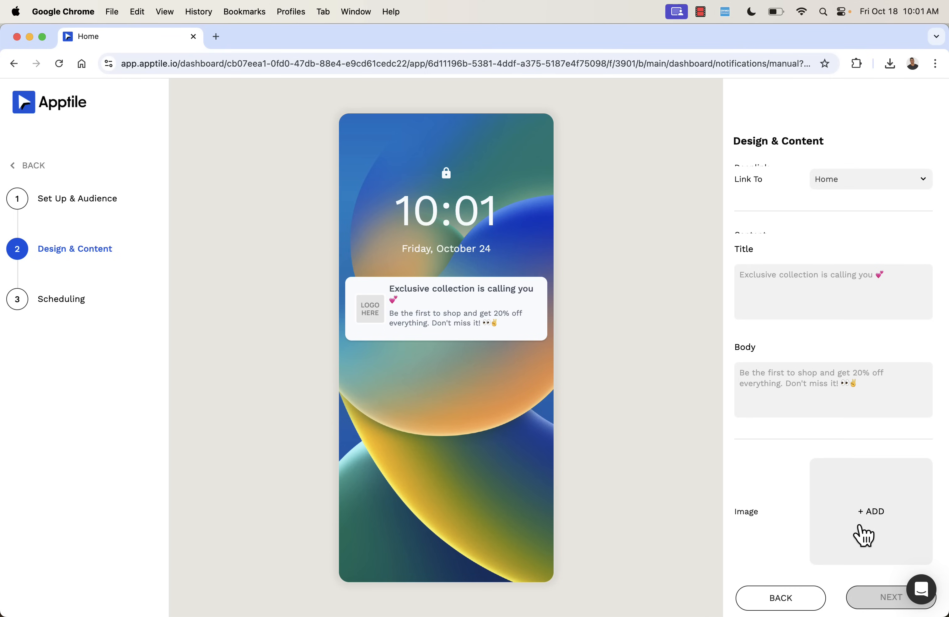
mouse_move(753, 462)
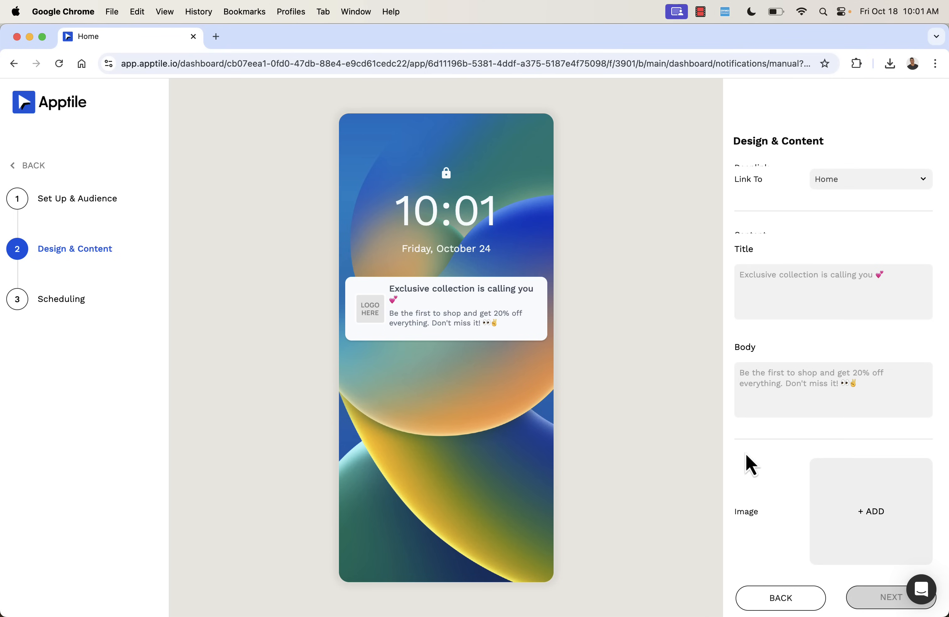
mouse_move(65, 322)
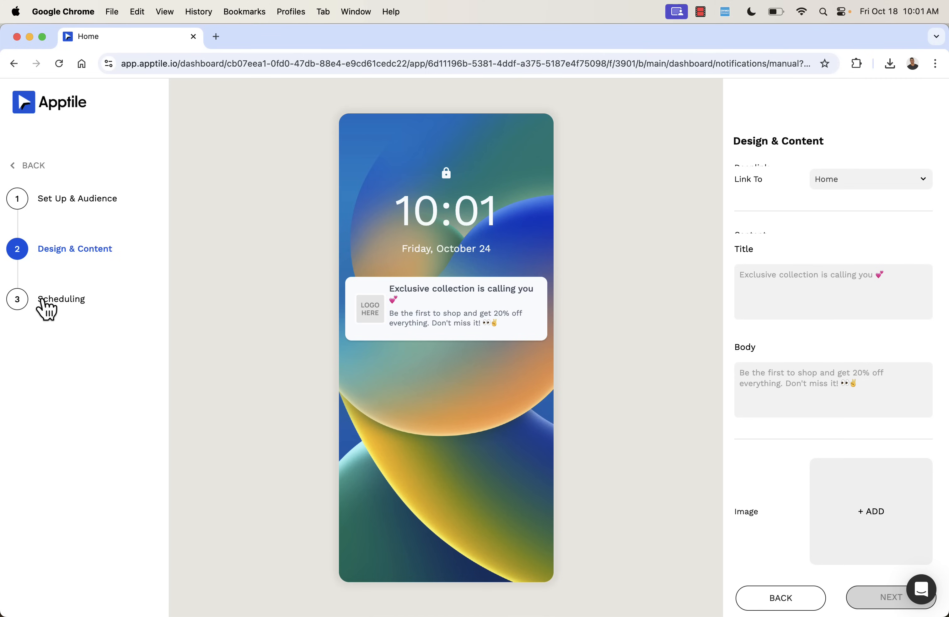
Step: Leave the notification draft for the Integrations page showing App only discounts and Apptile Wishlist
click(73, 318)
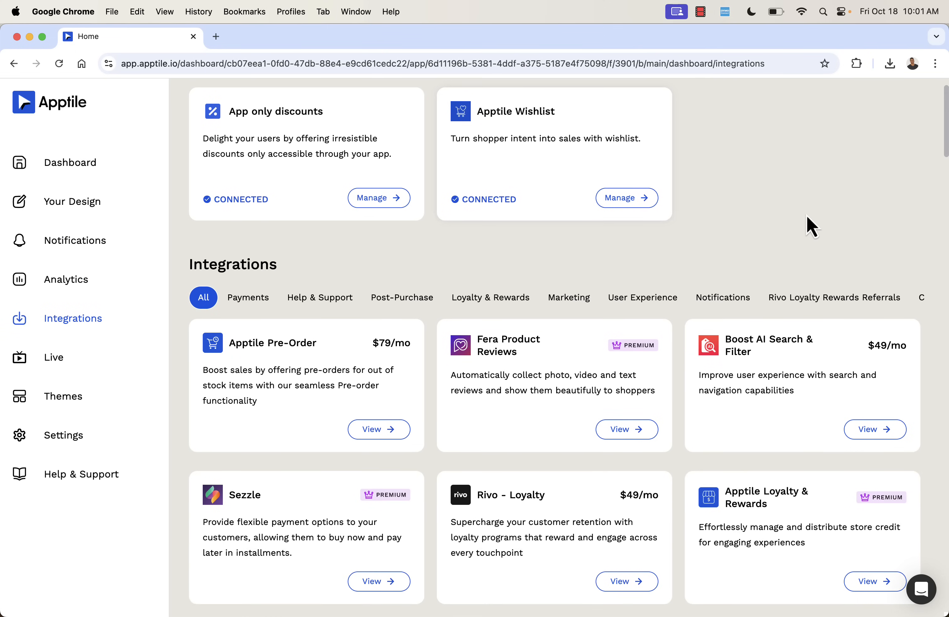
scroll(down, 3)
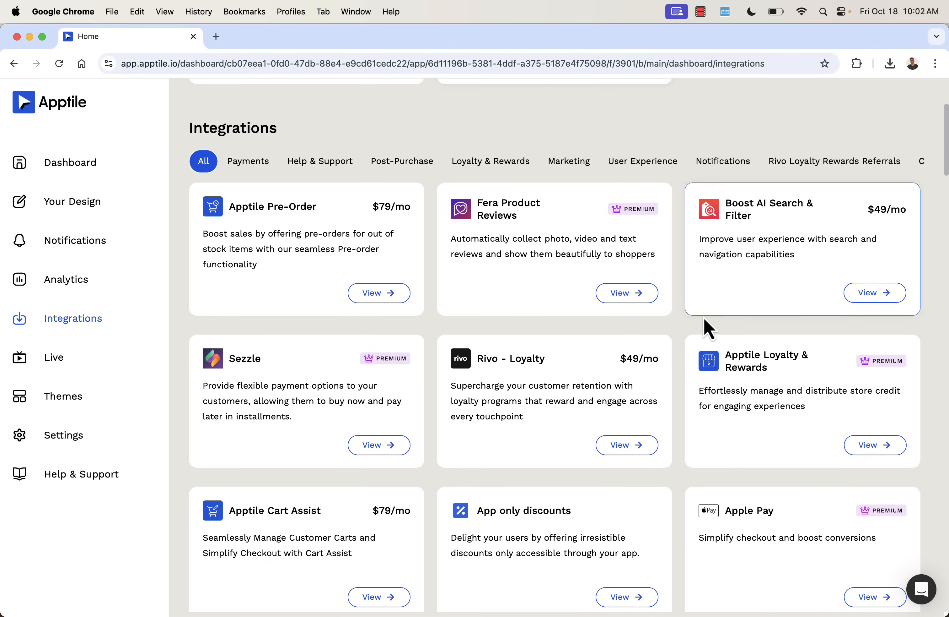
scroll(down, 3)
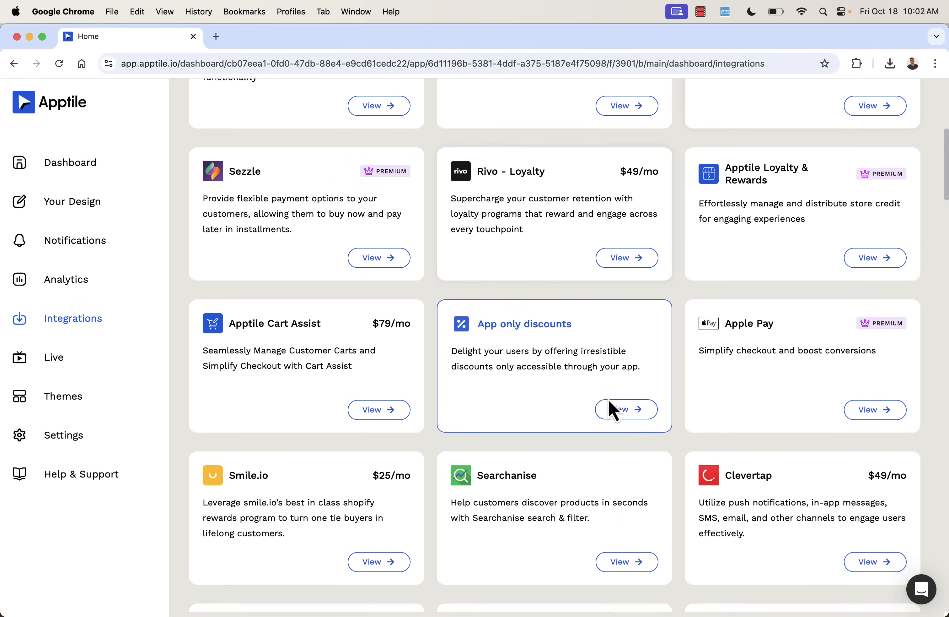
scroll(down, 3)
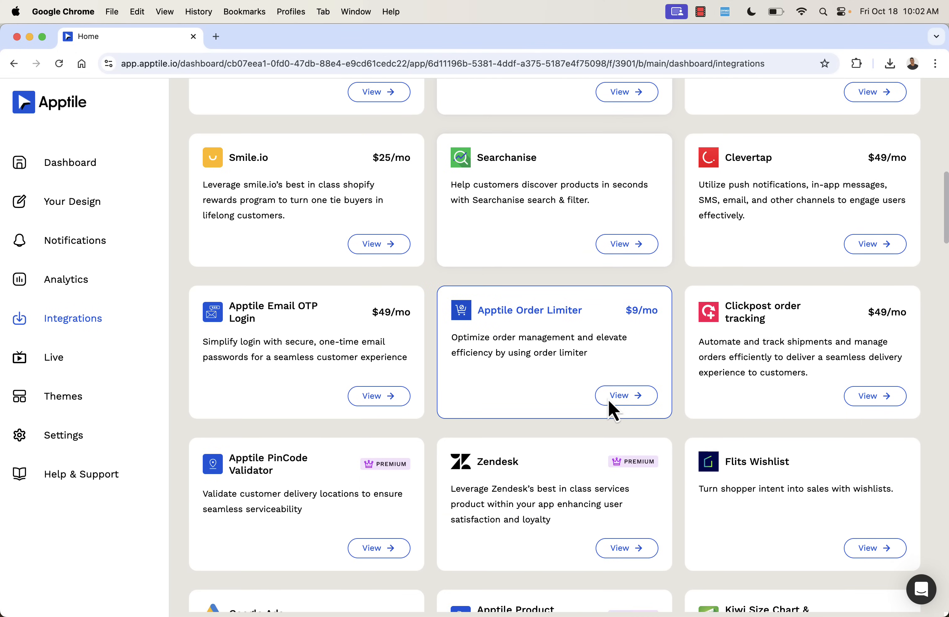
scroll(down, 3)
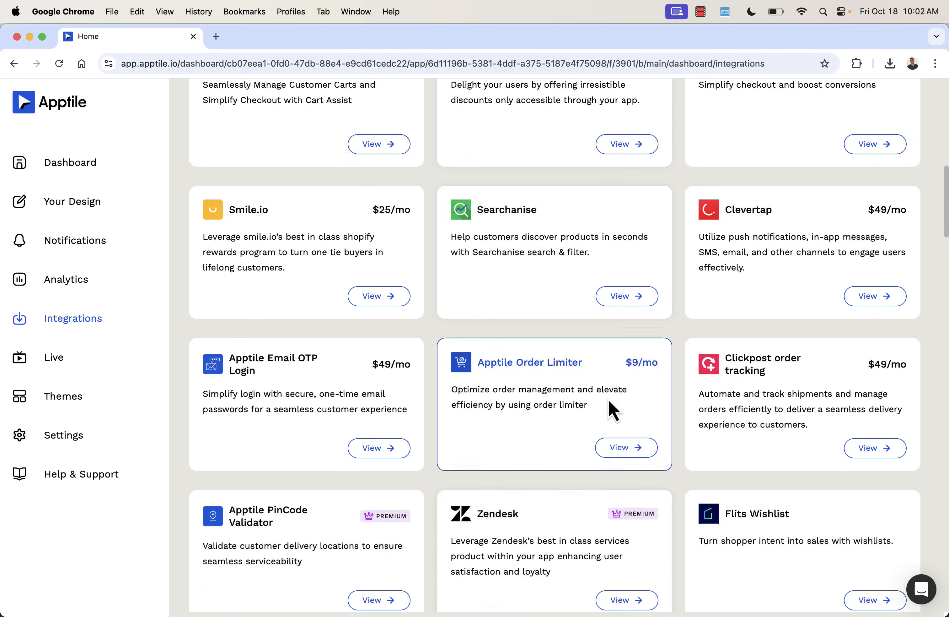